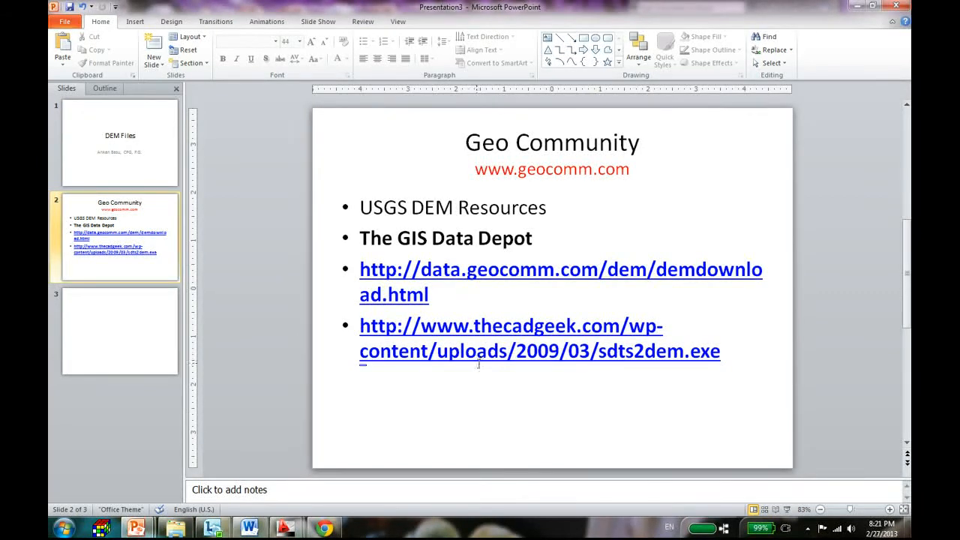
Step: Open the data.geocomm.com DEM download link from slide 2 in Chrome
{"action": "triple_click", "coordinate": [560, 269]}
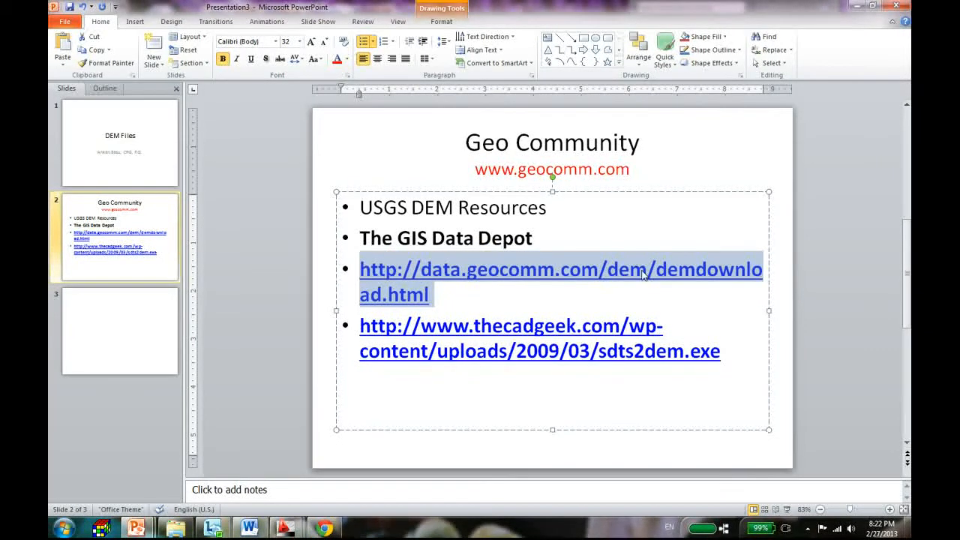
{"action": "mouse_move", "coordinate": [634, 278]}
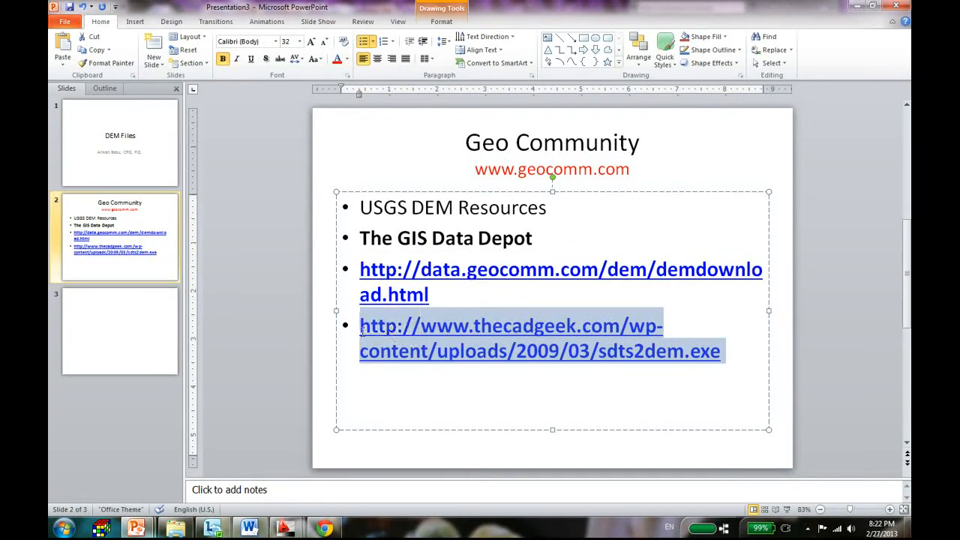
{"action": "left_click", "coordinate": [606, 351]}
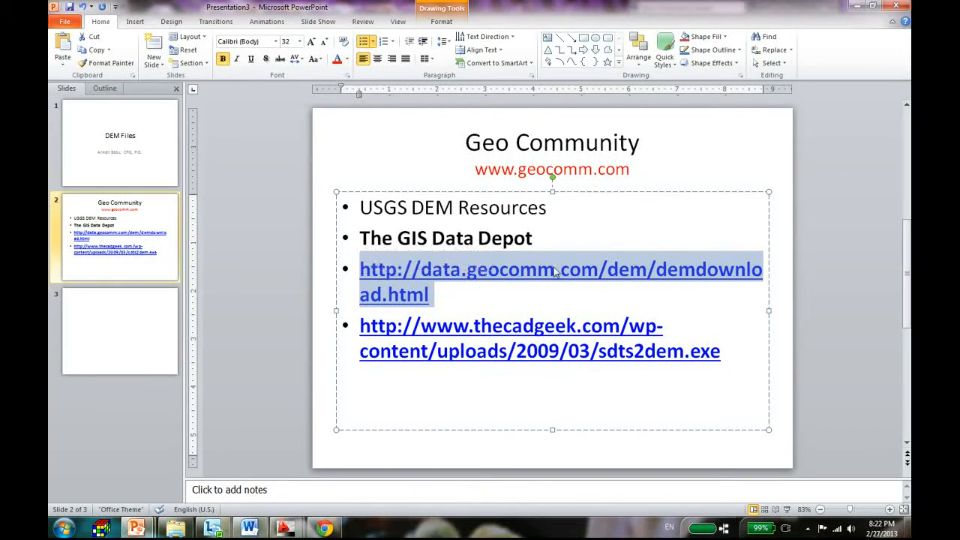
{"action": "right_click", "coordinate": [558, 270]}
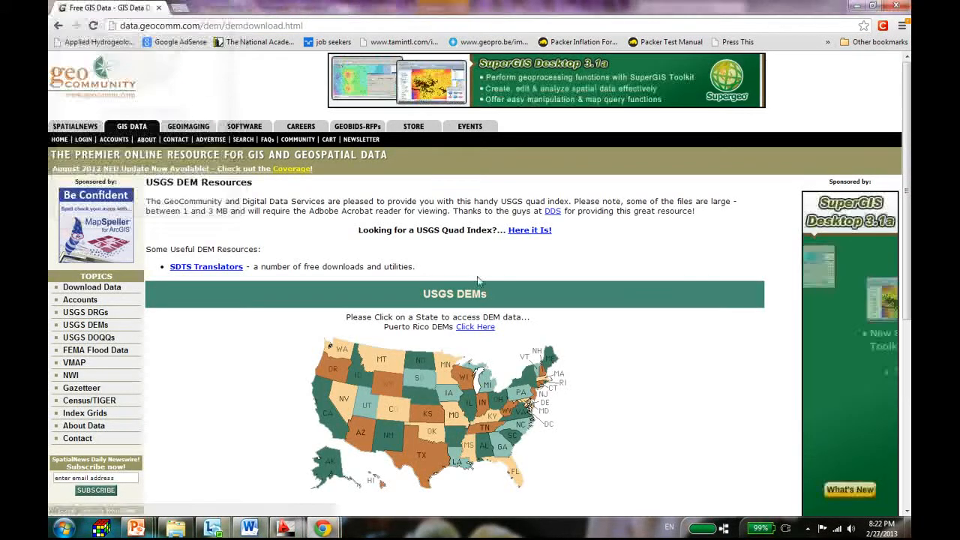
Step: Log into the GeoCommunity account and continue back to the DEM Resources page
{"action": "left_click", "coordinate": [83, 140]}
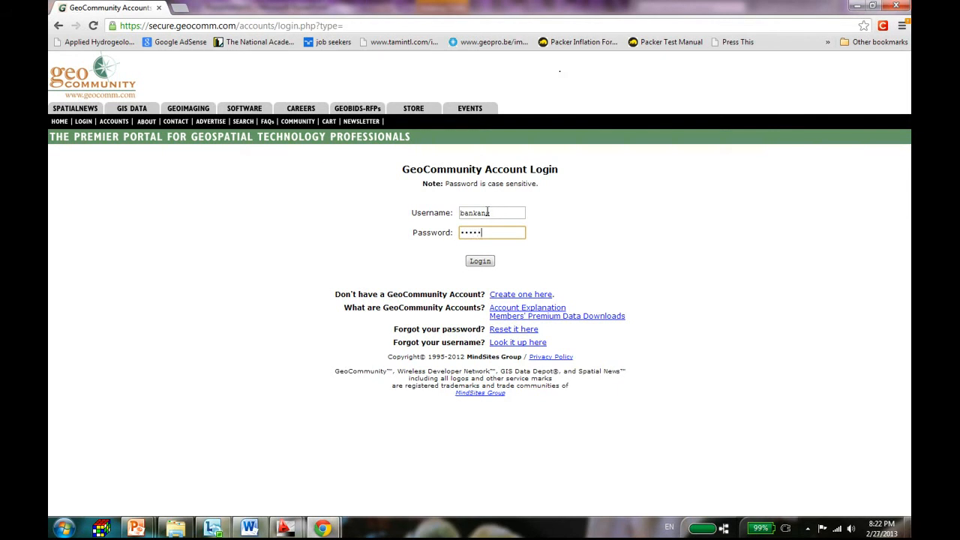
{"action": "left_click", "coordinate": [480, 260]}
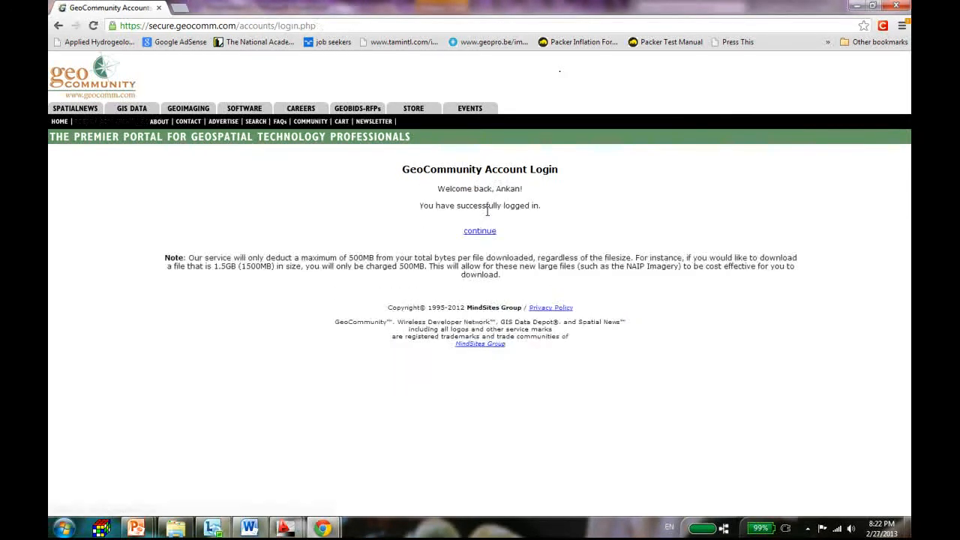
{"action": "left_click", "coordinate": [479, 230]}
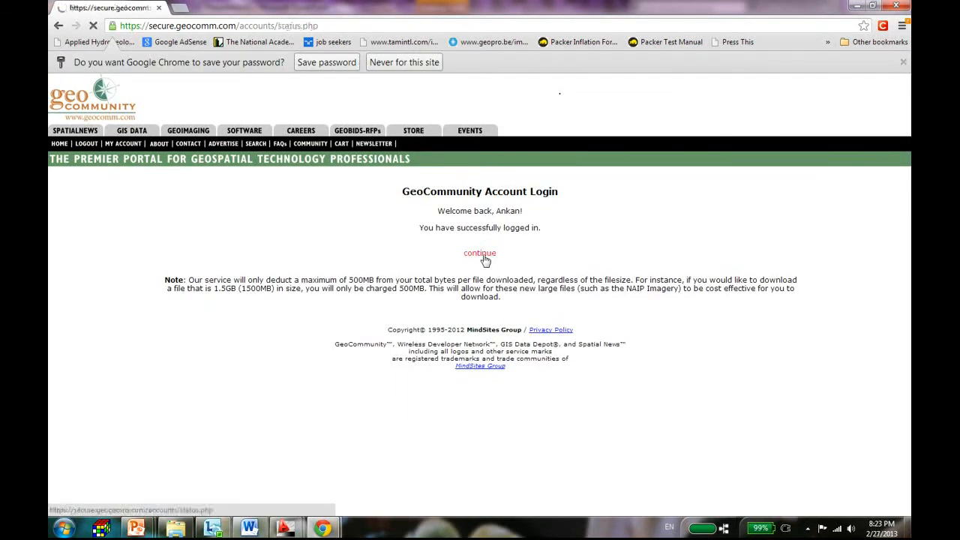
{"action": "left_click", "coordinate": [479, 253]}
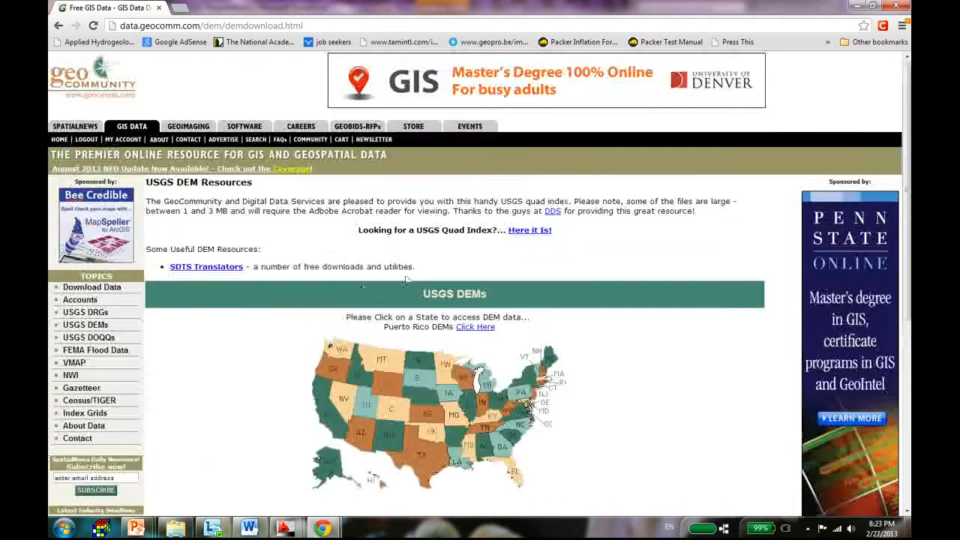
Step: Pick West Virginia on the USGS DEMs map, then Nicholas County
{"action": "scroll", "scroll_direction": "down", "scroll_amount": 3}
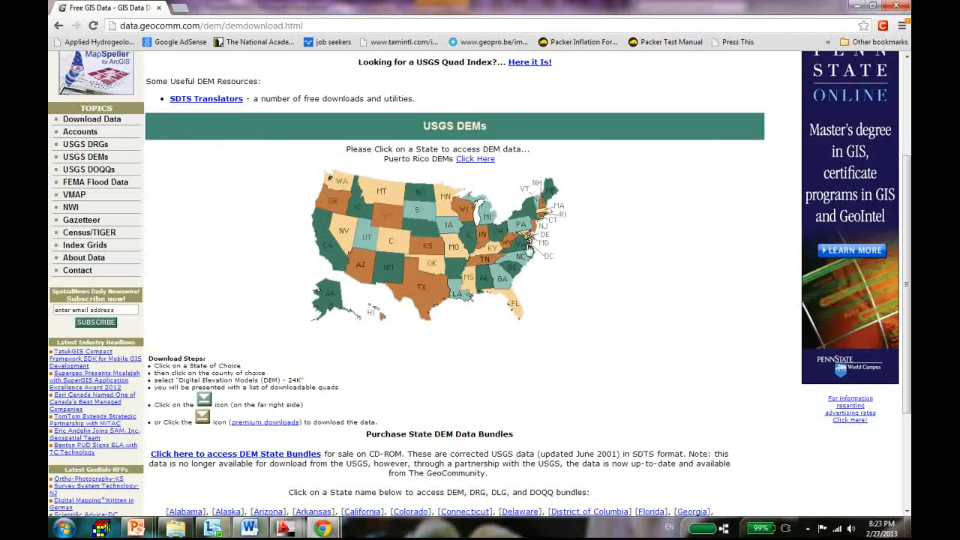
{"action": "mouse_move", "coordinate": [611, 227]}
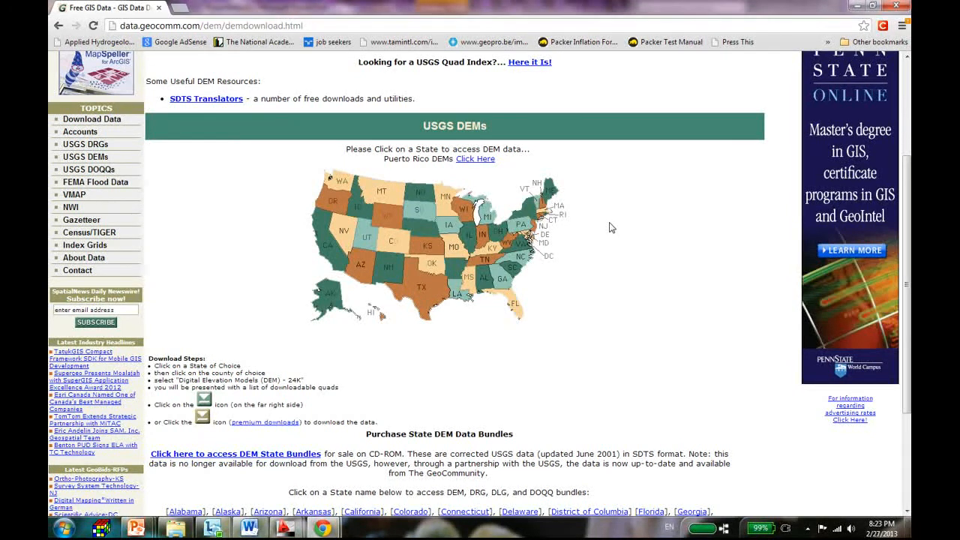
{"action": "mouse_move", "coordinate": [532, 281]}
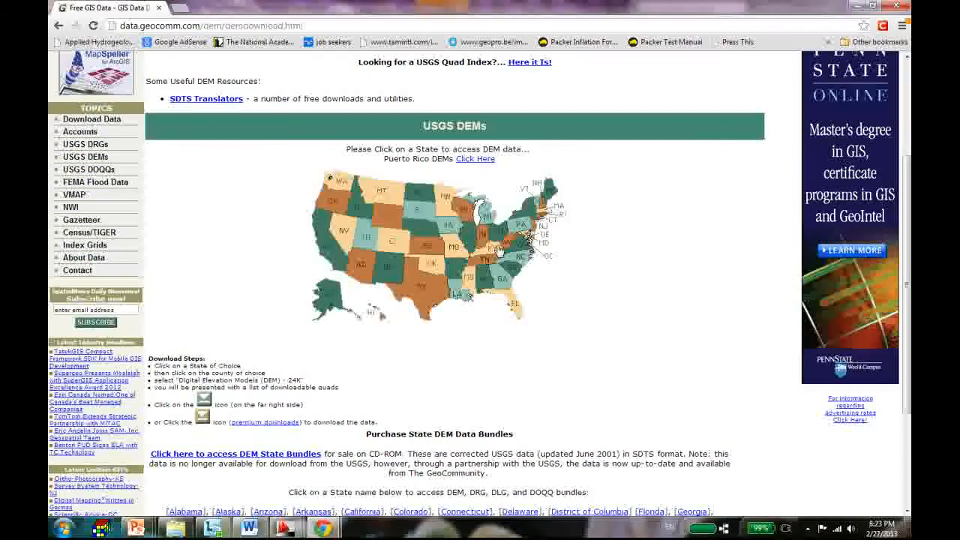
{"action": "left_click", "coordinate": [521, 225]}
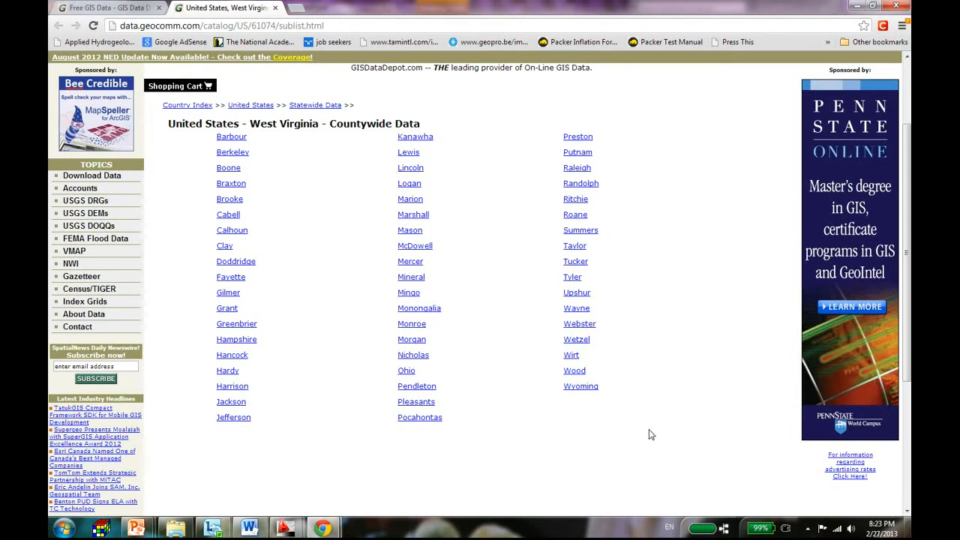
{"action": "left_click", "coordinate": [412, 354]}
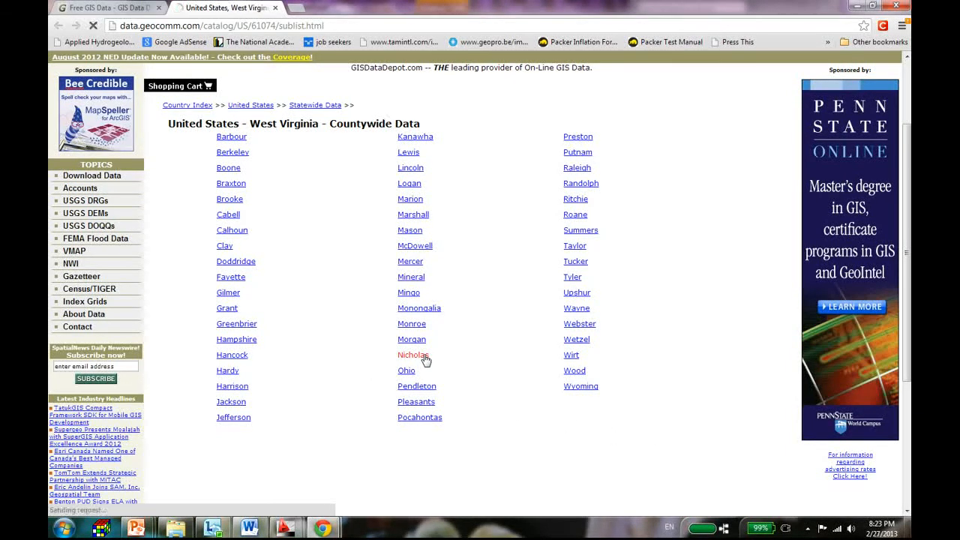
{"action": "left_click", "coordinate": [412, 355]}
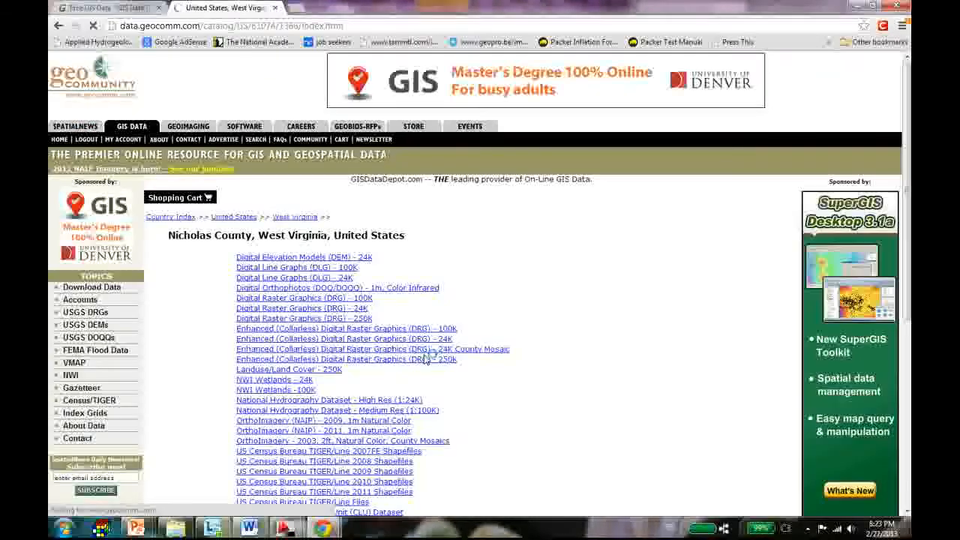
{"action": "scroll", "scroll_direction": "down", "scroll_amount": 3}
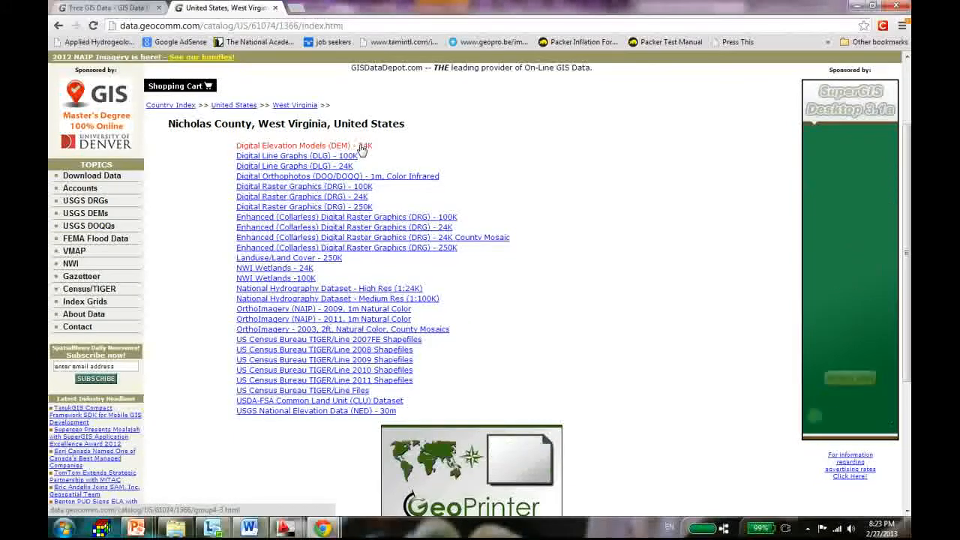
Step: Browse the Nicholas County DEM 24K quad list to Quinwood, WV's download page
{"action": "left_click", "coordinate": [304, 146]}
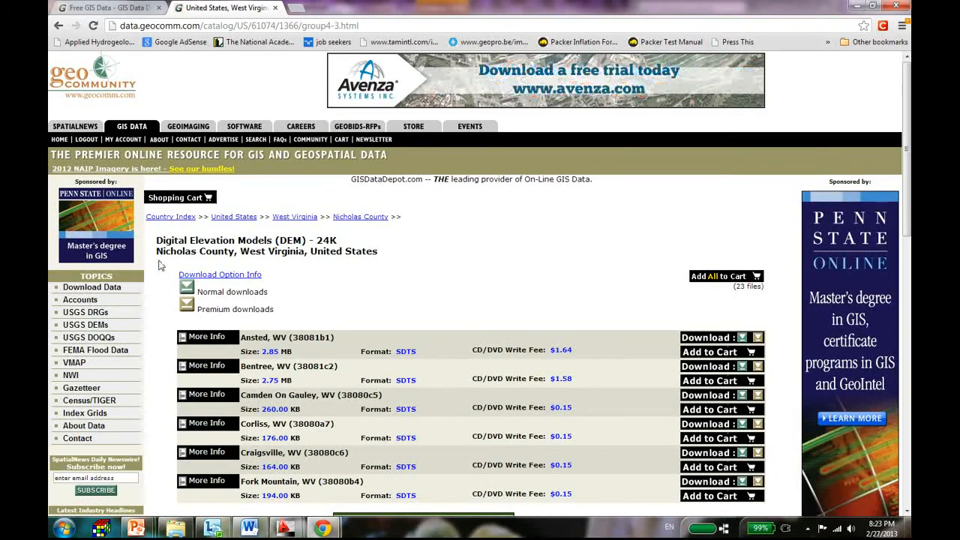
{"action": "scroll", "scroll_direction": "down", "scroll_amount": 3}
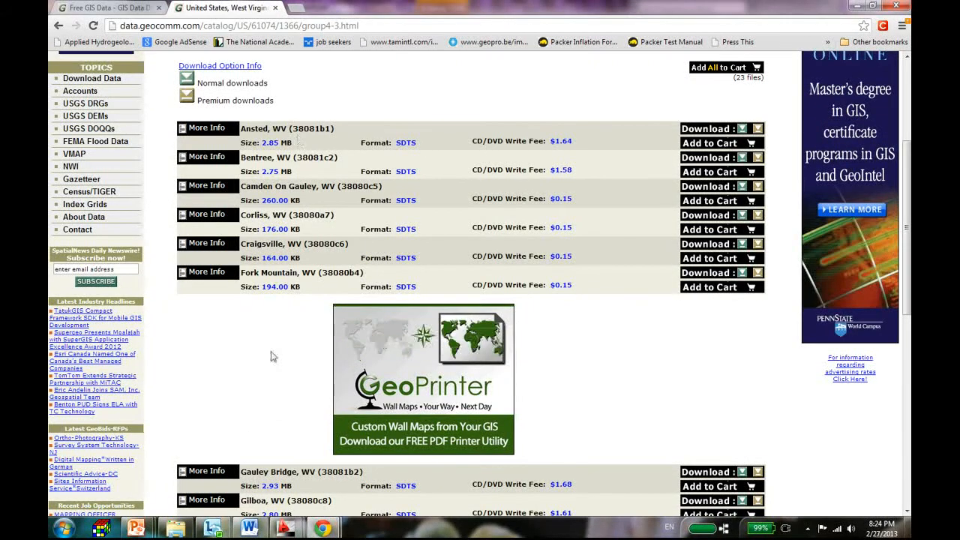
{"action": "mouse_move", "coordinate": [273, 390]}
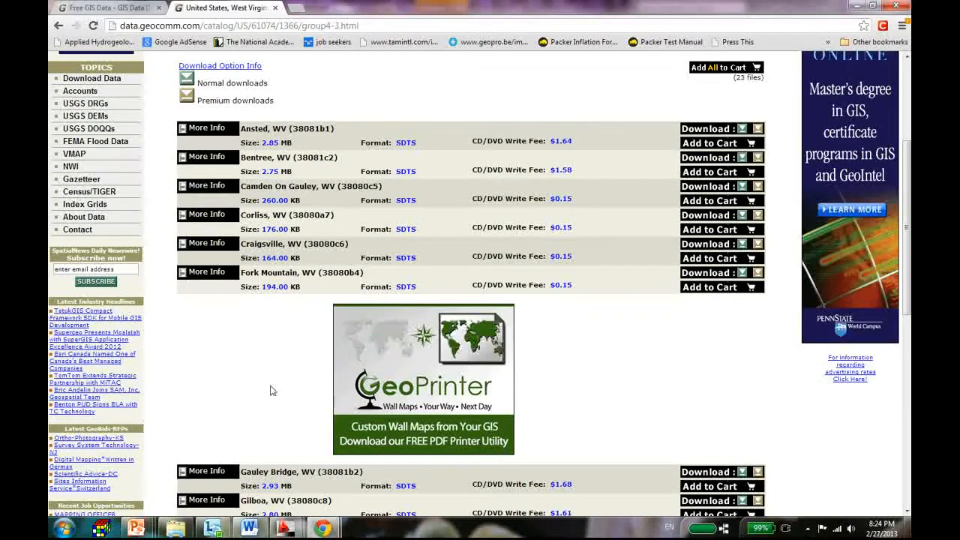
{"action": "scroll", "scroll_direction": "down", "scroll_amount": 3}
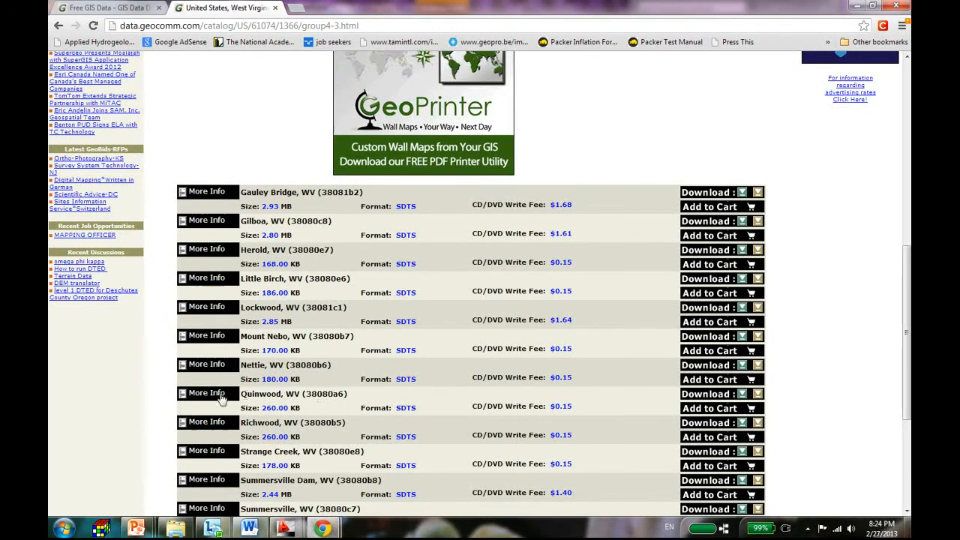
{"action": "mouse_move", "coordinate": [716, 404]}
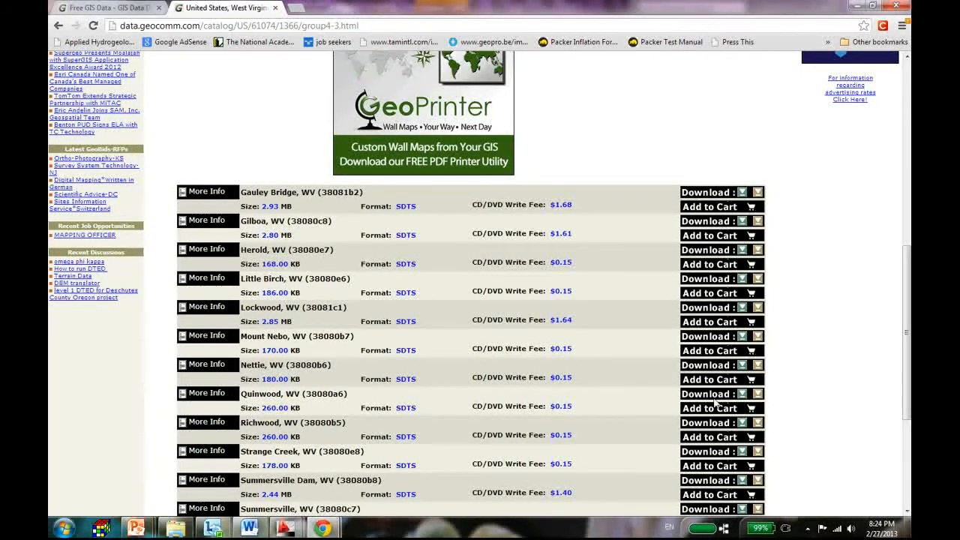
{"action": "scroll", "scroll_direction": "down", "scroll_amount": 3}
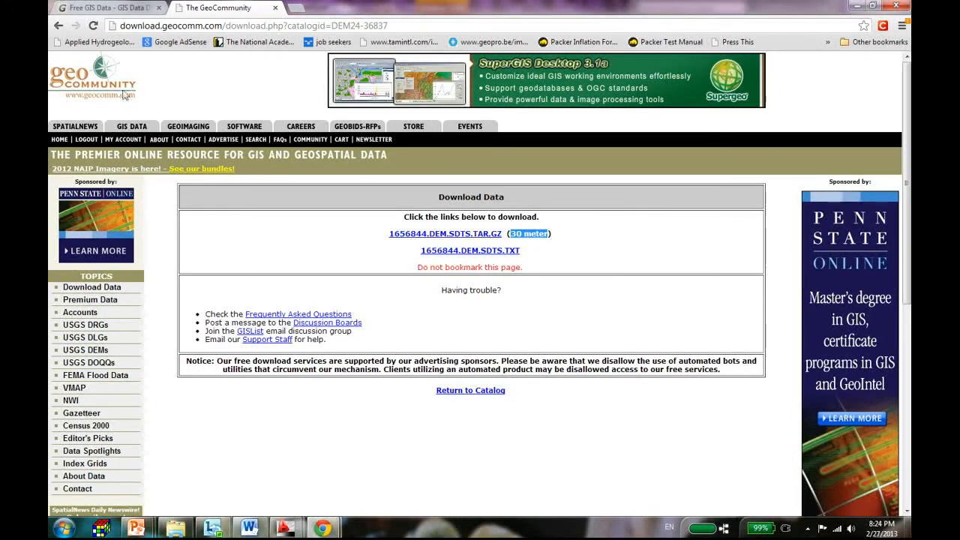
{"action": "left_click", "coordinate": [60, 24]}
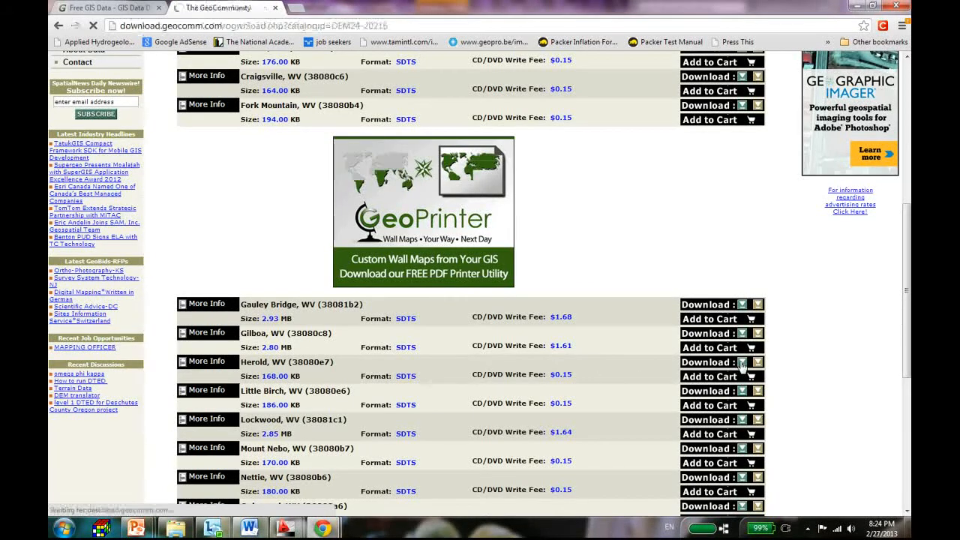
{"action": "left_click", "coordinate": [721, 360]}
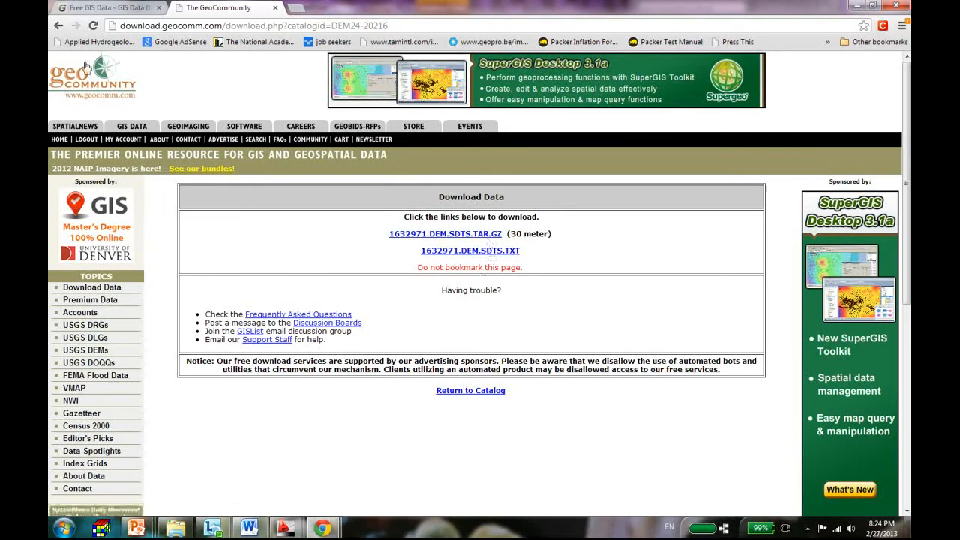
{"action": "left_click", "coordinate": [470, 390]}
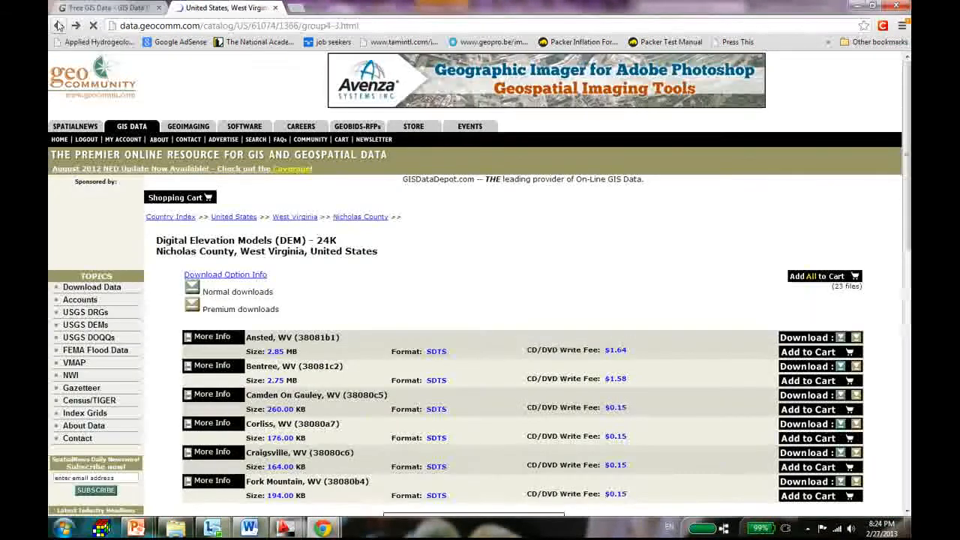
{"action": "scroll", "scroll_direction": "down", "scroll_amount": 3}
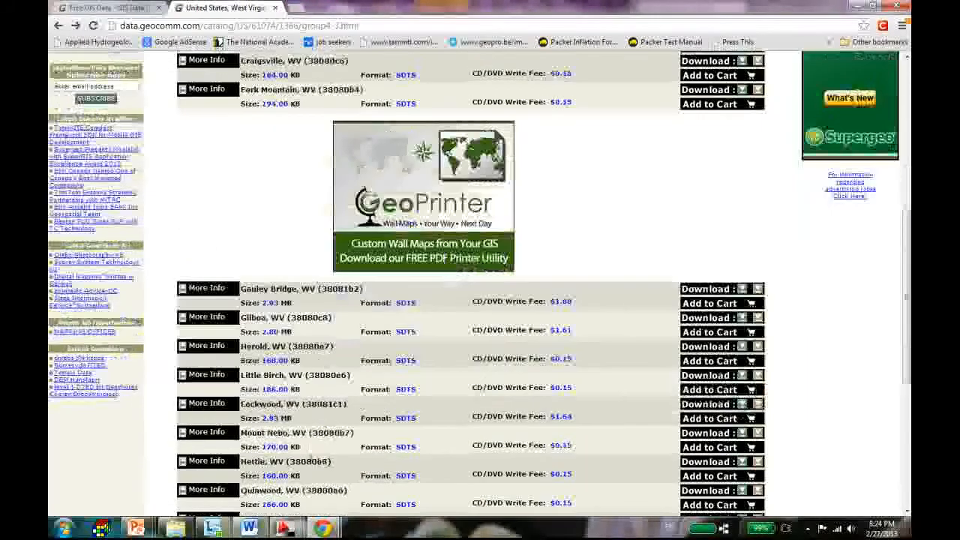
{"action": "scroll", "scroll_direction": "down", "scroll_amount": 3}
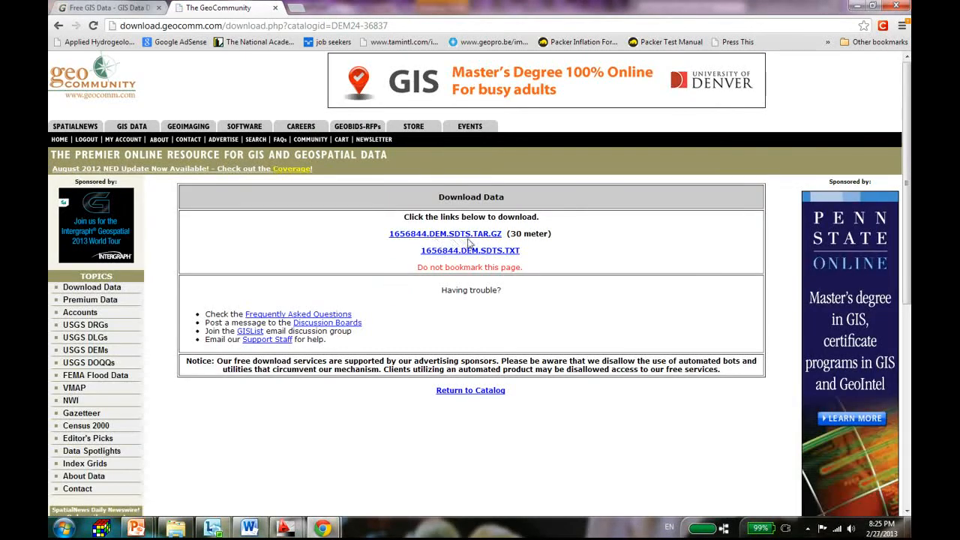
Step: Download the 1656844 SDTS DEM archive and start browsing Documents for a save location
{"action": "left_click", "coordinate": [445, 234]}
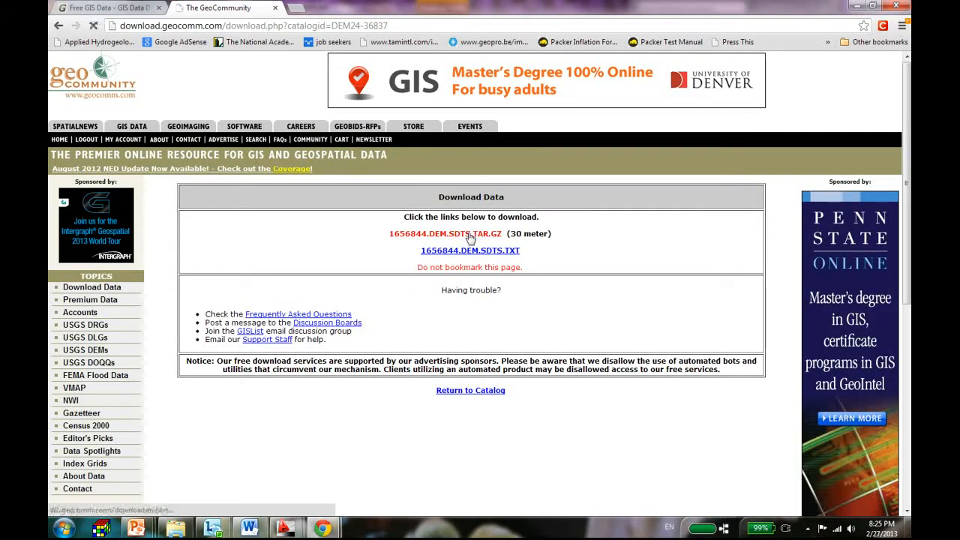
{"action": "left_click", "coordinate": [445, 233]}
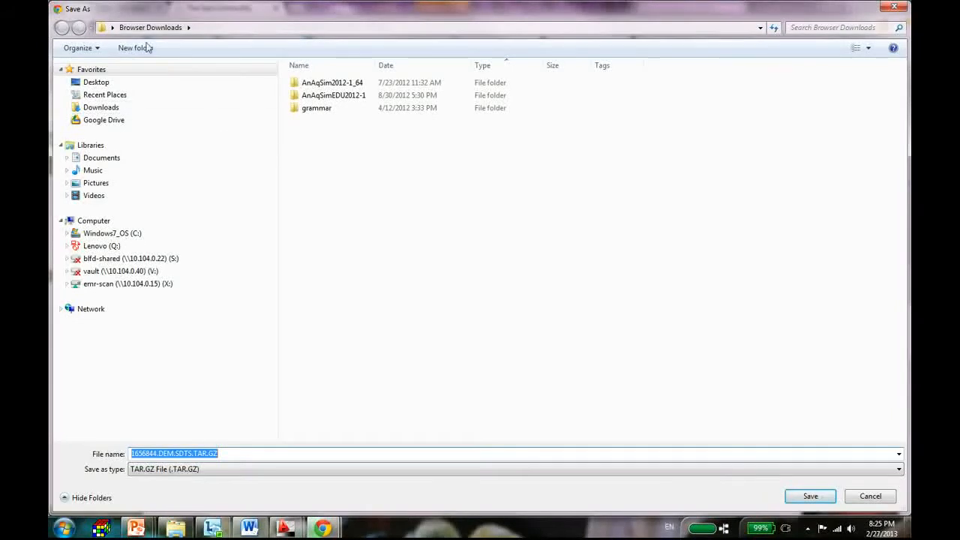
{"action": "left_click", "coordinate": [101, 158]}
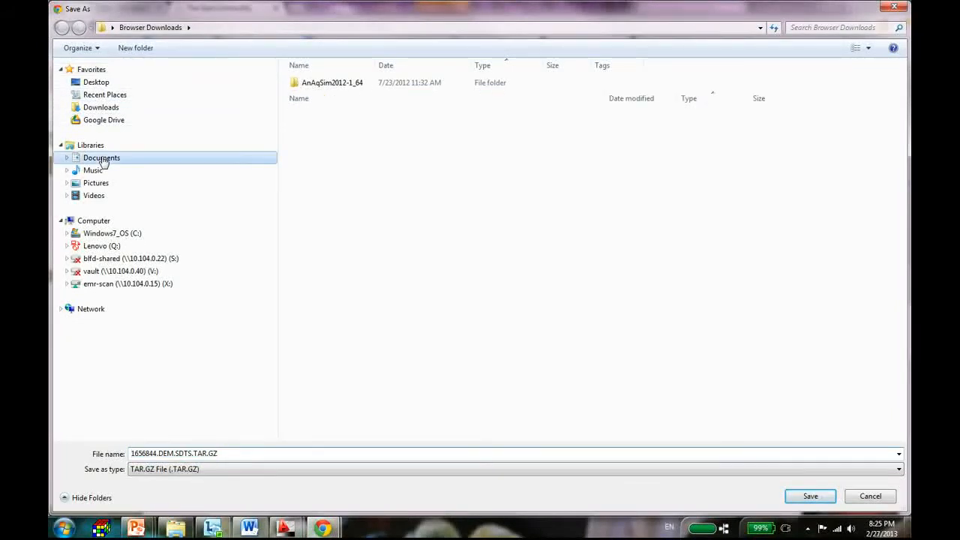
{"action": "double_click", "coordinate": [101, 158]}
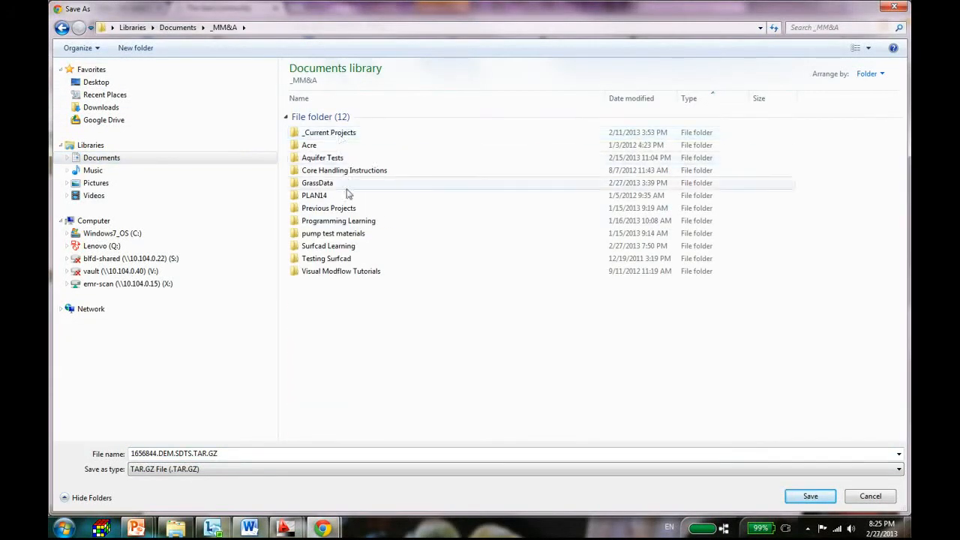
{"action": "left_click", "coordinate": [328, 246]}
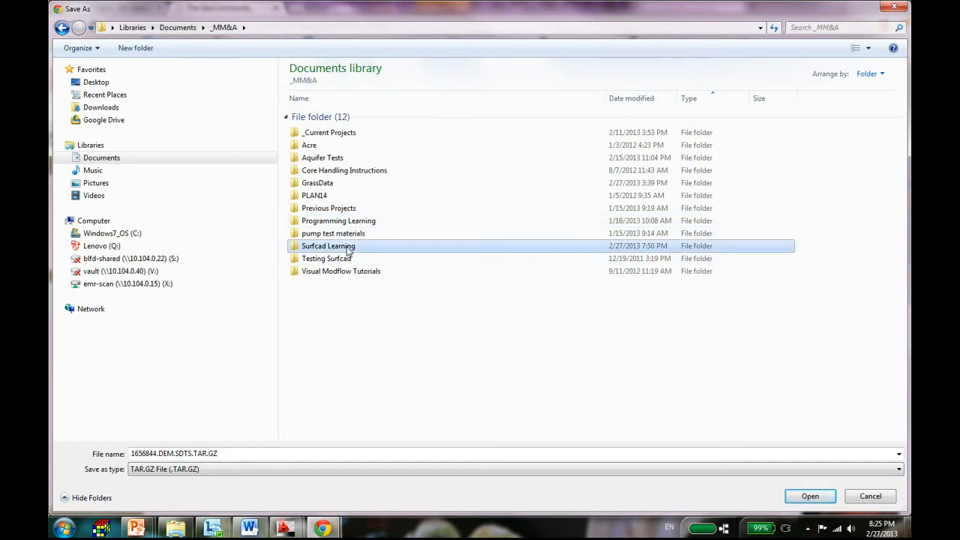
{"action": "double_click", "coordinate": [328, 246]}
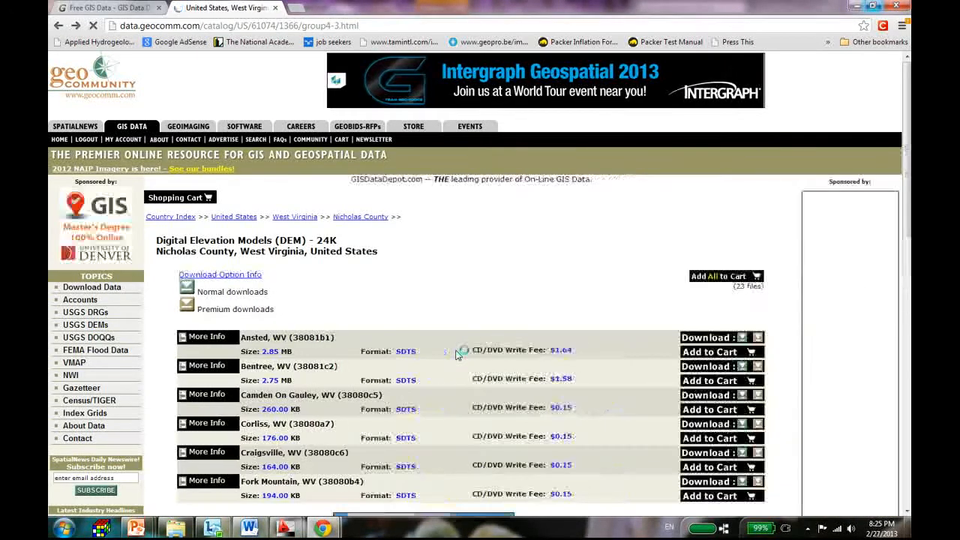
{"action": "scroll", "scroll_direction": "down", "scroll_amount": 3}
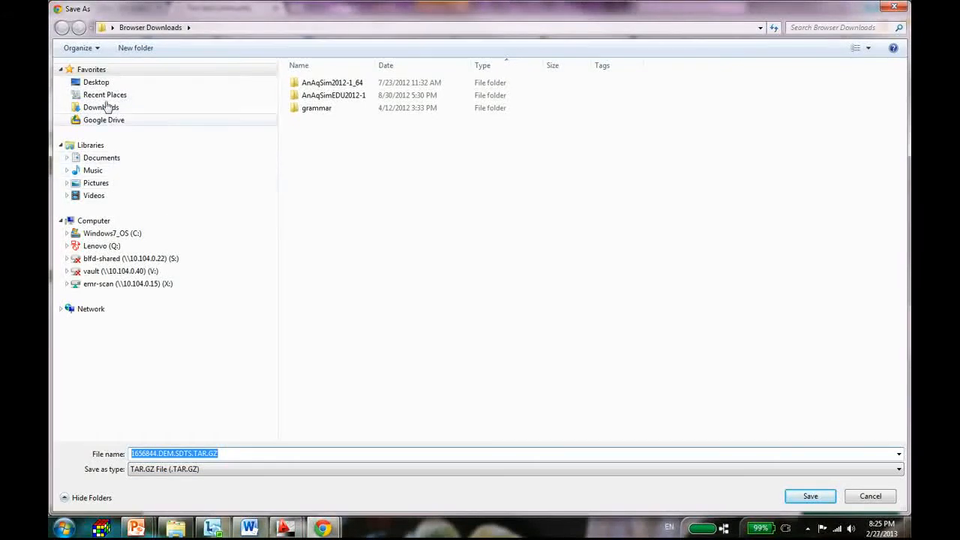
Step: Save the archive into a new Quinwood folder under _MM&A > Surfcad Learning > DEM Files
{"action": "left_click", "coordinate": [102, 157]}
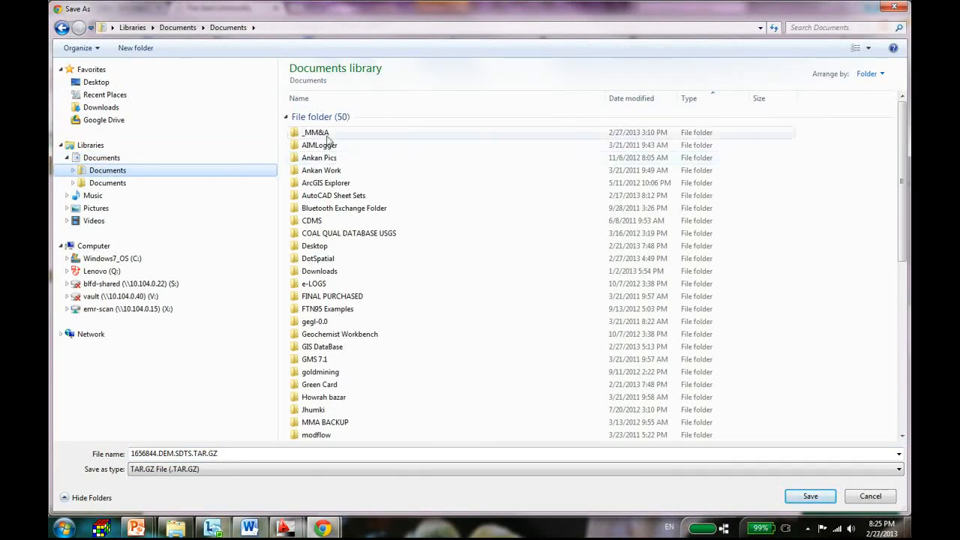
{"action": "double_click", "coordinate": [316, 132]}
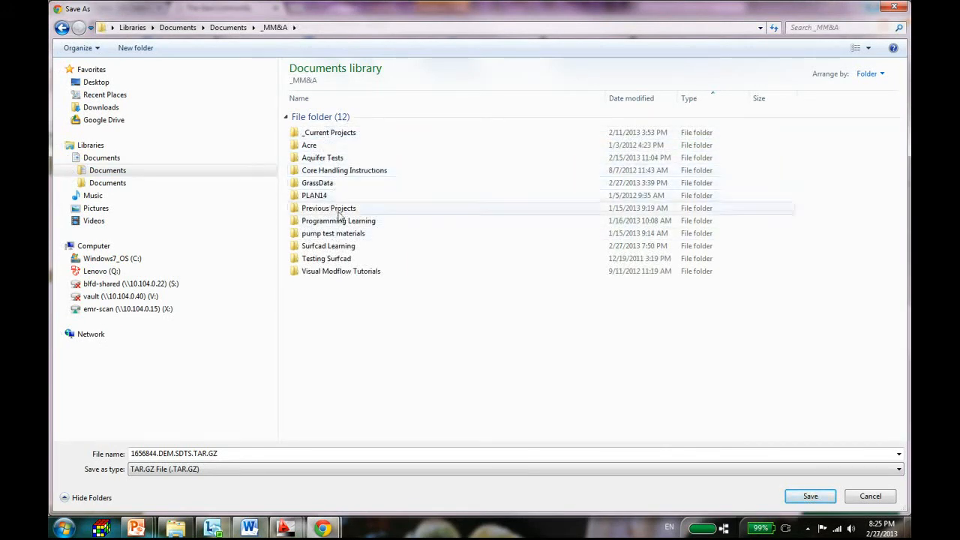
{"action": "double_click", "coordinate": [329, 246]}
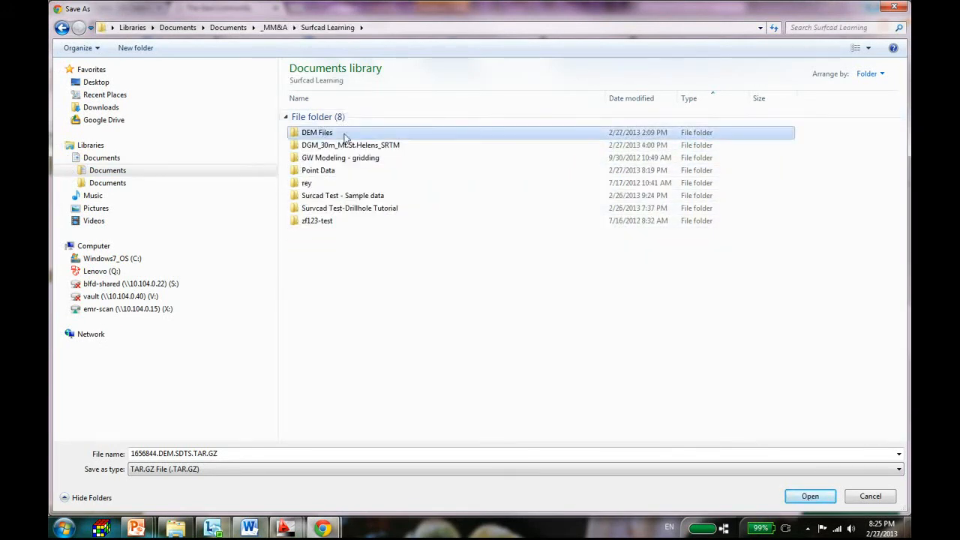
{"action": "double_click", "coordinate": [317, 132]}
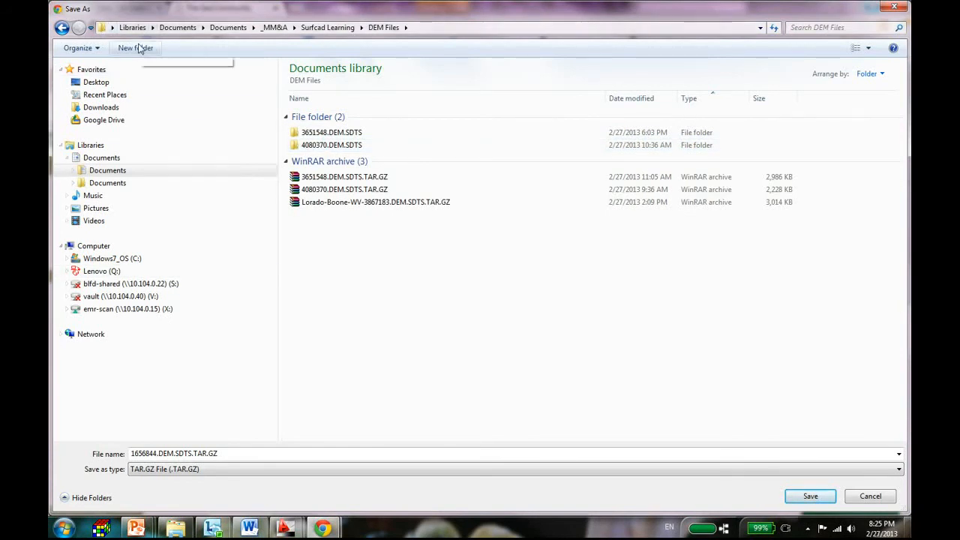
{"action": "left_click", "coordinate": [136, 48]}
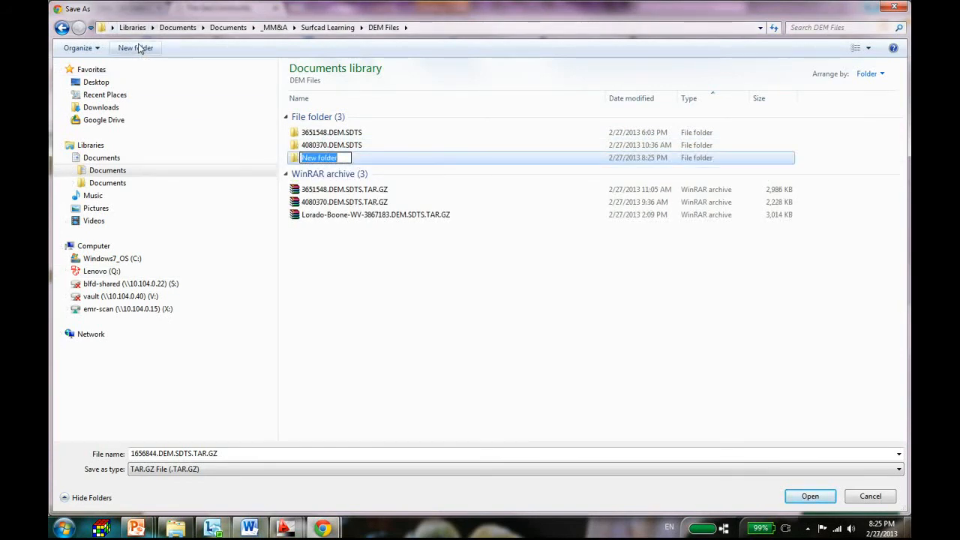
{"action": "type", "text": "Quinwood"}
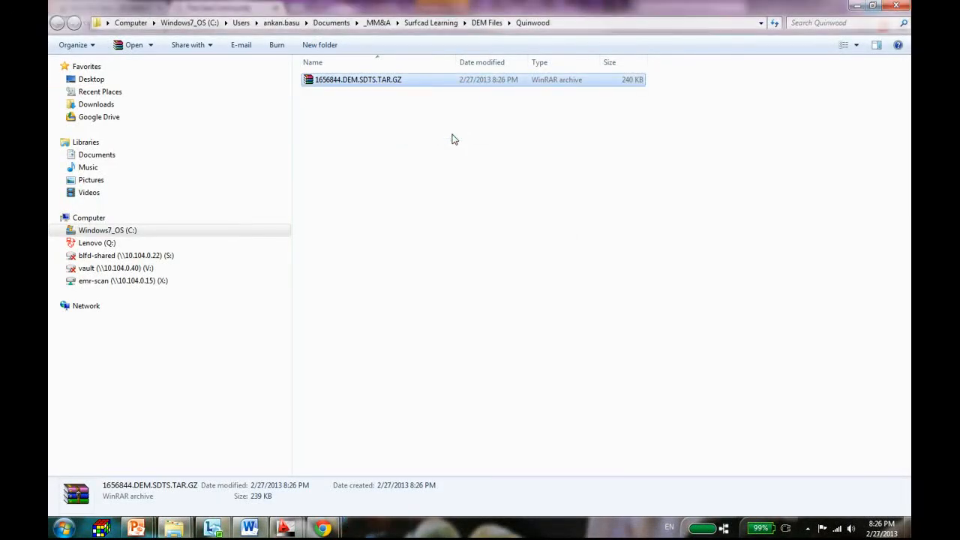
{"action": "double_click", "coordinate": [358, 79]}
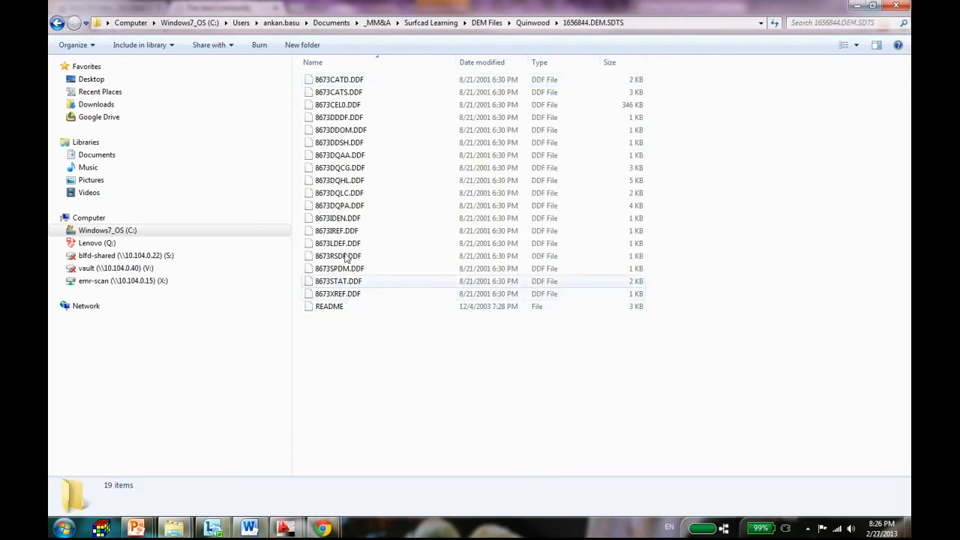
Step: Review the 18 DDF files and README in the 1656844.DEM.SDTS folder
{"action": "left_click", "coordinate": [337, 293]}
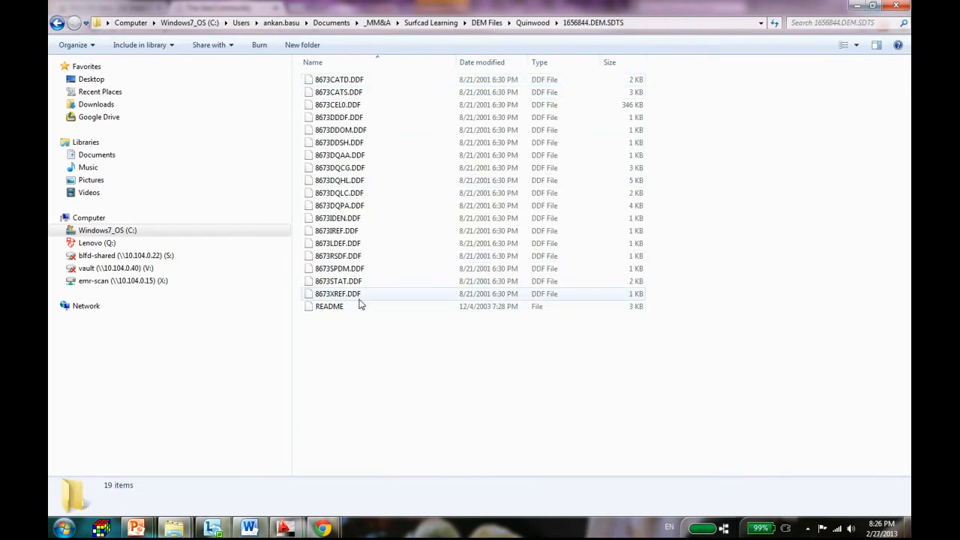
{"action": "mouse_move", "coordinate": [337, 293]}
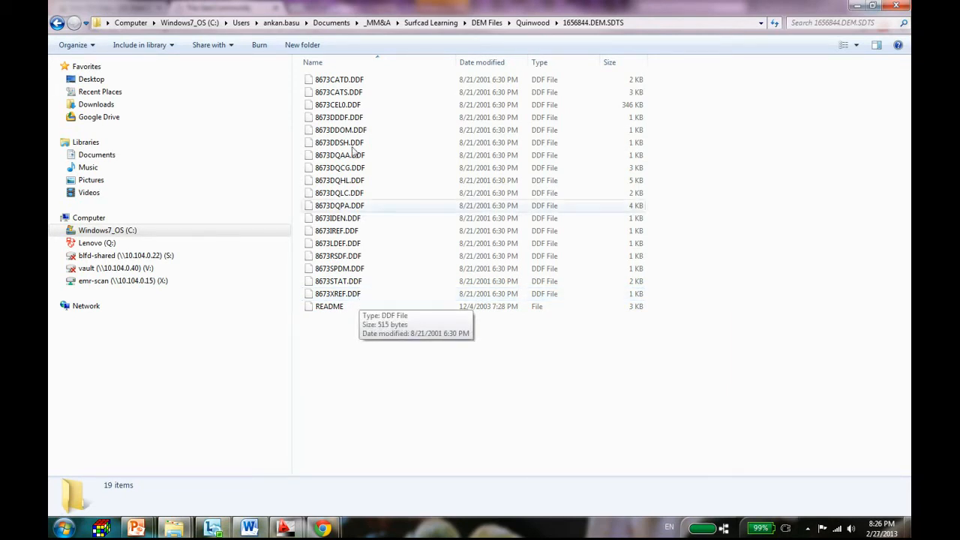
{"action": "mouse_move", "coordinate": [397, 105]}
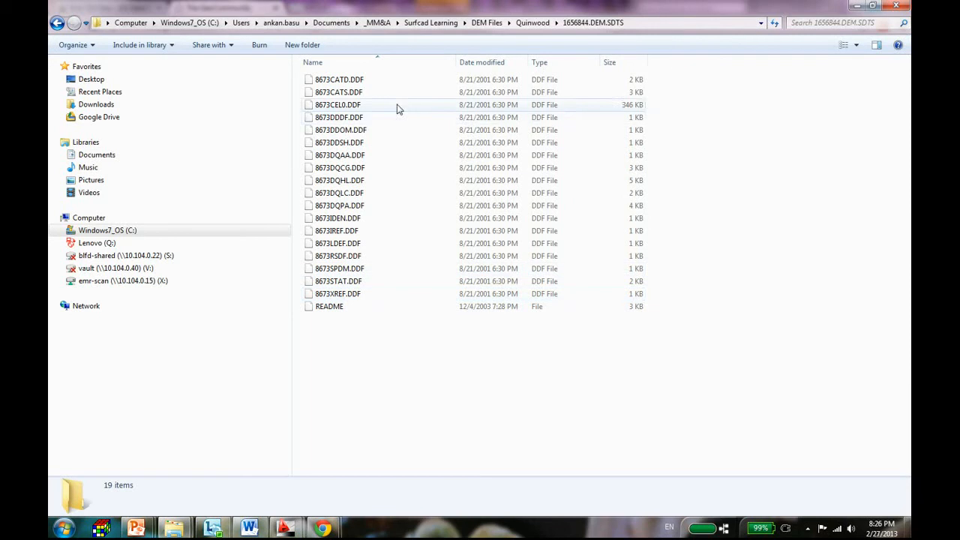
{"action": "mouse_move", "coordinate": [398, 105]}
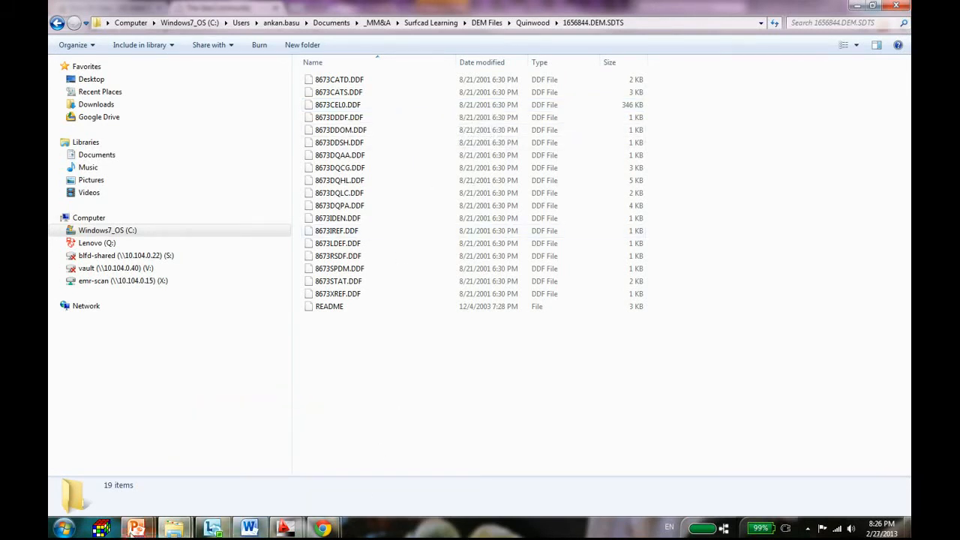
Step: Download sdts2dem.exe from the slide's thecadgeek.com link into the 1656844.DEM.SDTS folder
{"action": "left_click", "coordinate": [114, 527]}
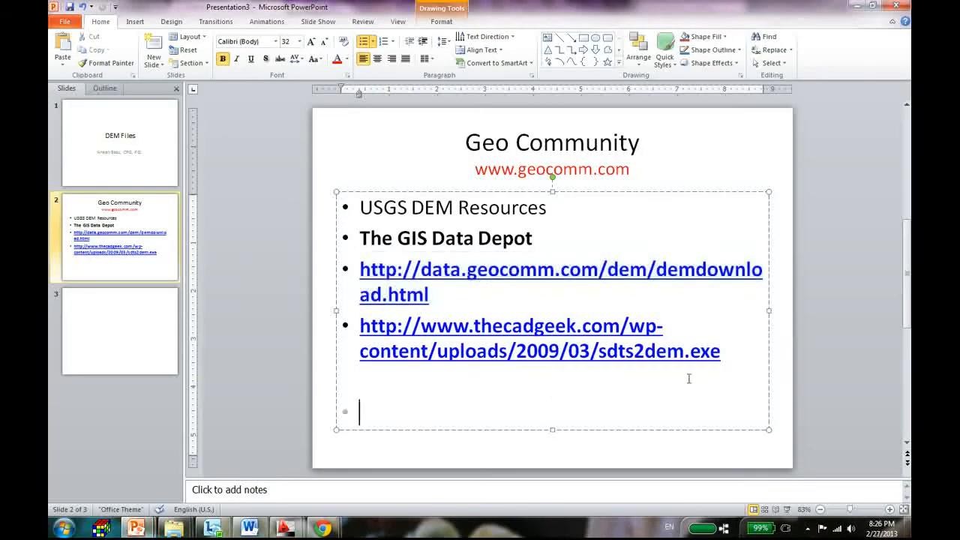
{"action": "left_click_drag", "start_coordinate": [359, 326], "coordinate": [720, 351]}
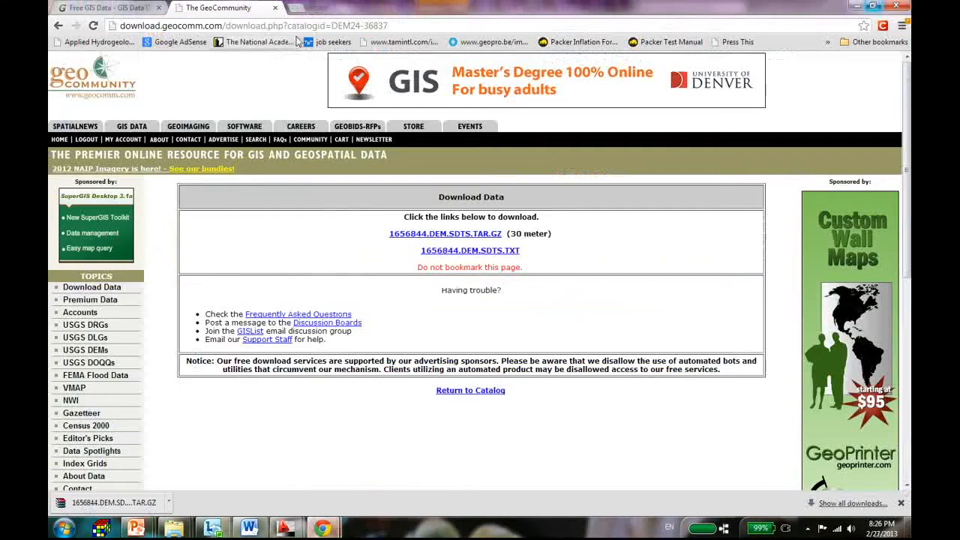
{"action": "type", "text": "http://www.thecadgeek.com/wp-content/uploads/2009/03/sdts2dem.exe"}
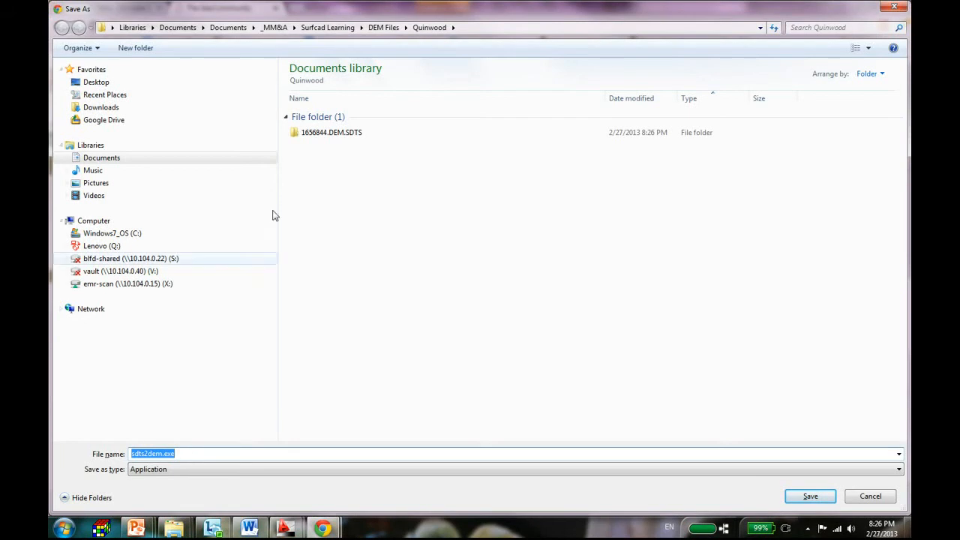
{"action": "double_click", "coordinate": [331, 132]}
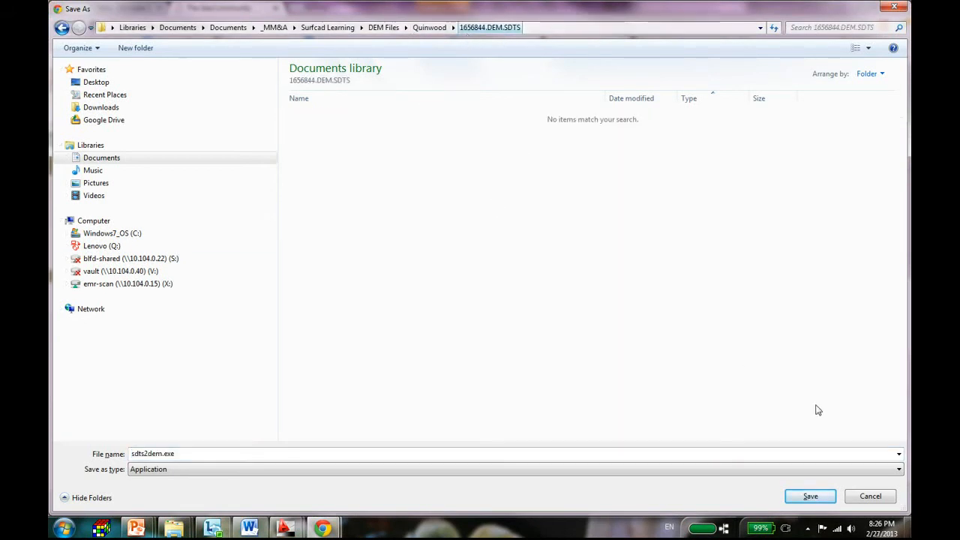
{"action": "left_click", "coordinate": [810, 495]}
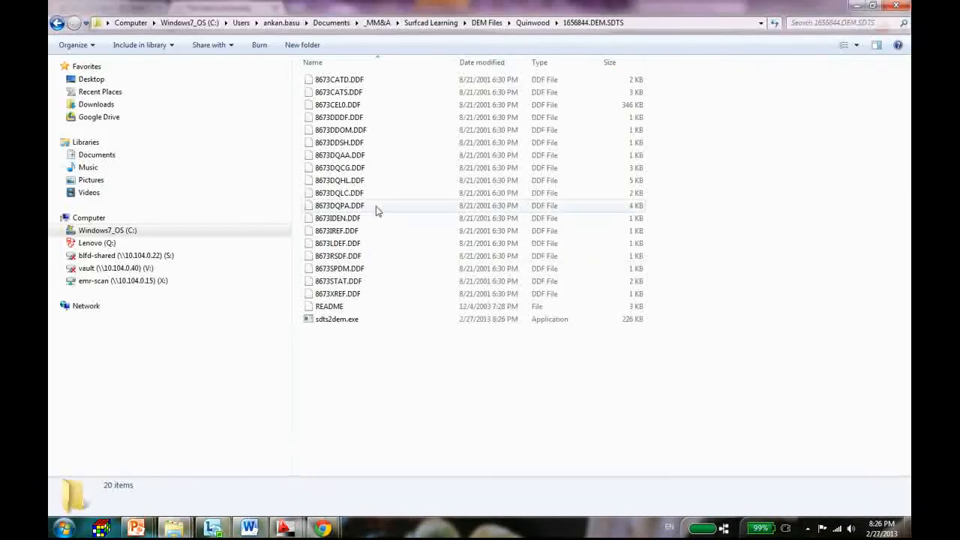
{"action": "left_click", "coordinate": [337, 319]}
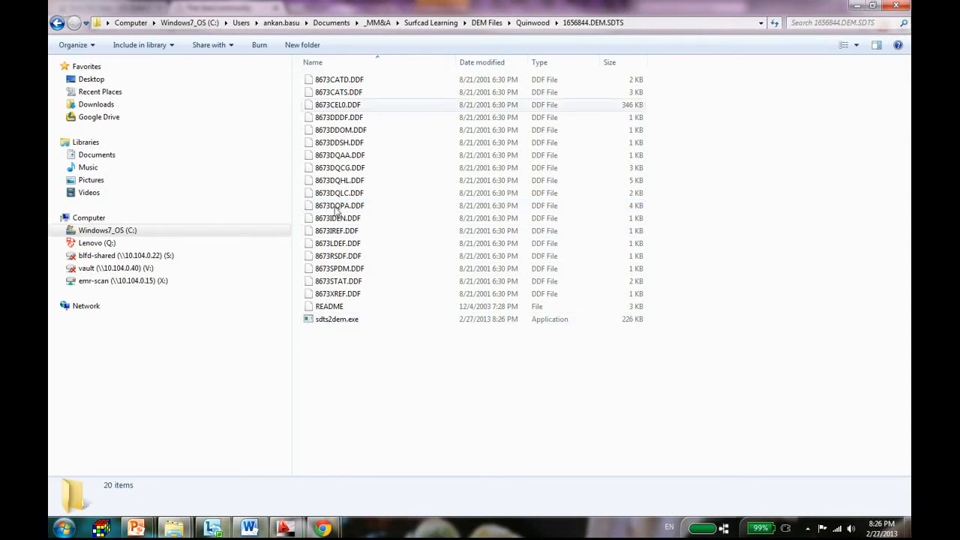
{"action": "left_click", "coordinate": [337, 319]}
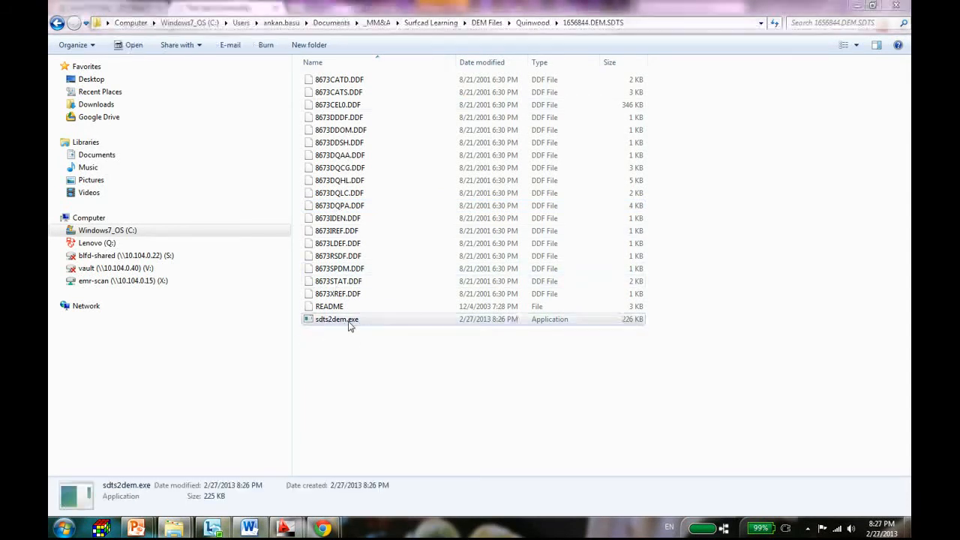
Step: Run sdts2dem with base name 8673 and output Quinwood, then confirm Quinwood.dem exists
{"action": "double_click", "coordinate": [336, 319]}
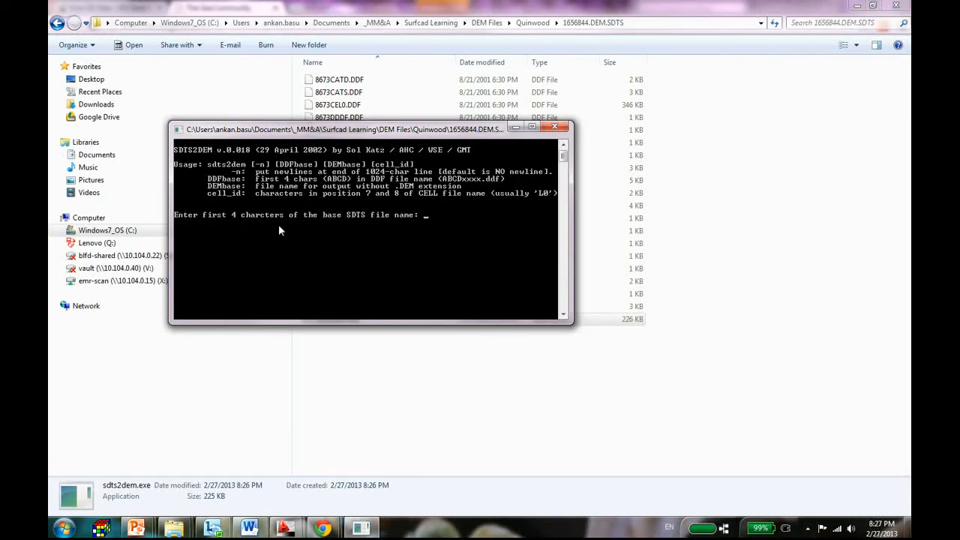
{"action": "mouse_move", "coordinate": [396, 232]}
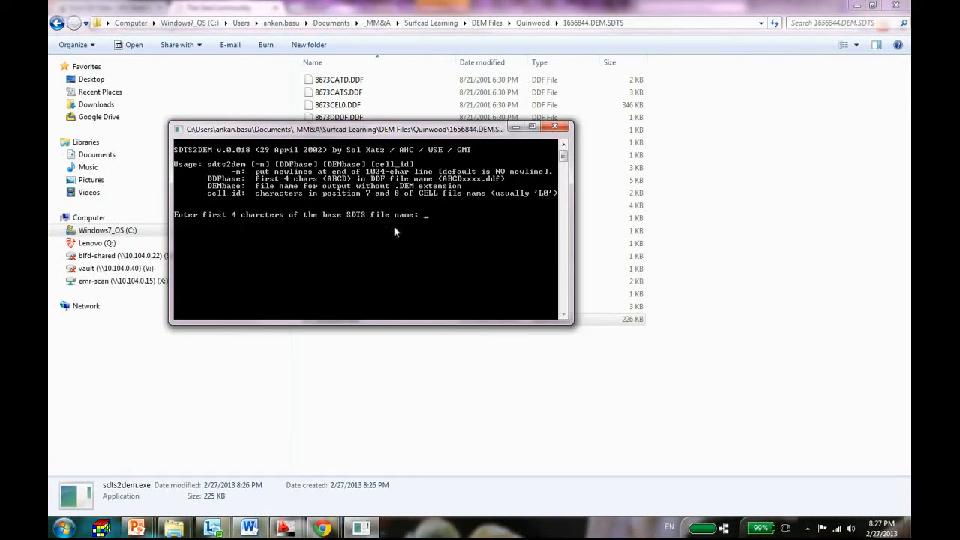
{"action": "mouse_move", "coordinate": [446, 233]}
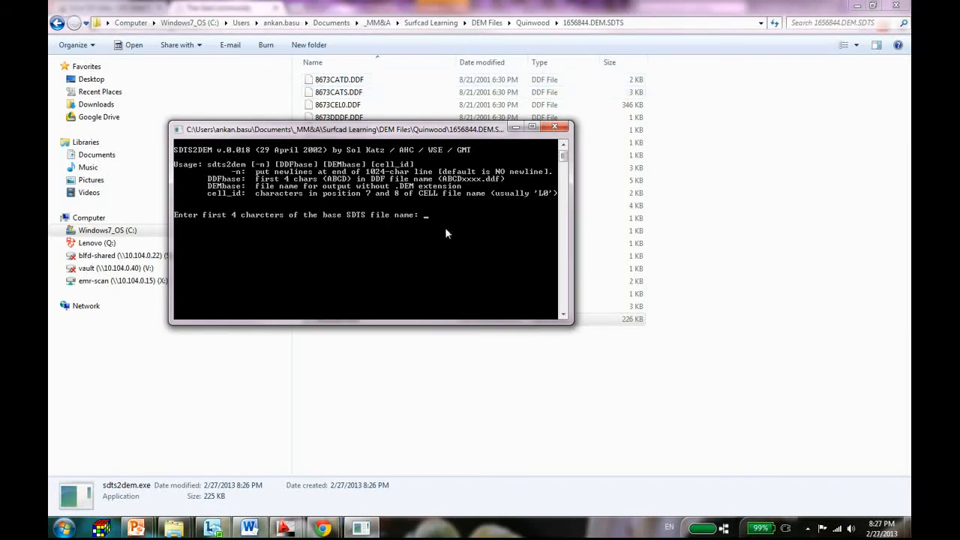
{"action": "type", "text": "8"}
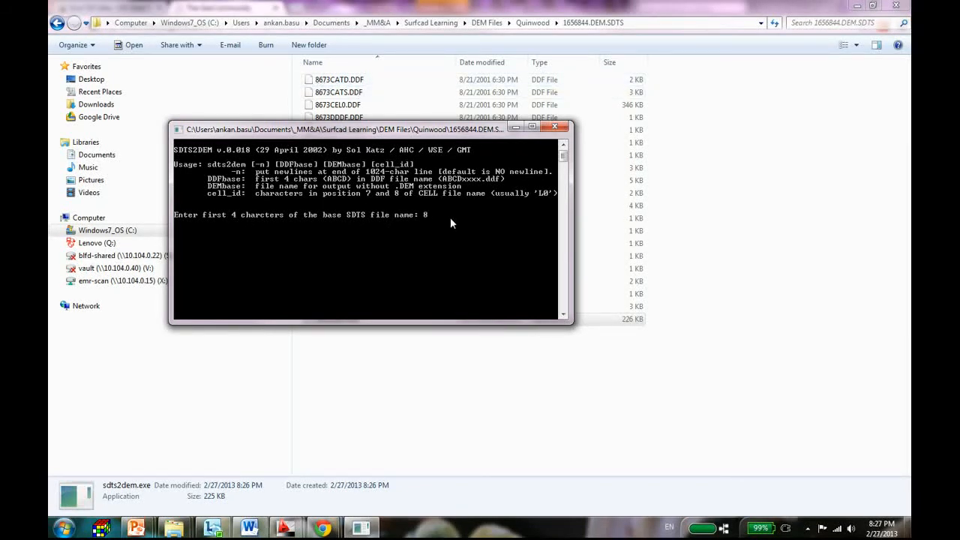
{"action": "type", "text": "67"}
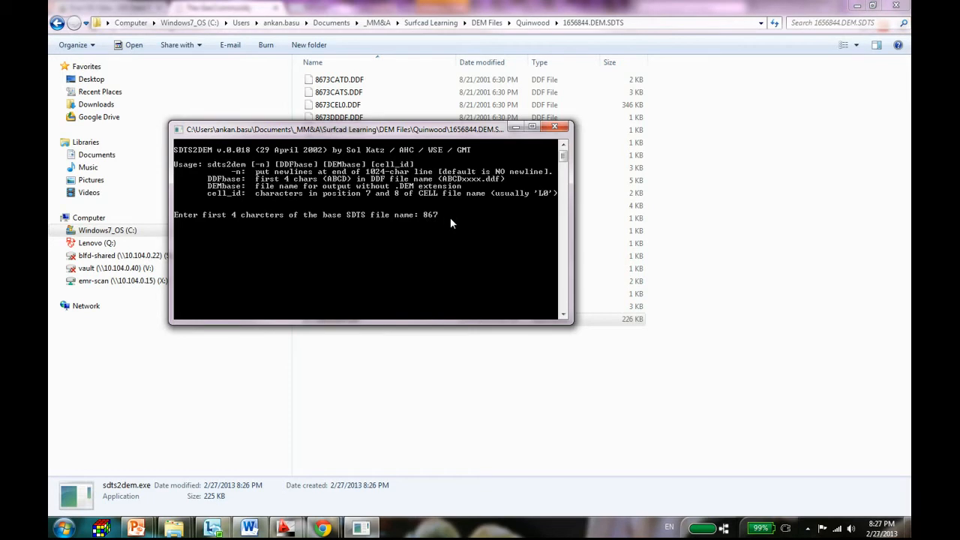
{"action": "type", "text": "3"}
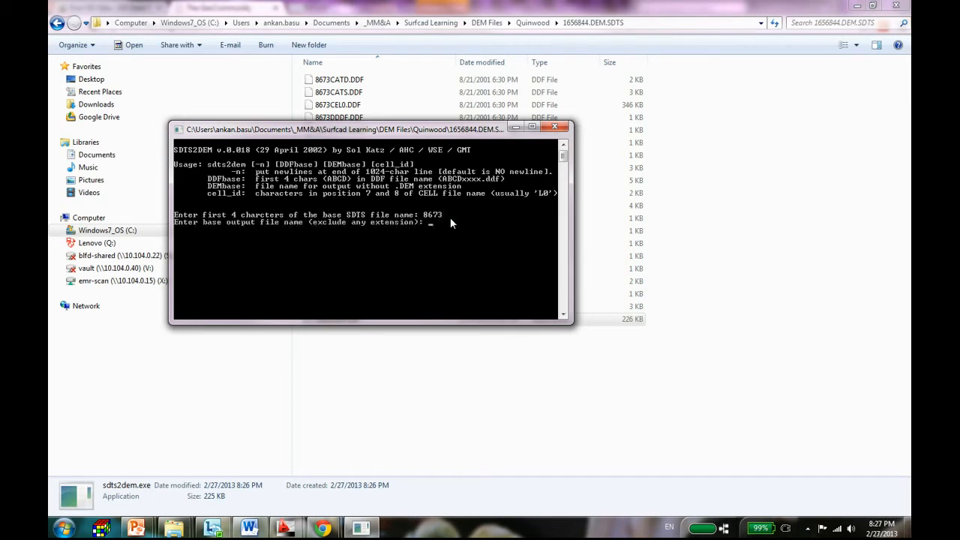
{"action": "mouse_move", "coordinate": [291, 236]}
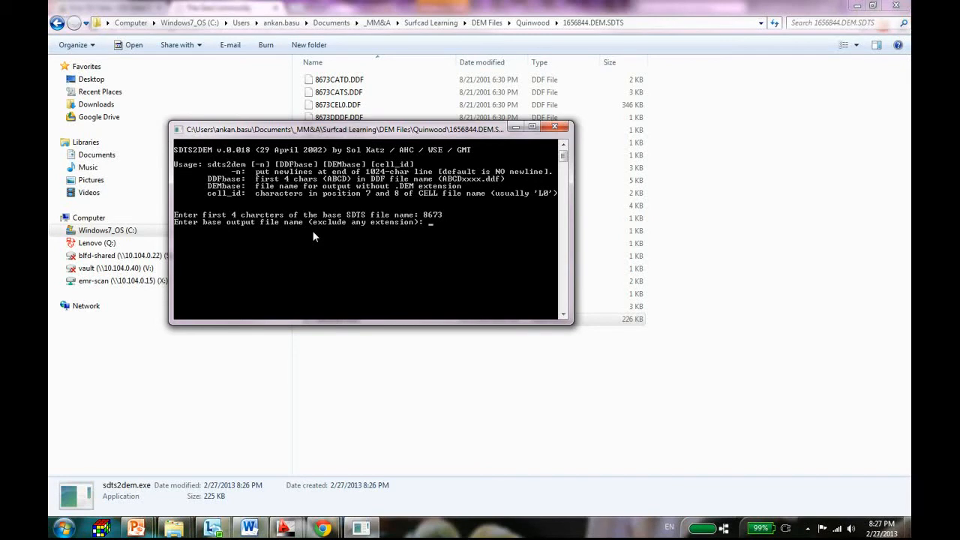
{"action": "type", "text": "Q"}
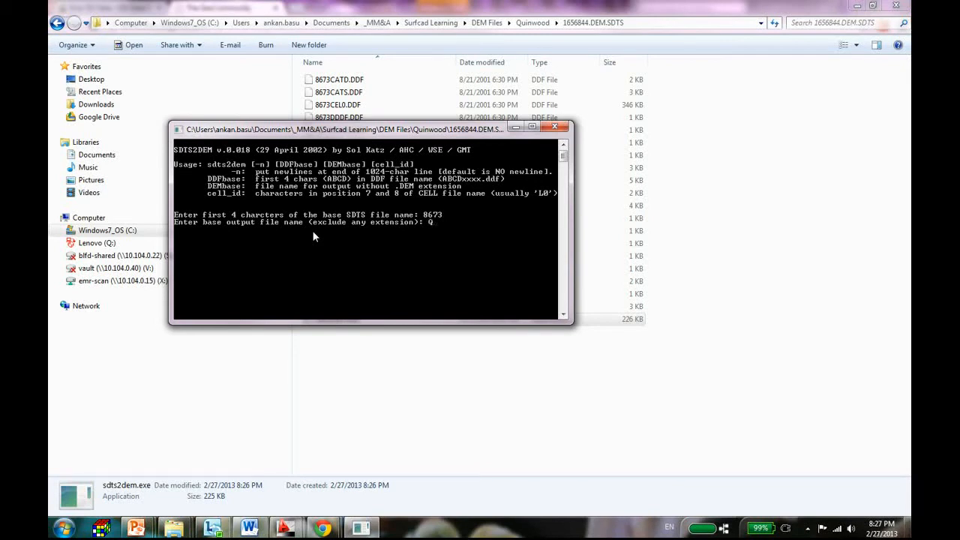
{"action": "type", "text": "uin"}
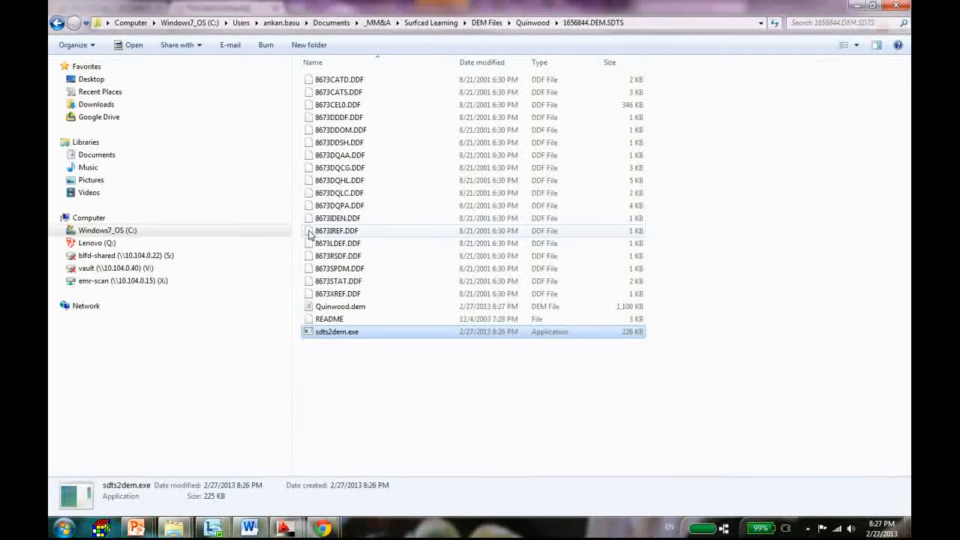
{"action": "left_click", "coordinate": [339, 306]}
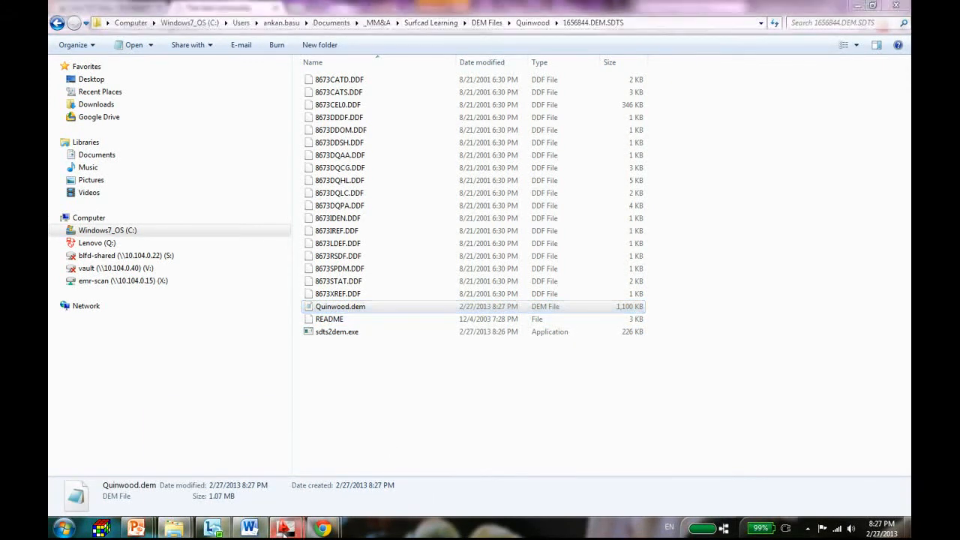
{"action": "left_click", "coordinate": [86, 20]}
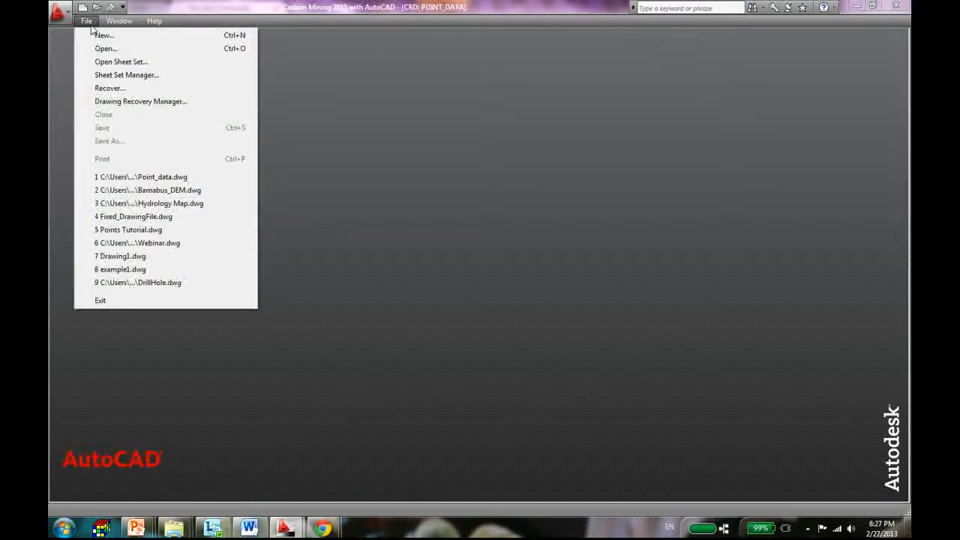
Step: Create drawing Quindood.dwg with horizontal scale 2000 and coordinate file Quindood.crd
{"action": "left_click", "coordinate": [103, 35]}
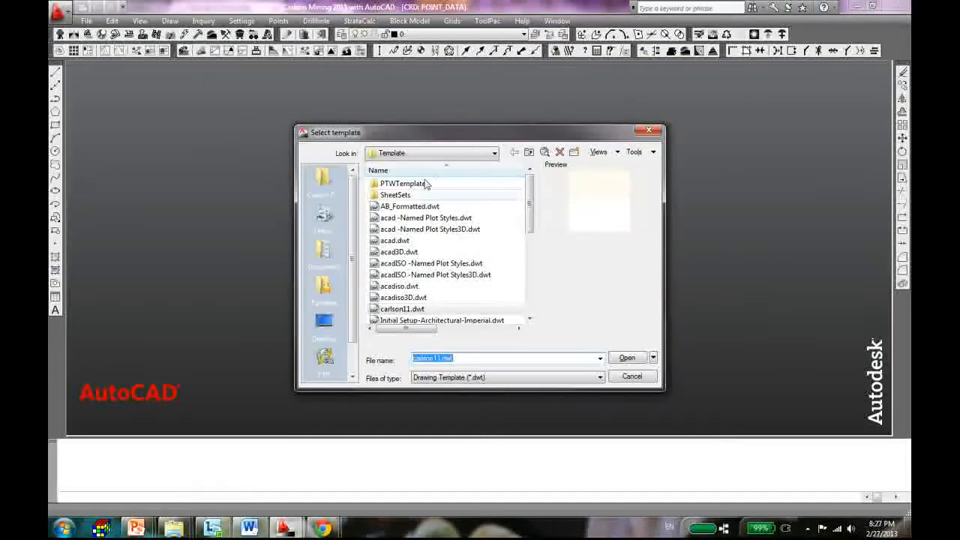
{"action": "left_click", "coordinate": [627, 357]}
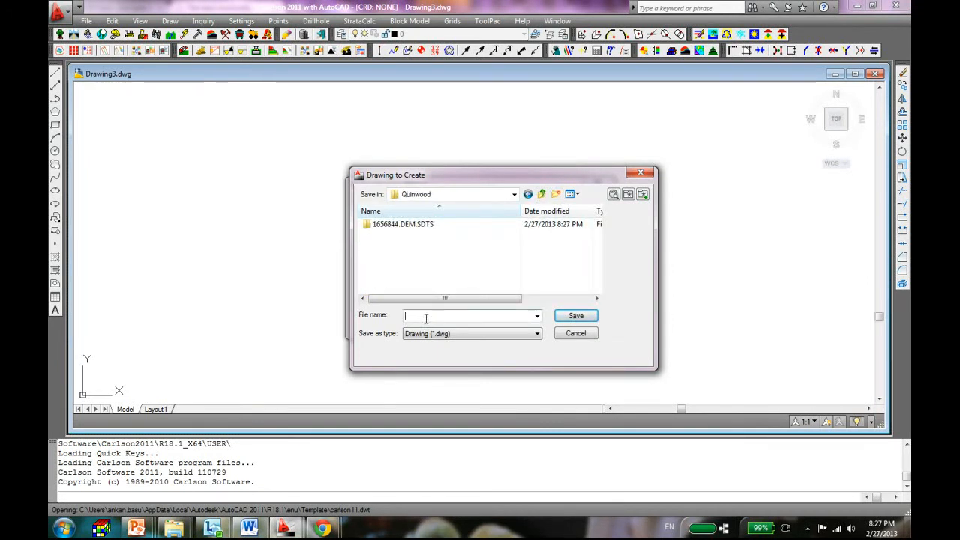
{"action": "type", "text": "Quinwood"}
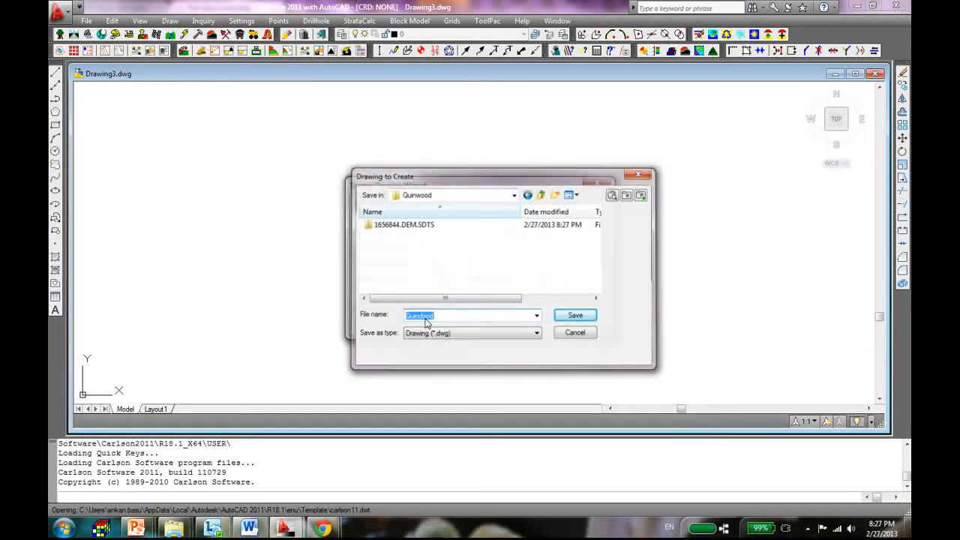
{"action": "left_click", "coordinate": [575, 314]}
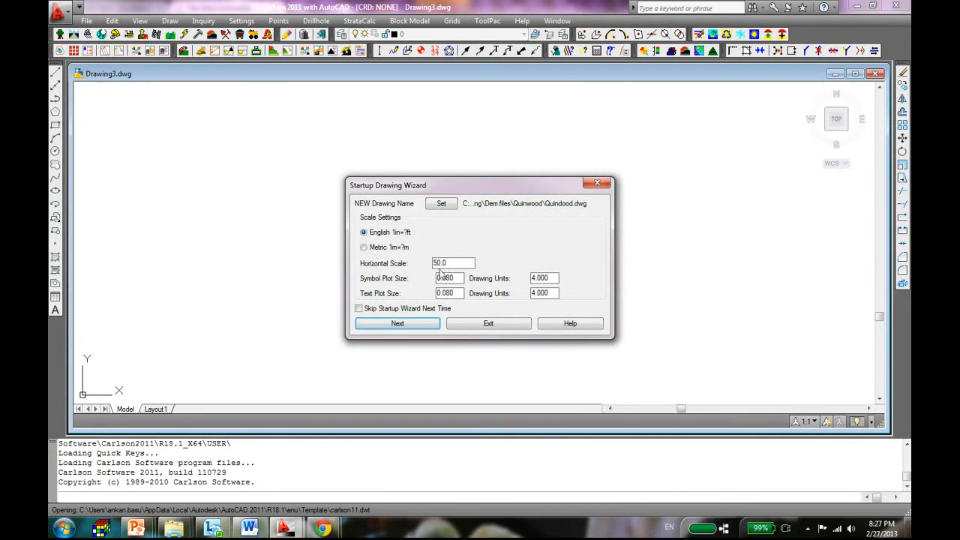
{"action": "type", "text": "2000"}
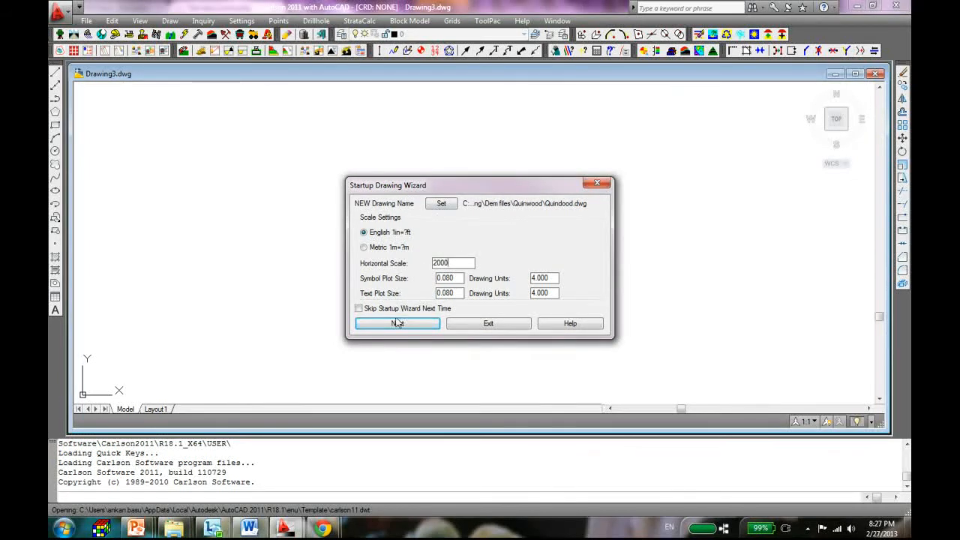
{"action": "left_click", "coordinate": [396, 324]}
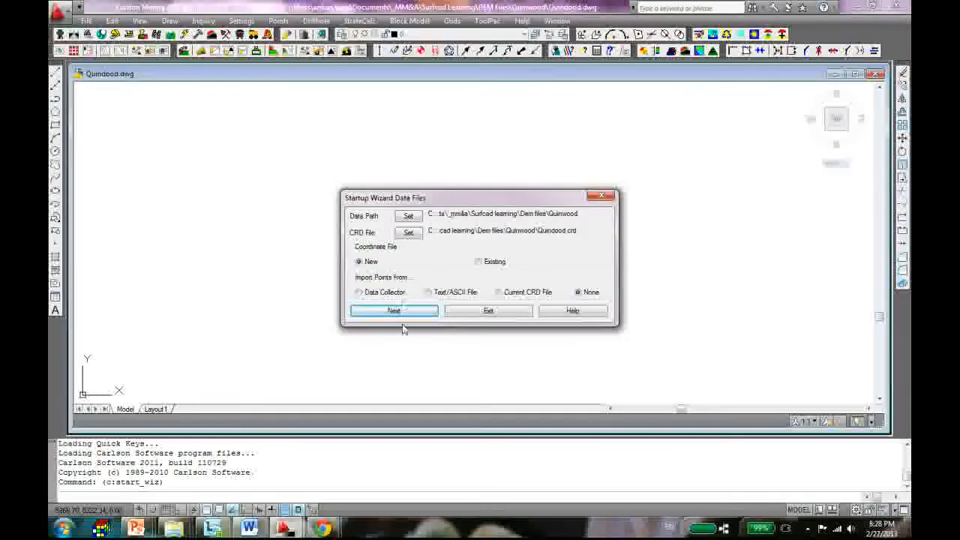
{"action": "left_click", "coordinate": [393, 310]}
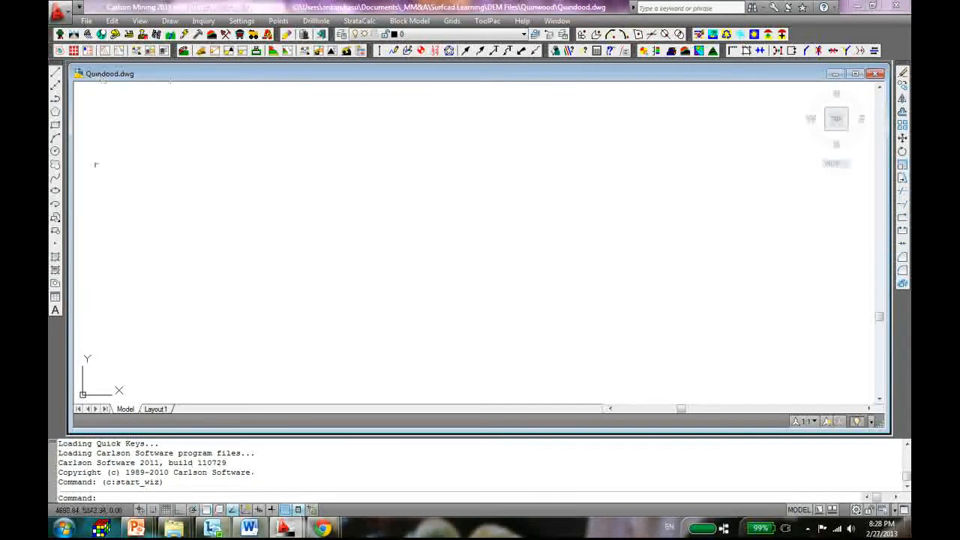
{"action": "mouse_move", "coordinate": [409, 81]}
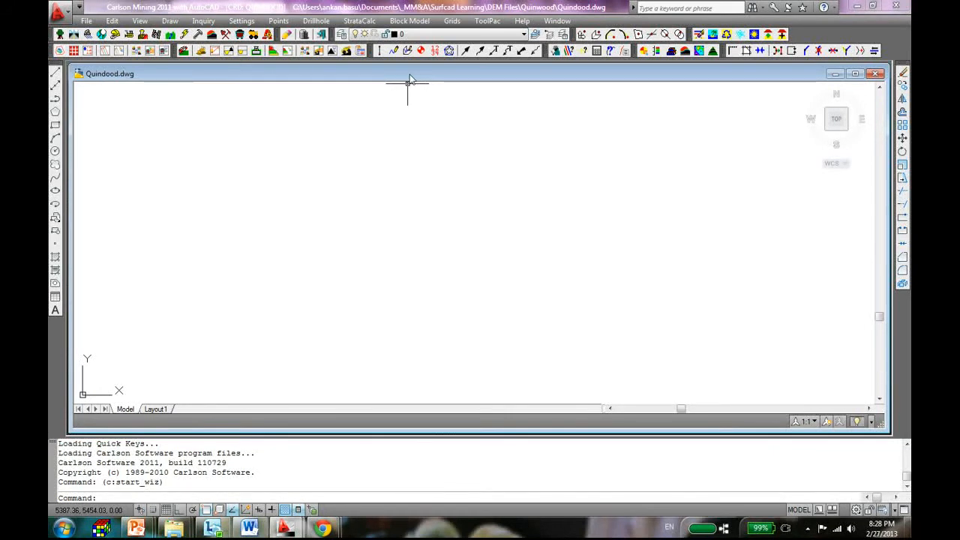
{"action": "mouse_move", "coordinate": [244, 161]}
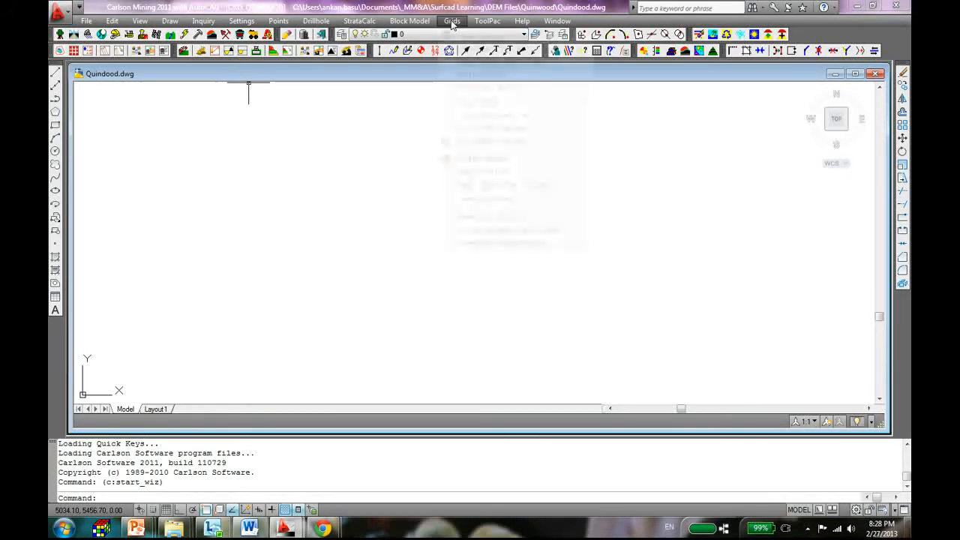
Step: Choose Grids > Grid File Utilities to bring up Grid Import Options
{"action": "left_click", "coordinate": [452, 21]}
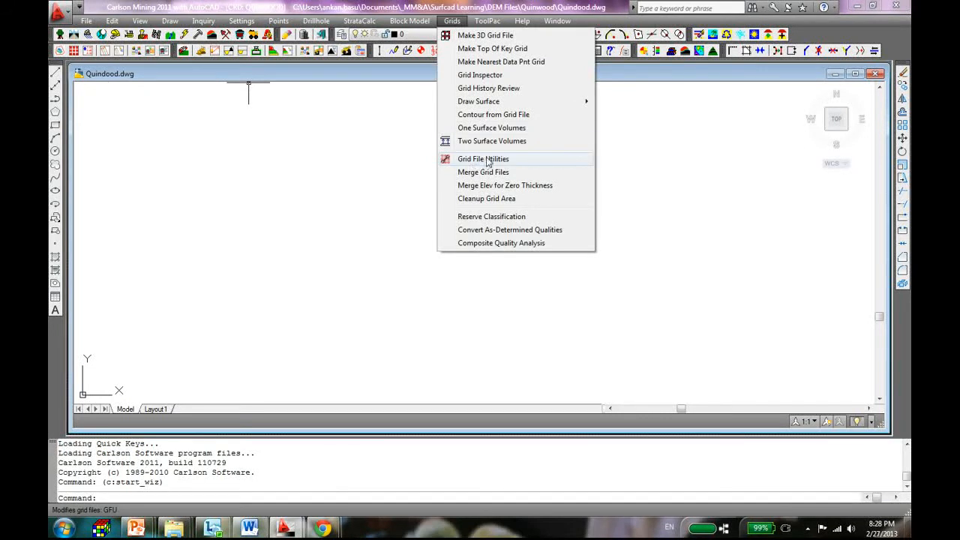
{"action": "left_click", "coordinate": [483, 158]}
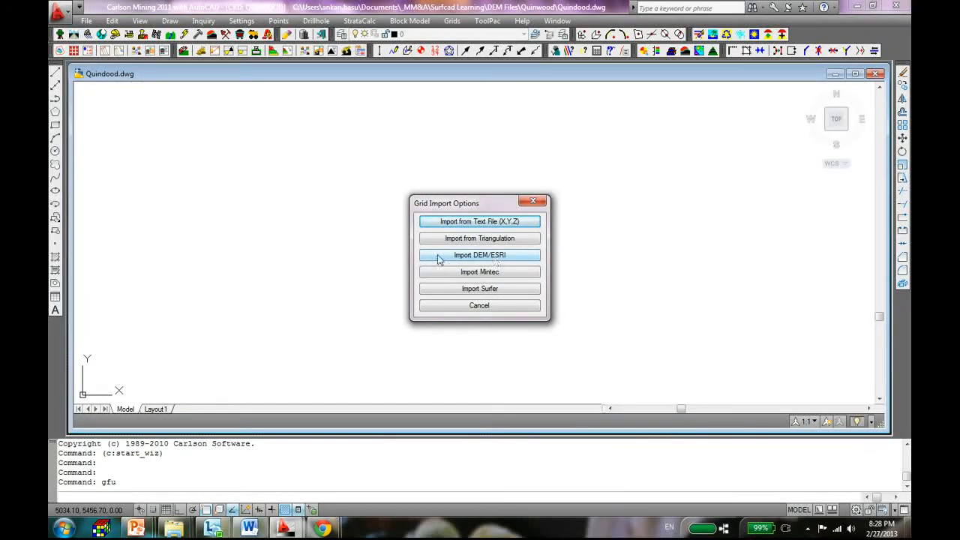
Step: Select Quinwood.dem from the 1656844.DEM.SDTS folder for DEM import
{"action": "left_click", "coordinate": [480, 255]}
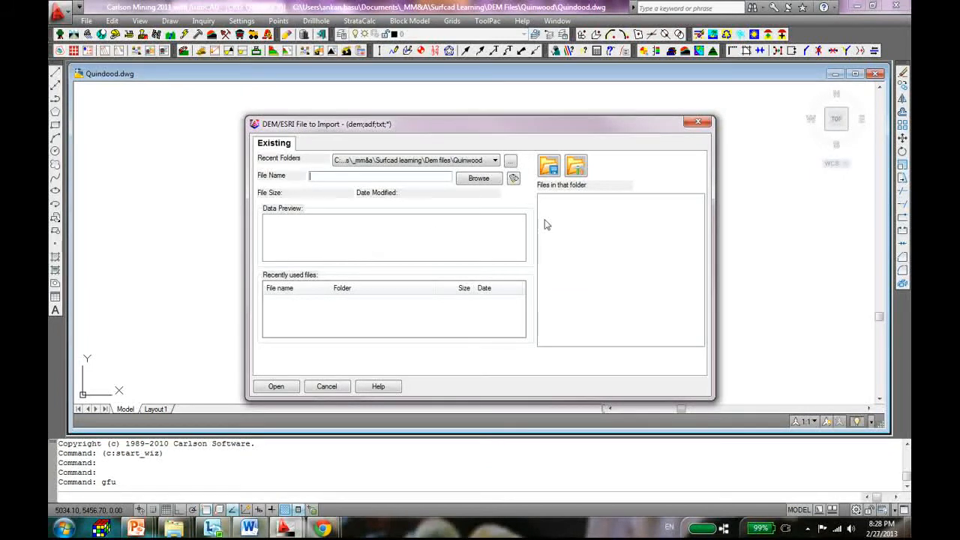
{"action": "left_click", "coordinate": [478, 177]}
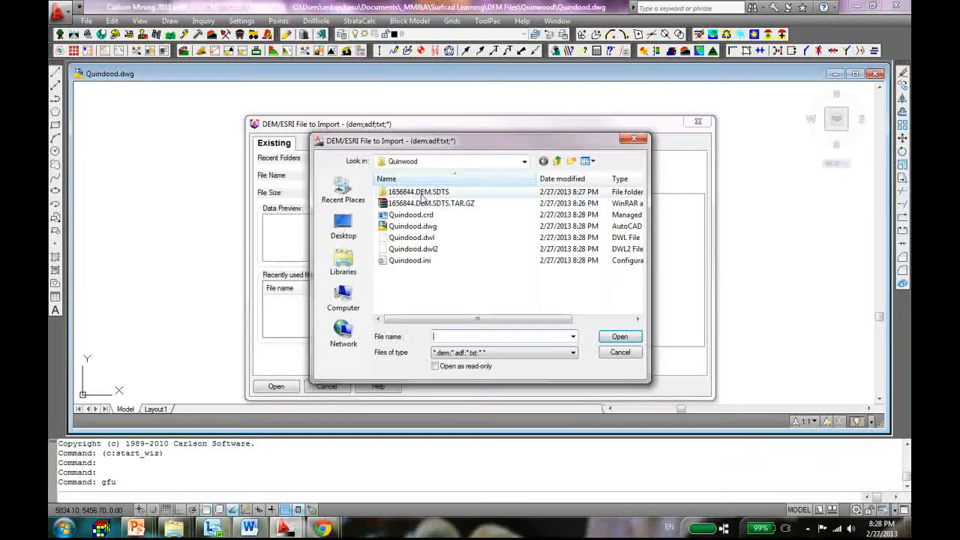
{"action": "double_click", "coordinate": [419, 191]}
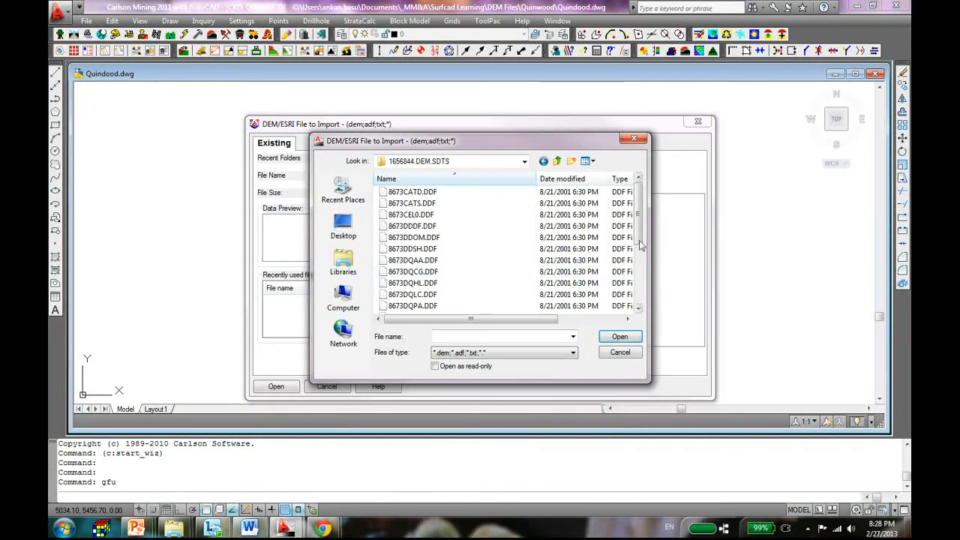
{"action": "scroll", "scroll_direction": "down", "scroll_amount": 3}
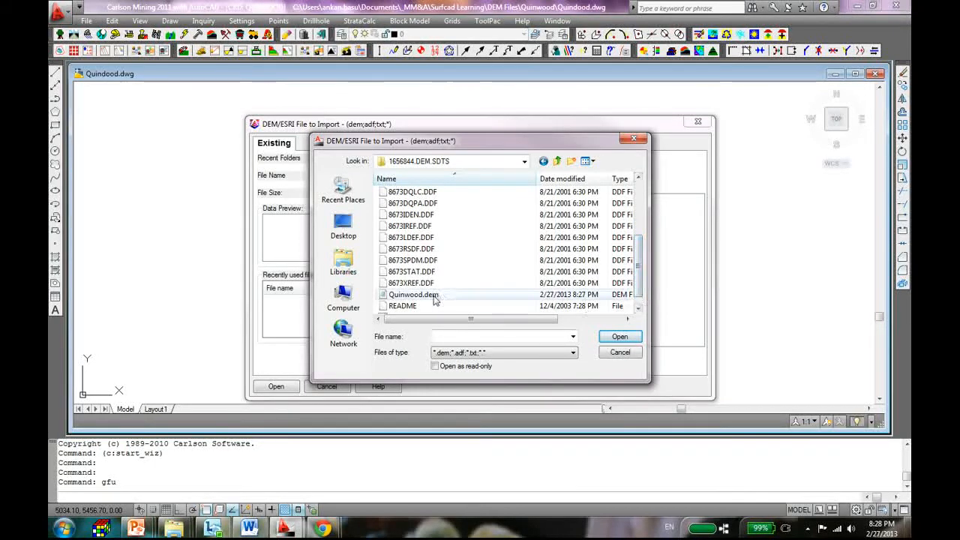
{"action": "left_click", "coordinate": [412, 294]}
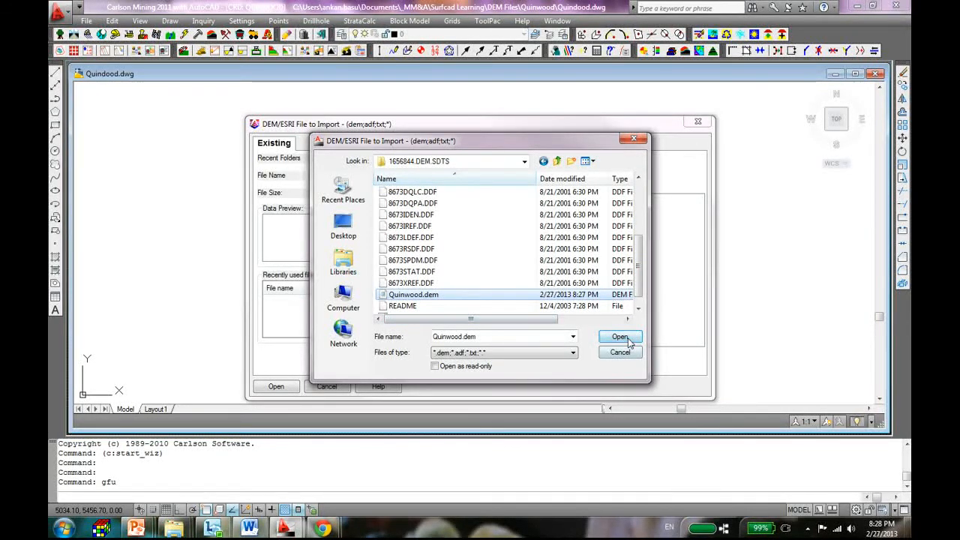
{"action": "left_click", "coordinate": [620, 336]}
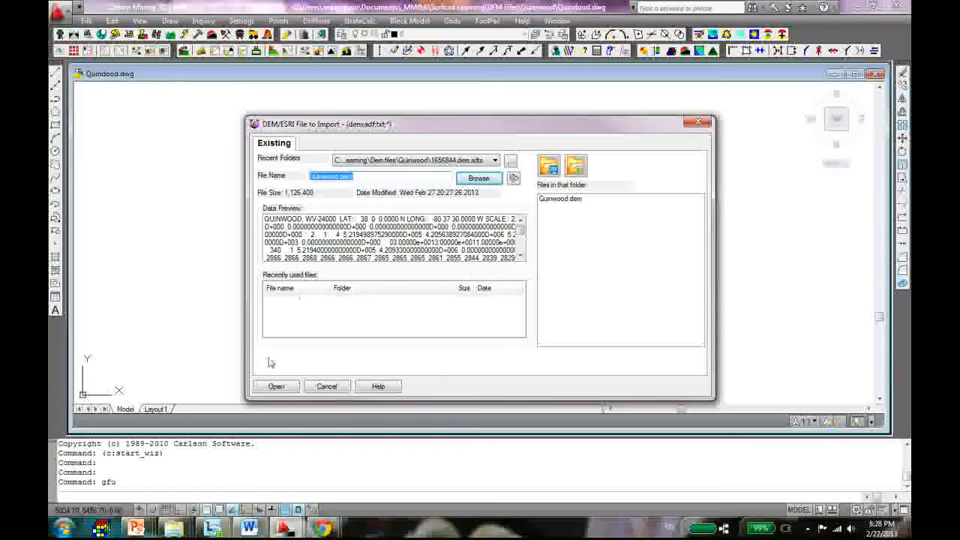
{"action": "left_click", "coordinate": [276, 385]}
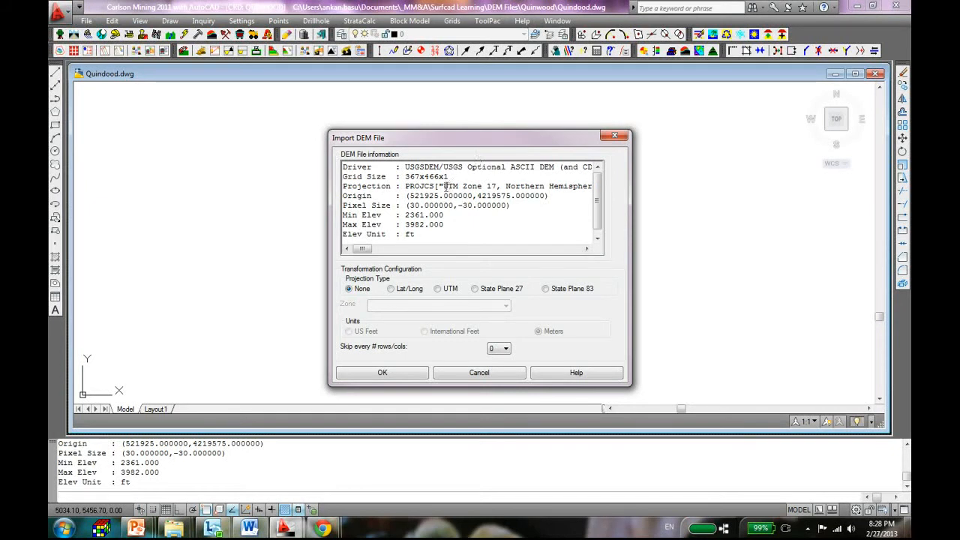
Step: Set projection to UTM zone 17 (W 78-84 deg), units US Feet, and import
{"action": "double_click", "coordinate": [477, 186]}
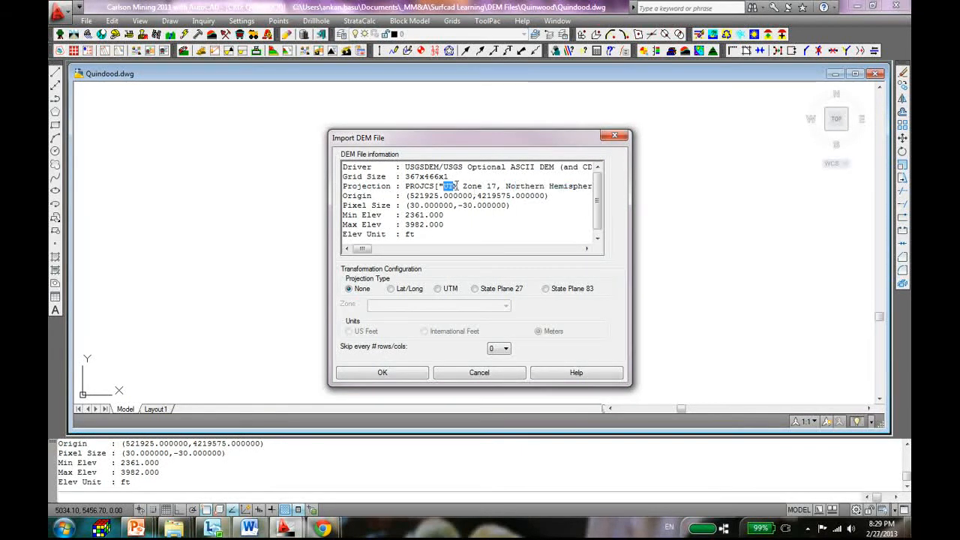
{"action": "left_click", "coordinate": [437, 289]}
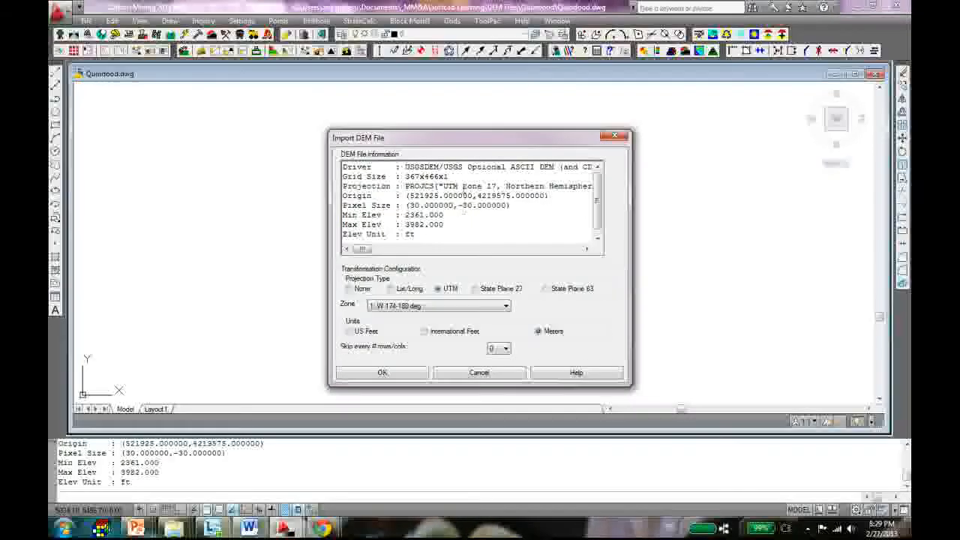
{"action": "left_click", "coordinate": [505, 305]}
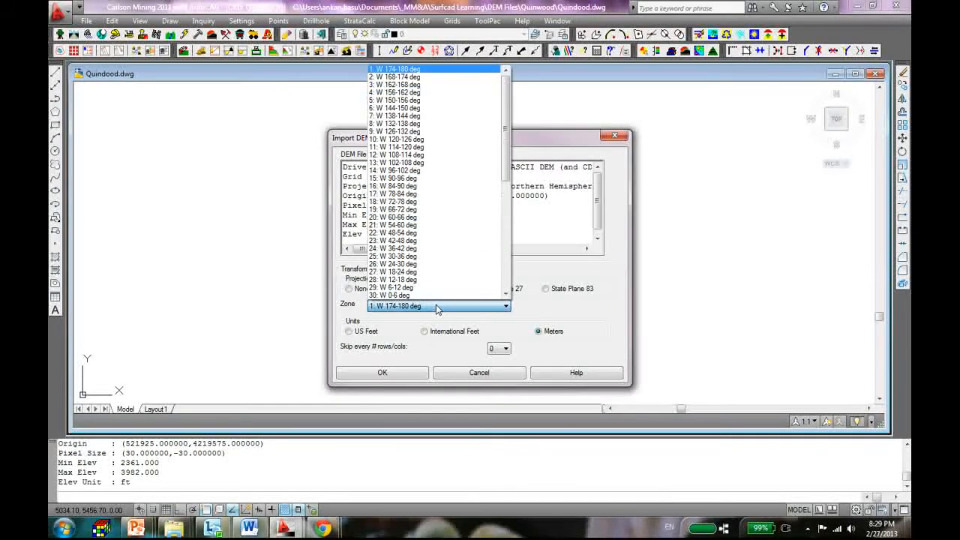
{"action": "left_click", "coordinate": [396, 193]}
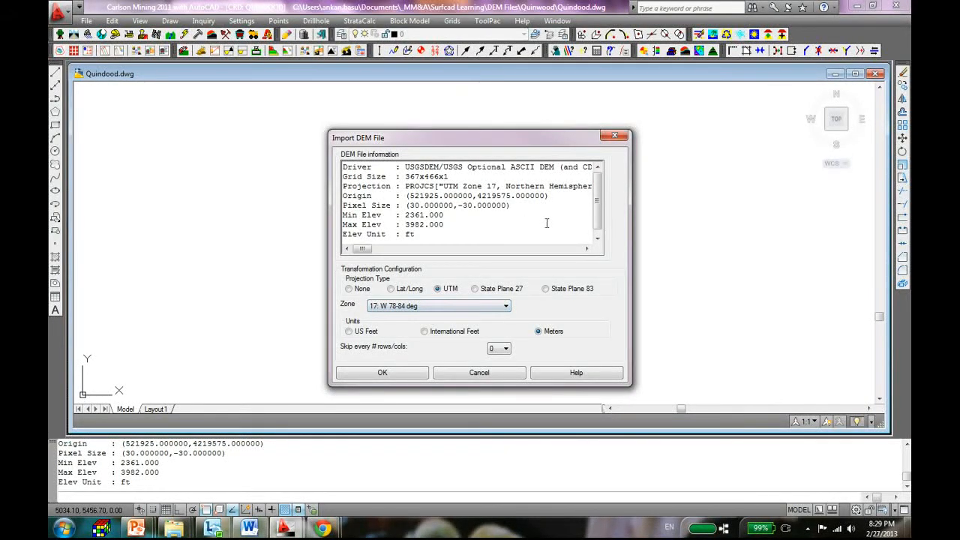
{"action": "left_click", "coordinate": [349, 330]}
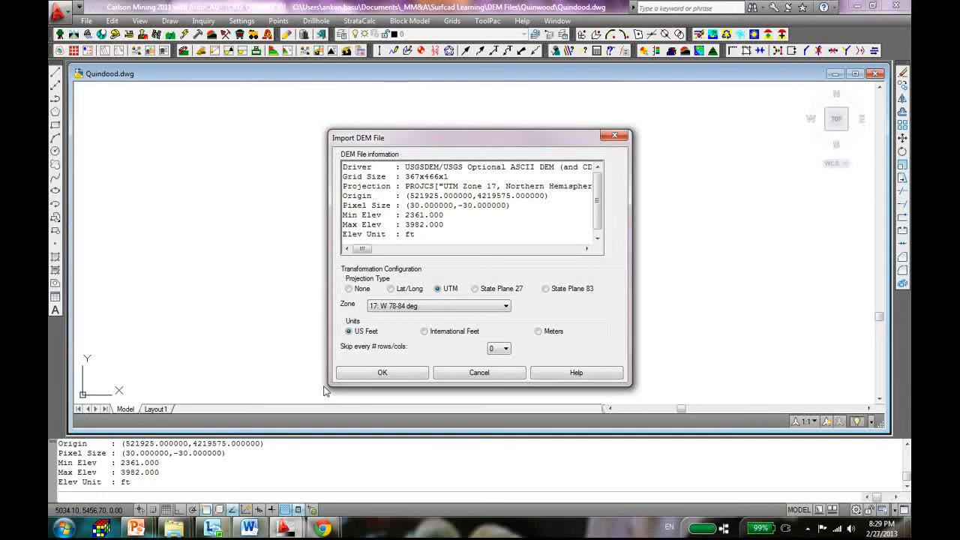
{"action": "mouse_move", "coordinate": [382, 373]}
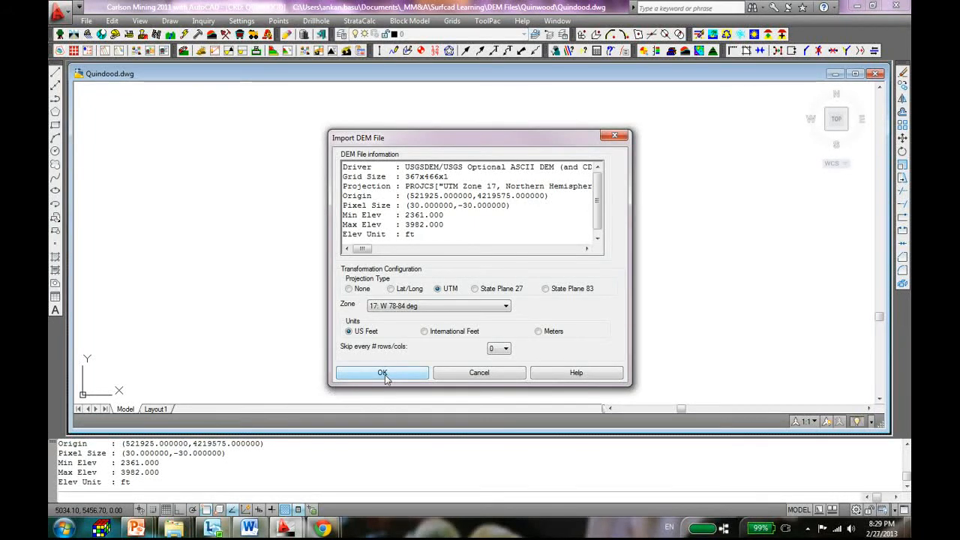
{"action": "left_click", "coordinate": [382, 372]}
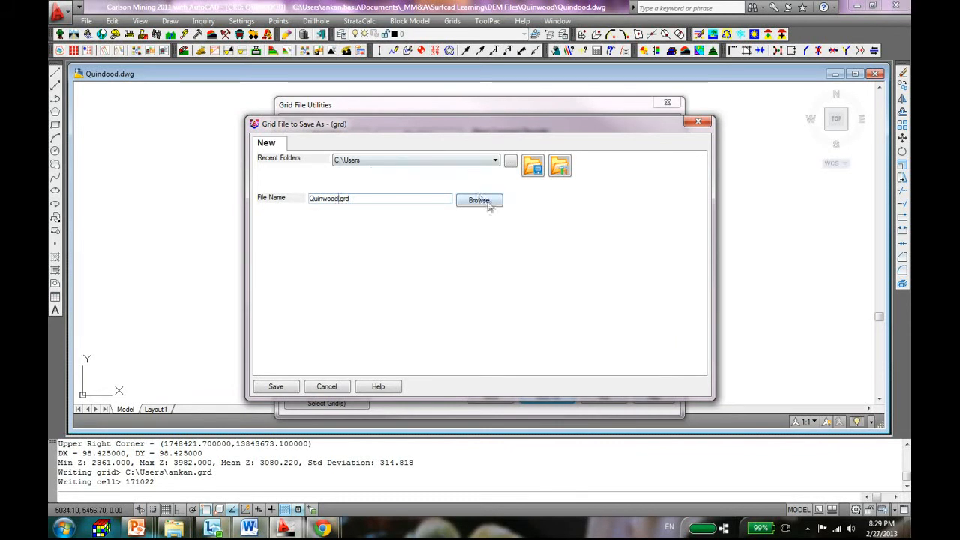
Step: Save Quinwood.grd into the 1656844.DEM.SDTS folder, then exit Grid File Utilities
{"action": "left_click", "coordinate": [479, 200]}
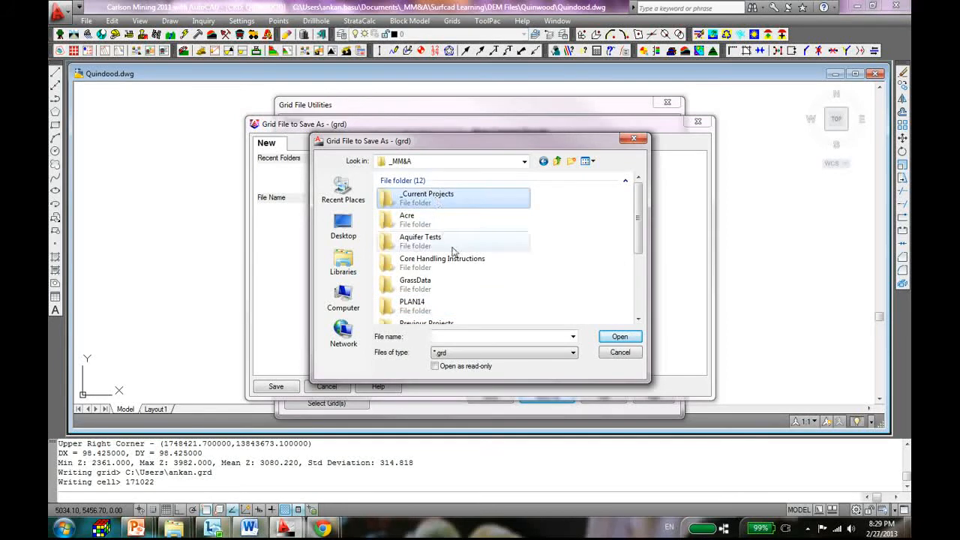
{"action": "scroll", "scroll_direction": "down", "scroll_amount": 3}
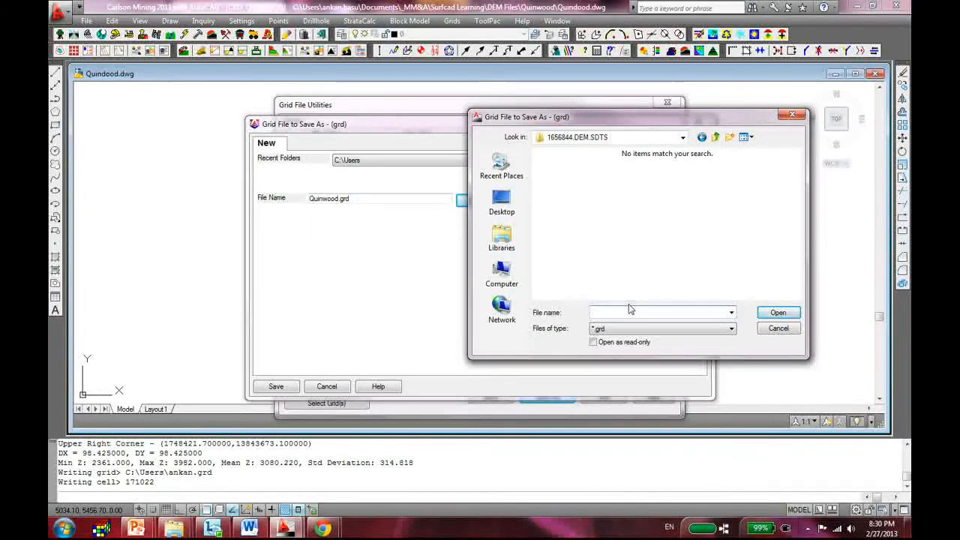
{"action": "type", "text": "Quinwo"}
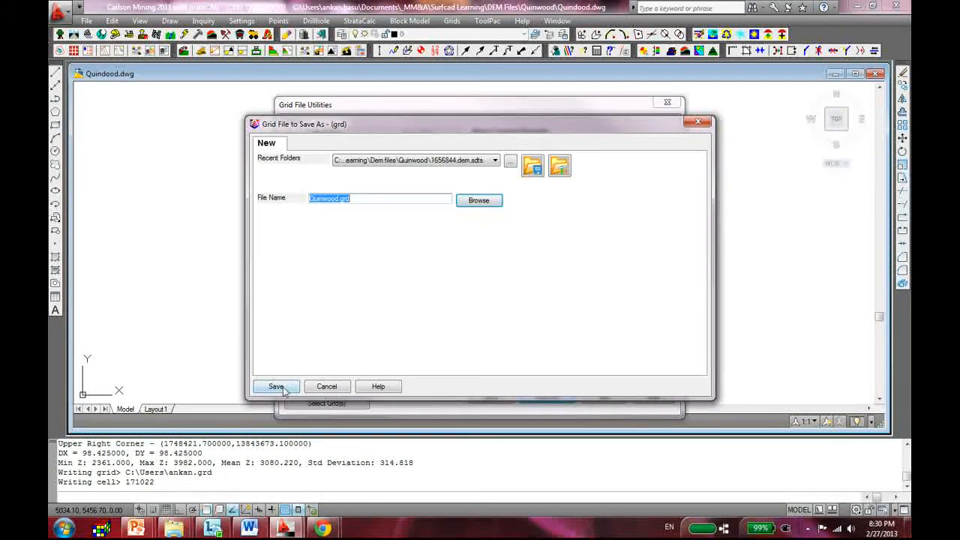
{"action": "left_click", "coordinate": [276, 386]}
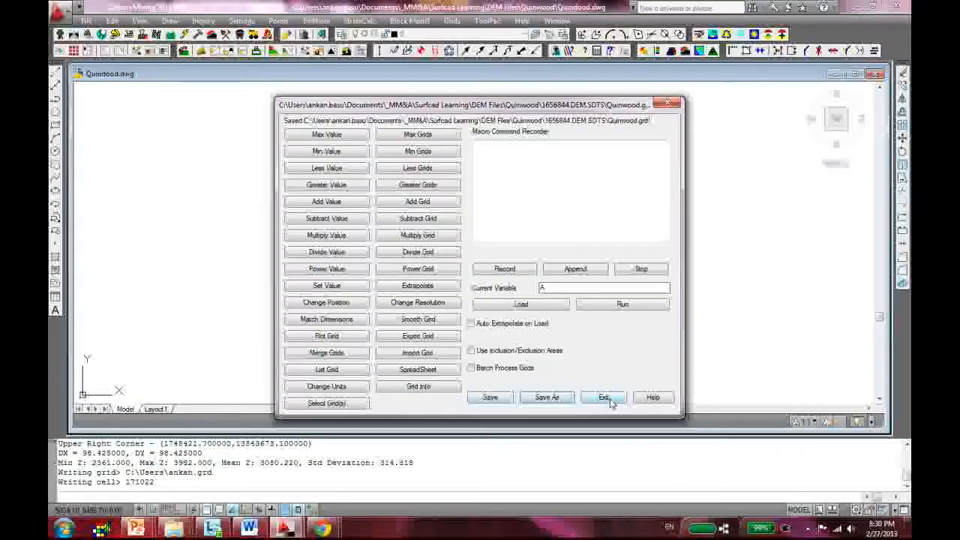
{"action": "left_click", "coordinate": [603, 396]}
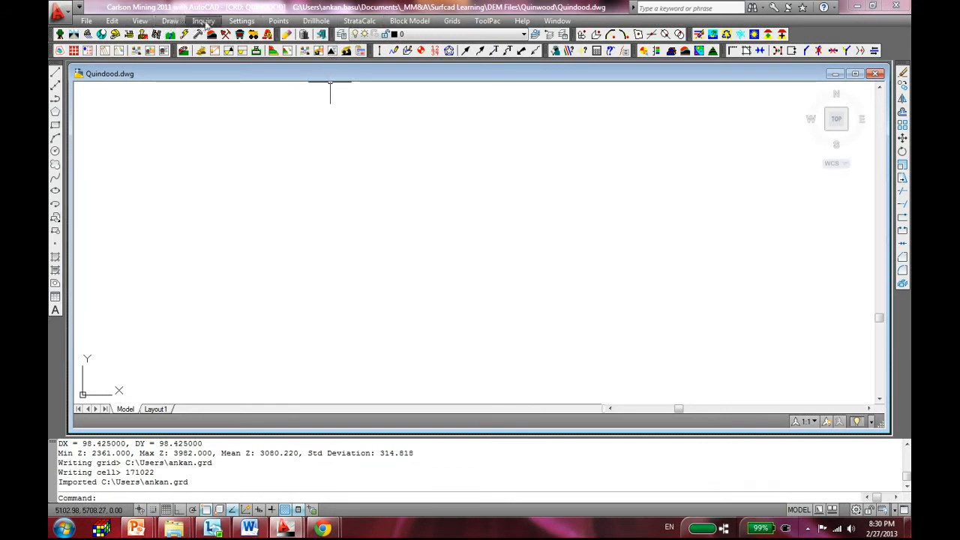
{"action": "mouse_move", "coordinate": [169, 20]}
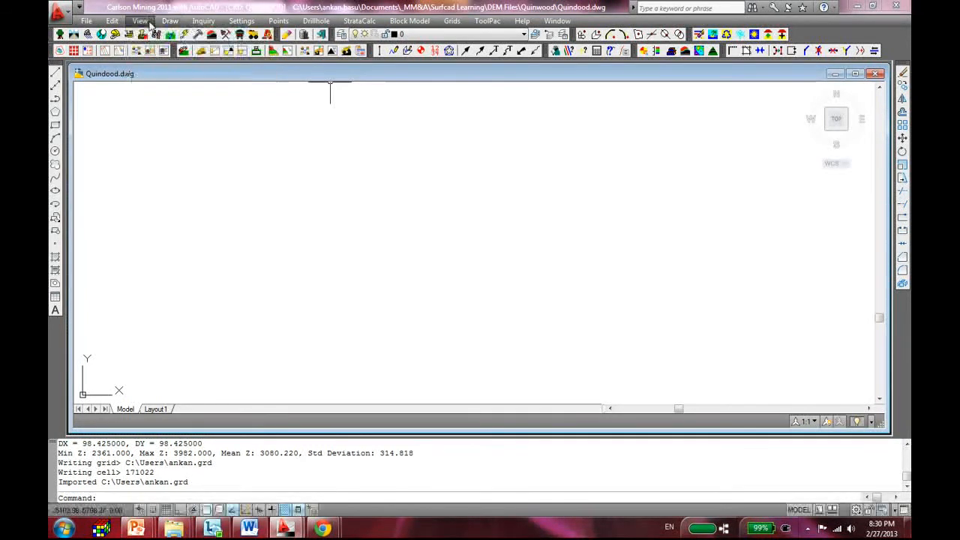
Step: Open Quinwood.grd in the Surface 3D Viewer
{"action": "left_click", "coordinate": [141, 20]}
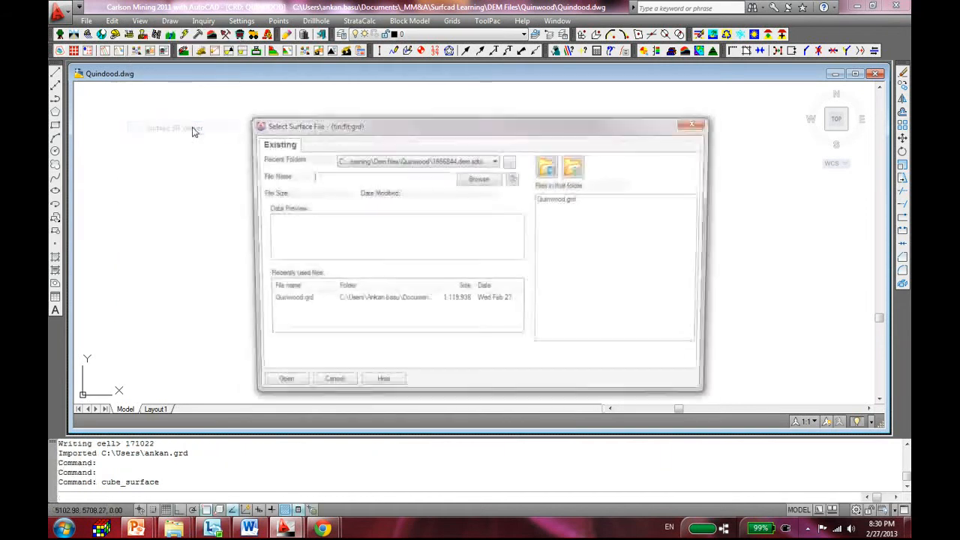
{"action": "left_click", "coordinate": [558, 198]}
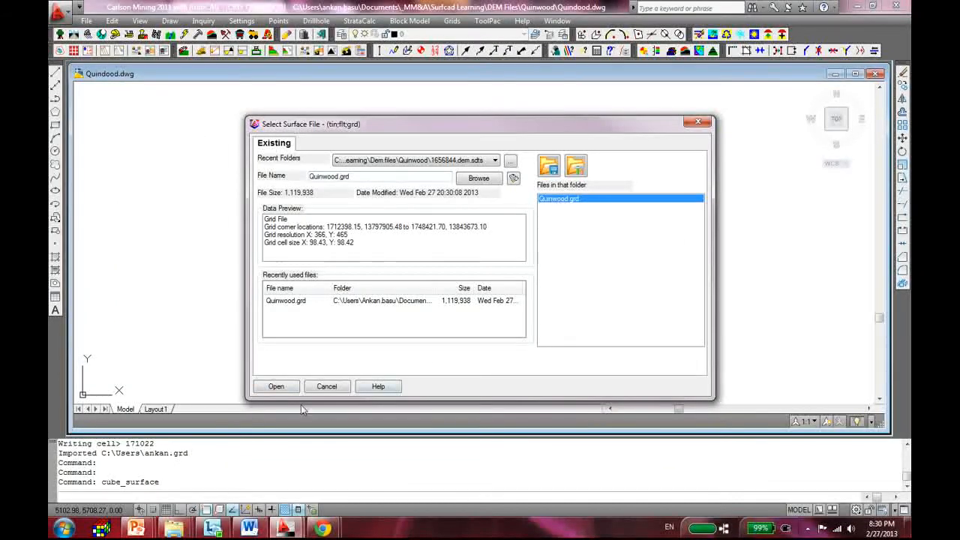
{"action": "left_click", "coordinate": [276, 386]}
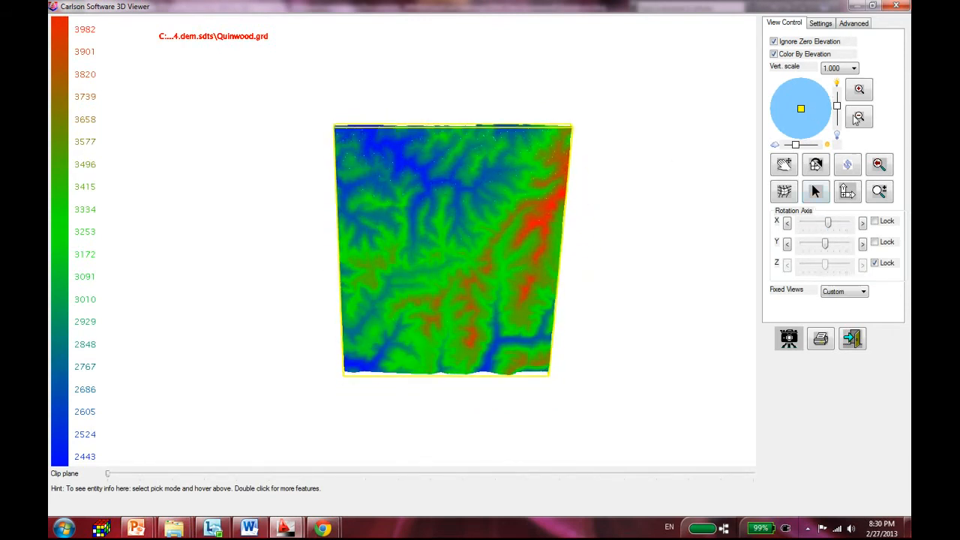
Step: Set vertical scale to 4, then 5, and tilt the terrain around the Y axis
{"action": "left_click", "coordinate": [853, 68]}
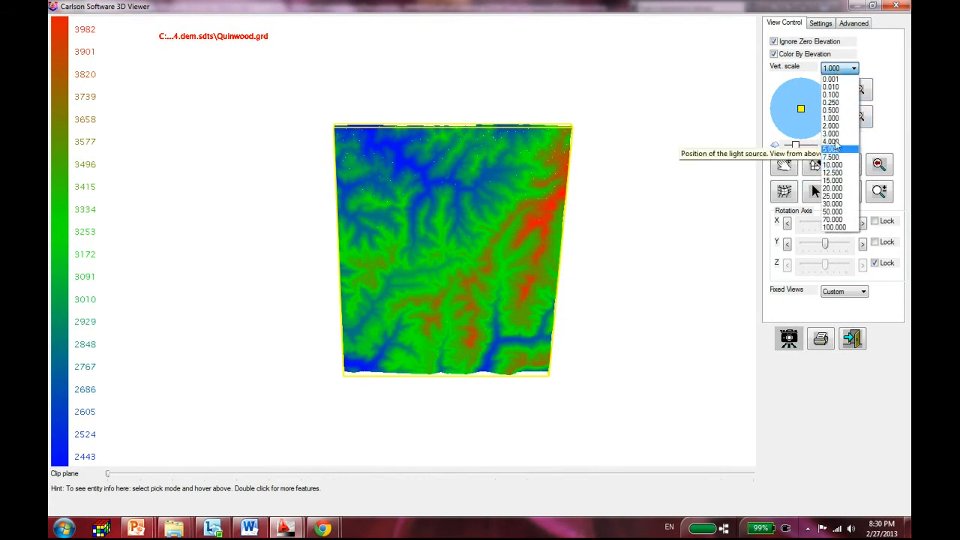
{"action": "left_click", "coordinate": [832, 141]}
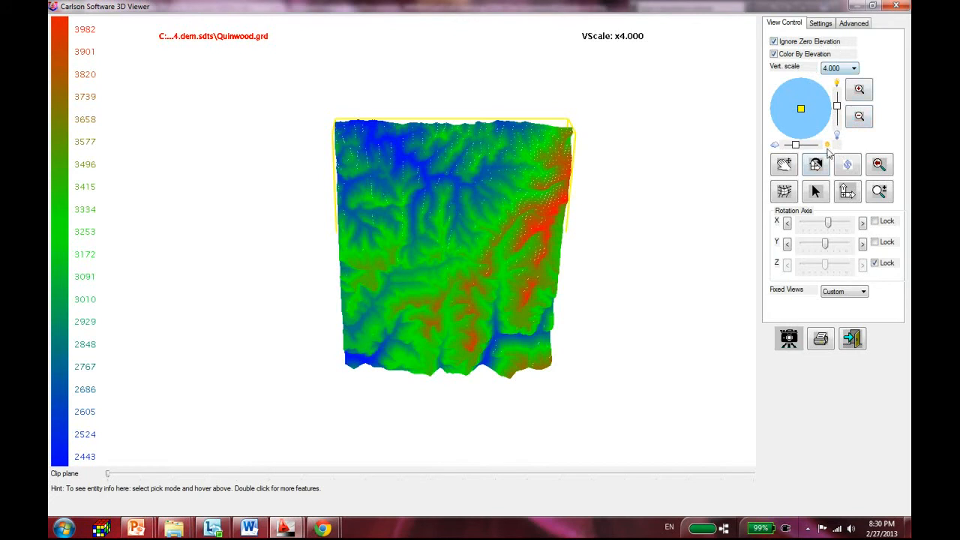
{"action": "mouse_move", "coordinate": [841, 72]}
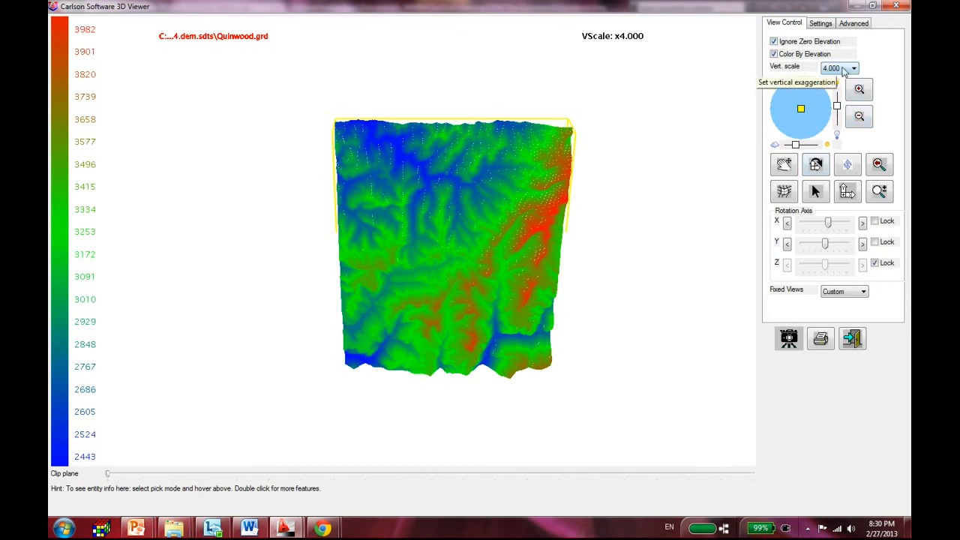
{"action": "left_click", "coordinate": [853, 65]}
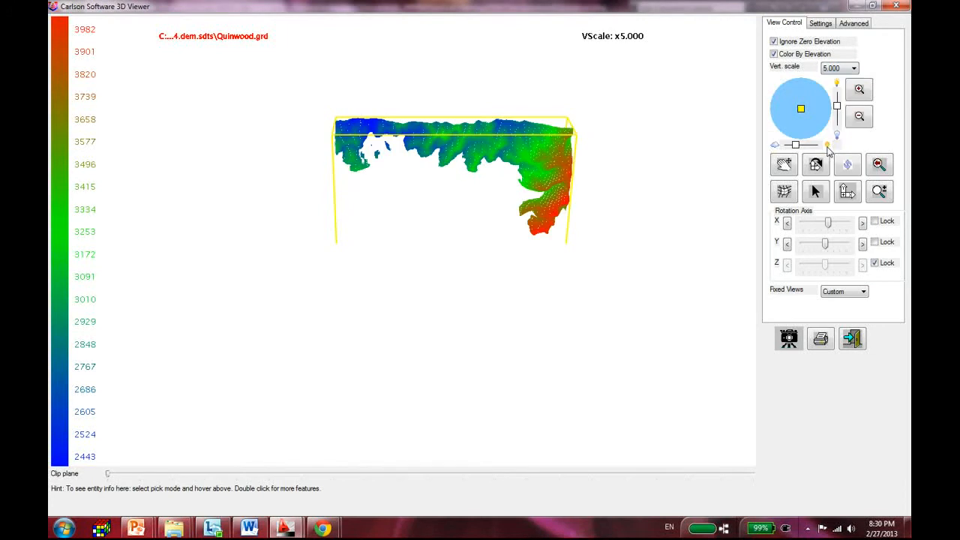
{"action": "mouse_move", "coordinate": [485, 184]}
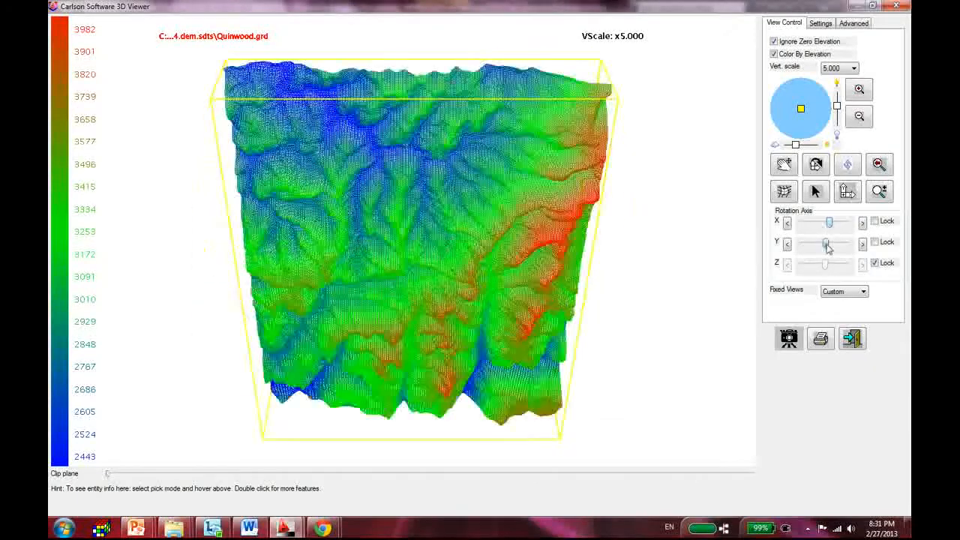
{"action": "left_click_drag", "start_coordinate": [828, 243], "coordinate": [840, 243]}
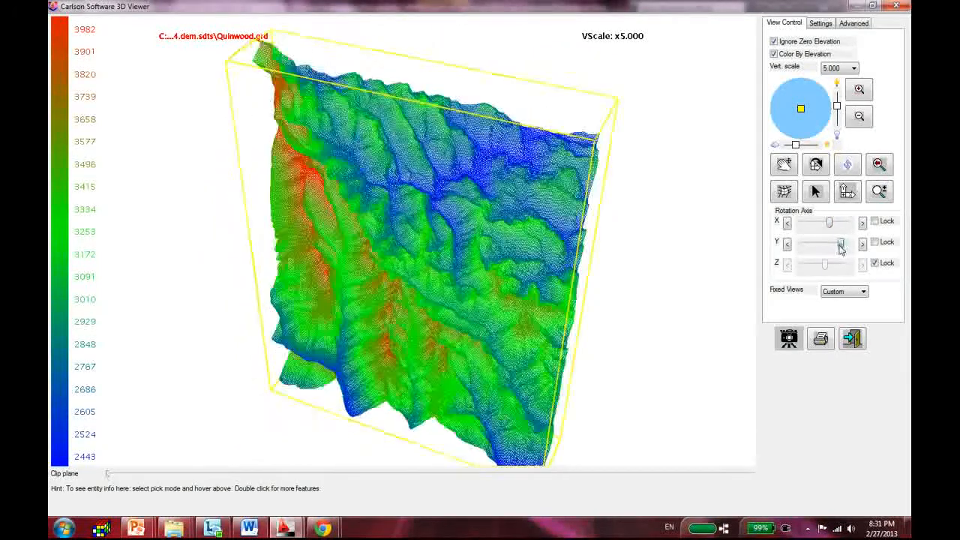
{"action": "left_click_drag", "start_coordinate": [840, 243], "coordinate": [827, 244]}
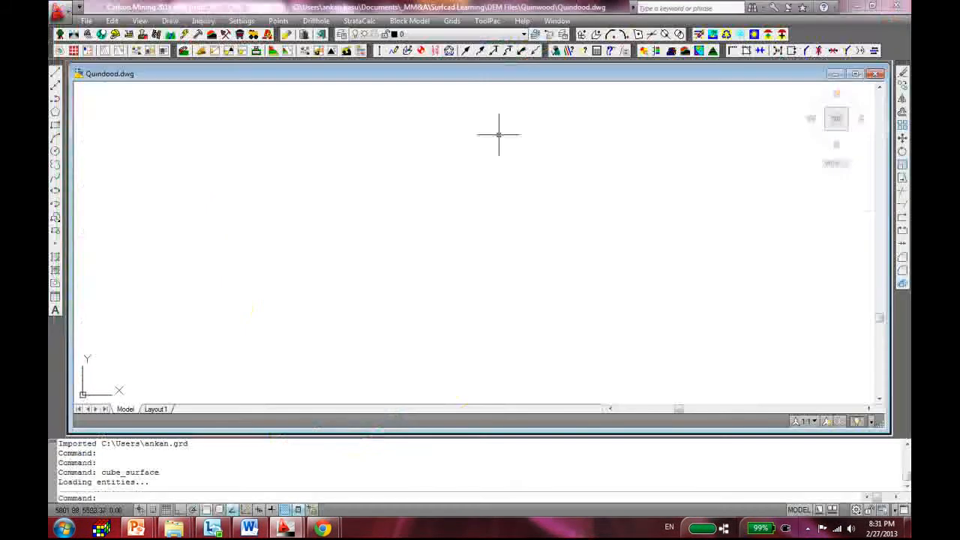
{"action": "mouse_move", "coordinate": [356, 105]}
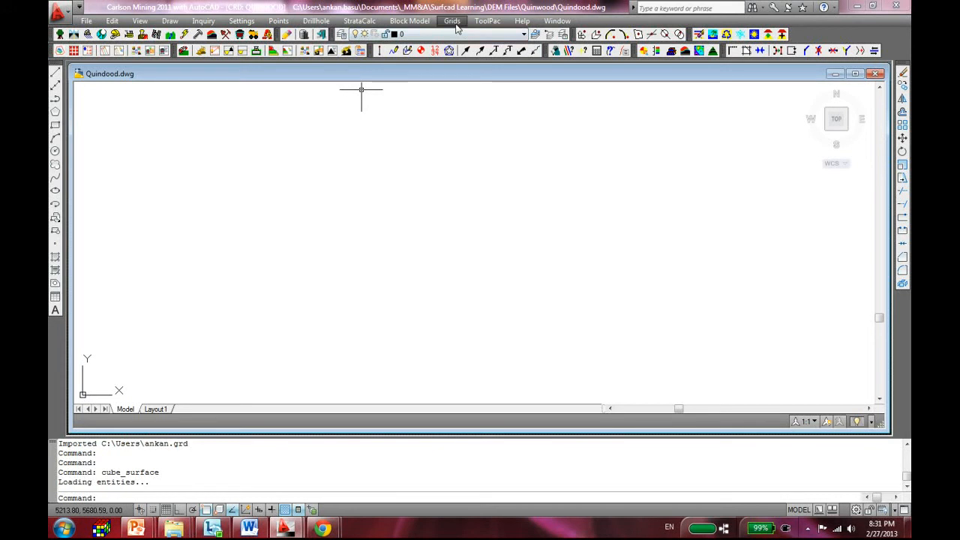
Step: Load Quinwood.grd into Grids > Contour from Grid File
{"action": "left_click", "coordinate": [451, 20]}
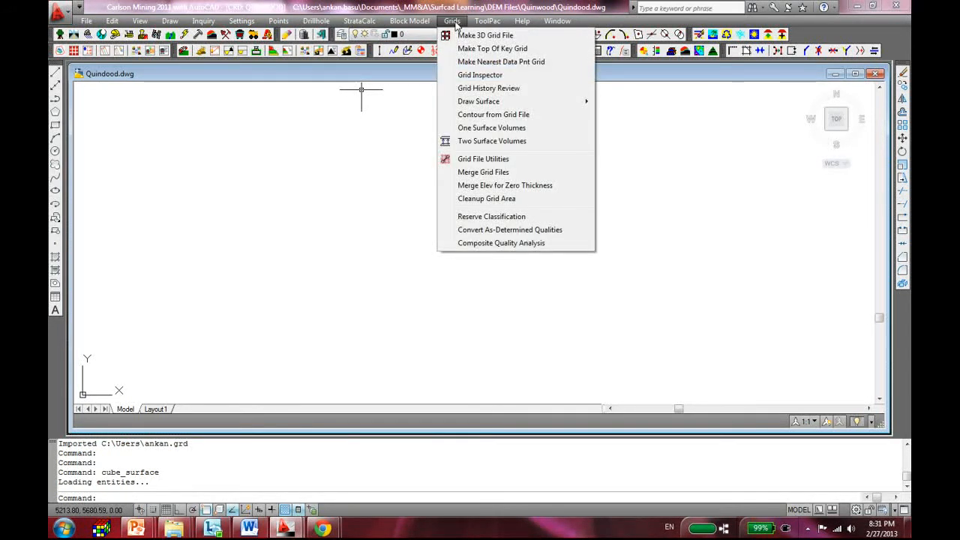
{"action": "mouse_move", "coordinate": [493, 114]}
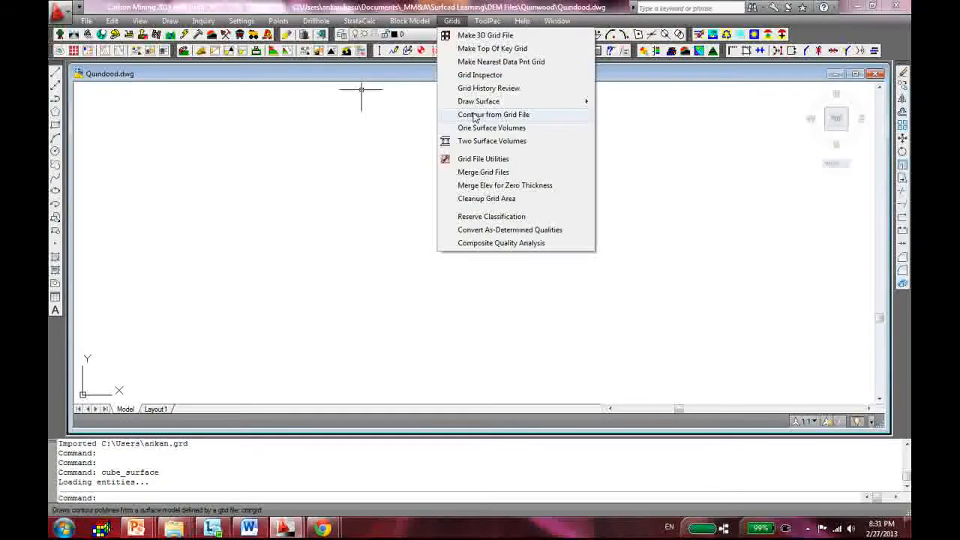
{"action": "left_click", "coordinate": [492, 114]}
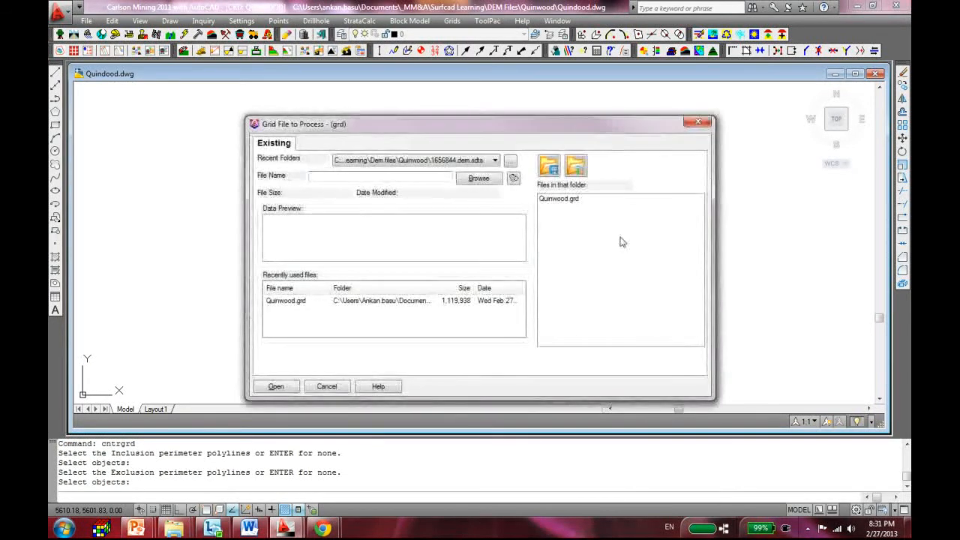
{"action": "left_click", "coordinate": [559, 198]}
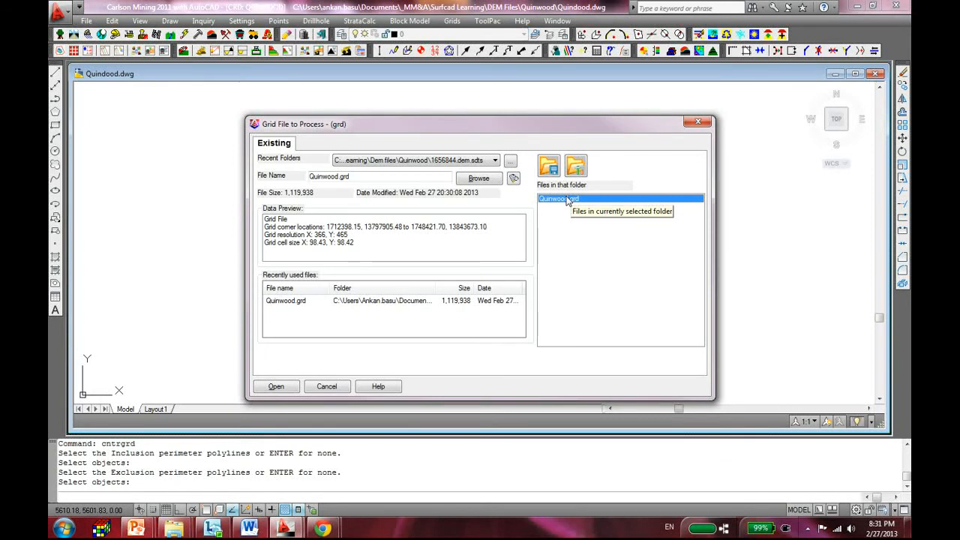
{"action": "left_click", "coordinate": [276, 386]}
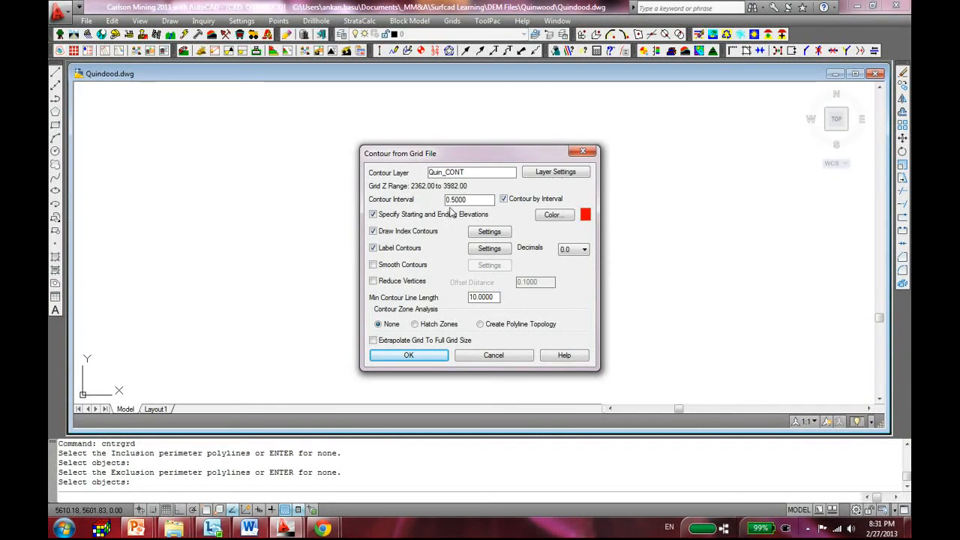
Step: Set contour interval to 40, accept the label settings, and start contouring
{"action": "type", "text": "40"}
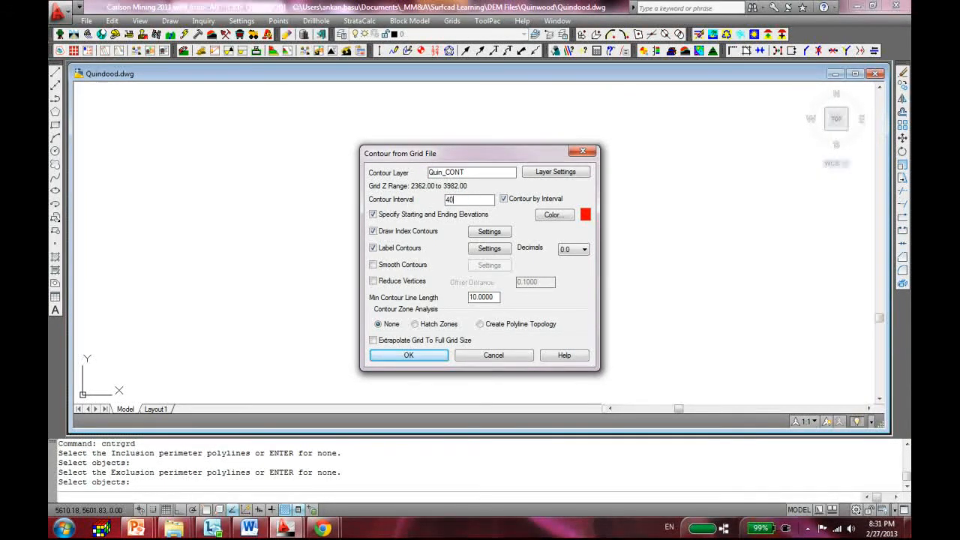
{"action": "left_click", "coordinate": [489, 231]}
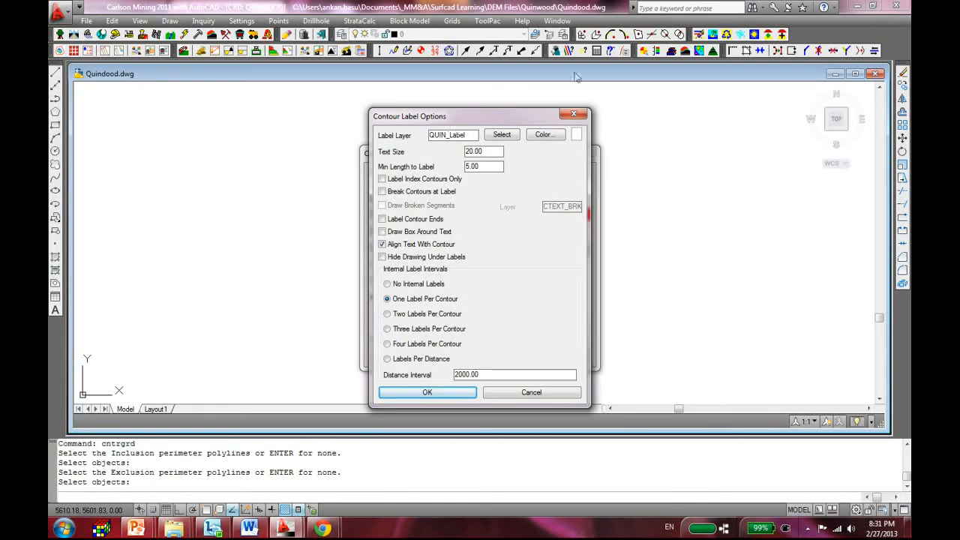
{"action": "left_click", "coordinate": [427, 392]}
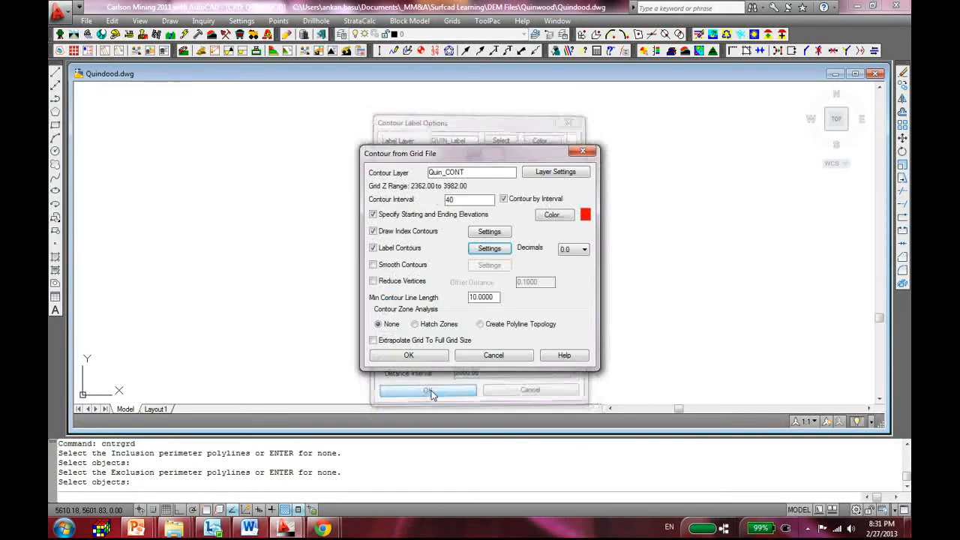
{"action": "left_click", "coordinate": [427, 390]}
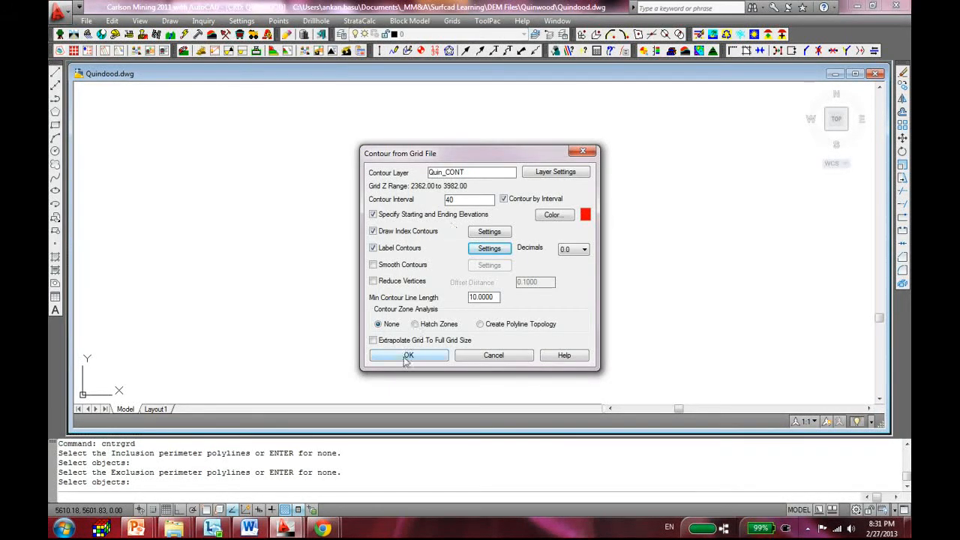
{"action": "left_click", "coordinate": [409, 354]}
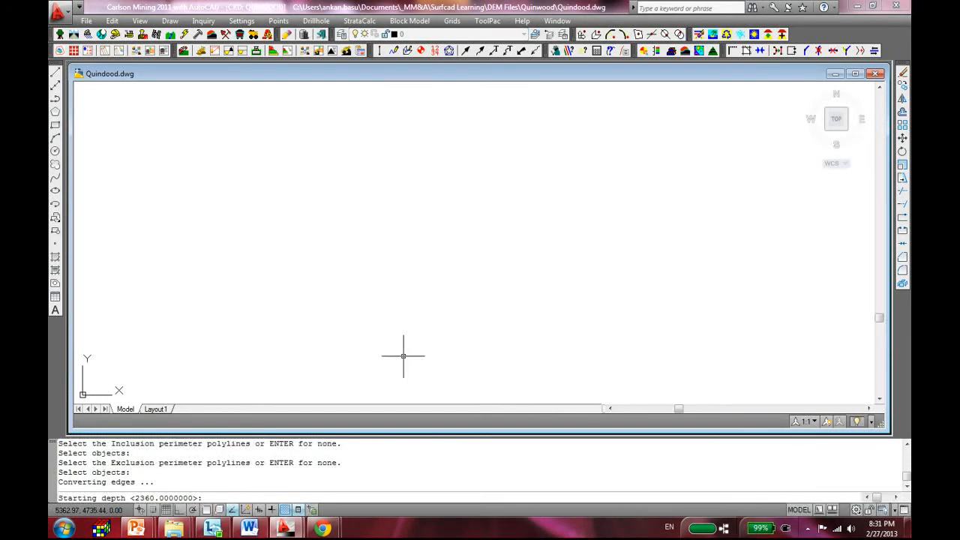
Step: Accept the default starting depth of 2360 to insert the contours
{"action": "key", "text": "enter"}
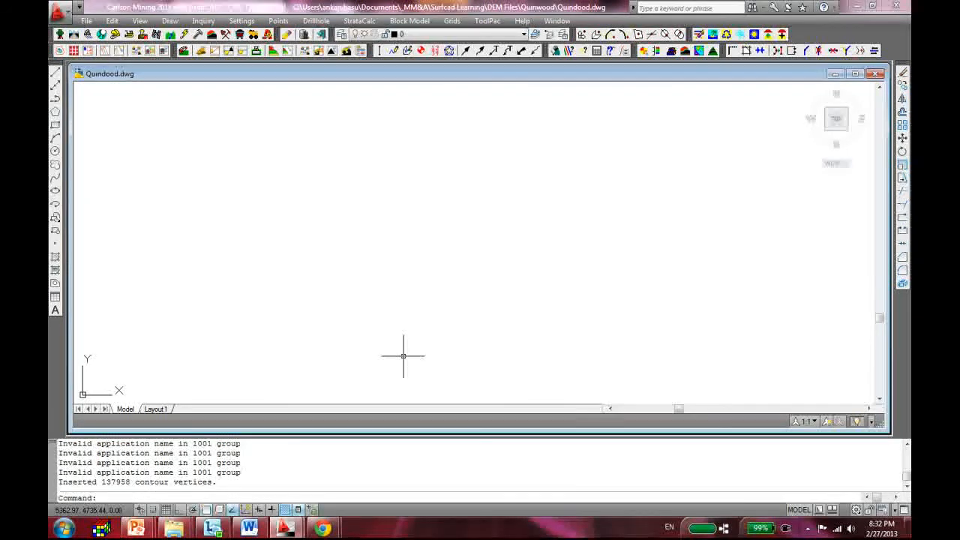
{"action": "mouse_move", "coordinate": [337, 398]}
{"action": "type", "text": "z"}
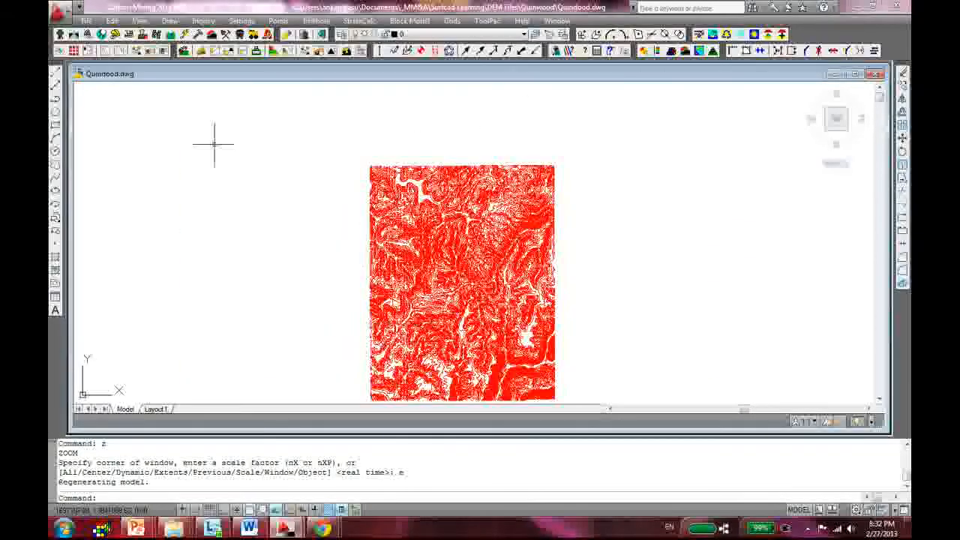
{"action": "mouse_move", "coordinate": [433, 279]}
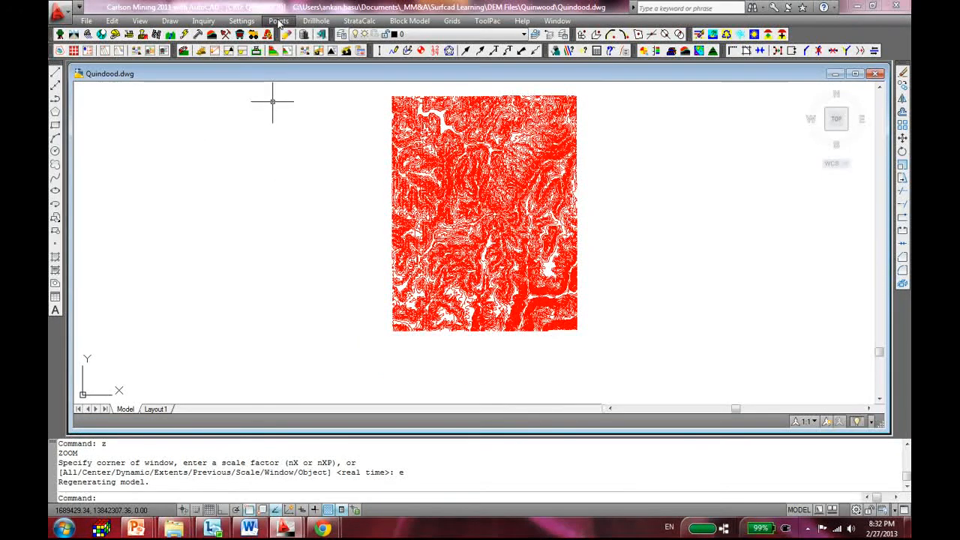
Step: Import Example_Point_Database.csv from the Point Data folder as 11 points
{"action": "left_click", "coordinate": [278, 20]}
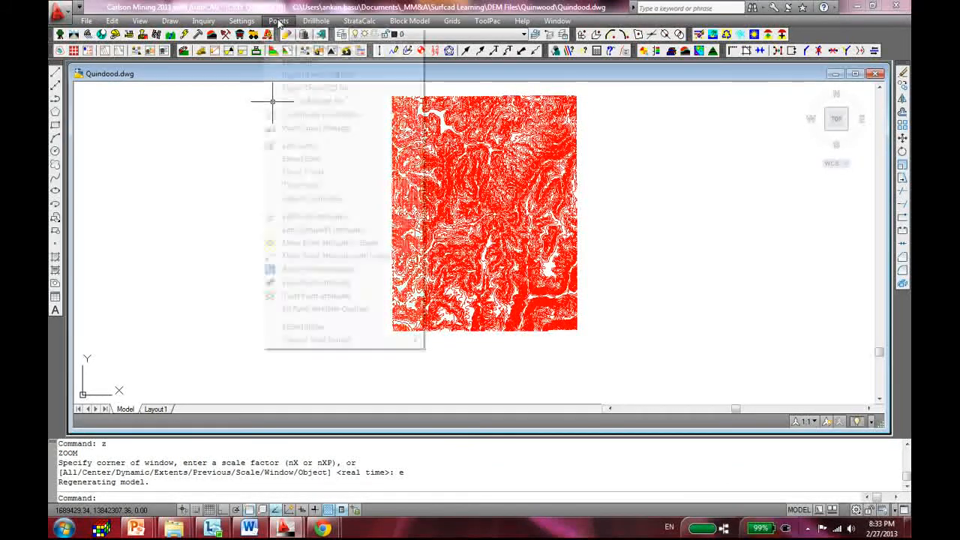
{"action": "left_click", "coordinate": [279, 21]}
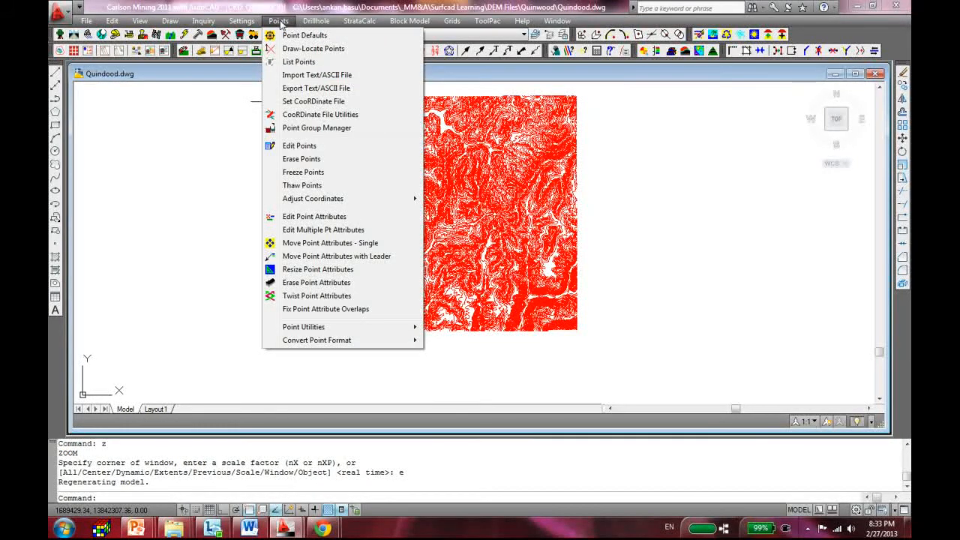
{"action": "mouse_move", "coordinate": [317, 74]}
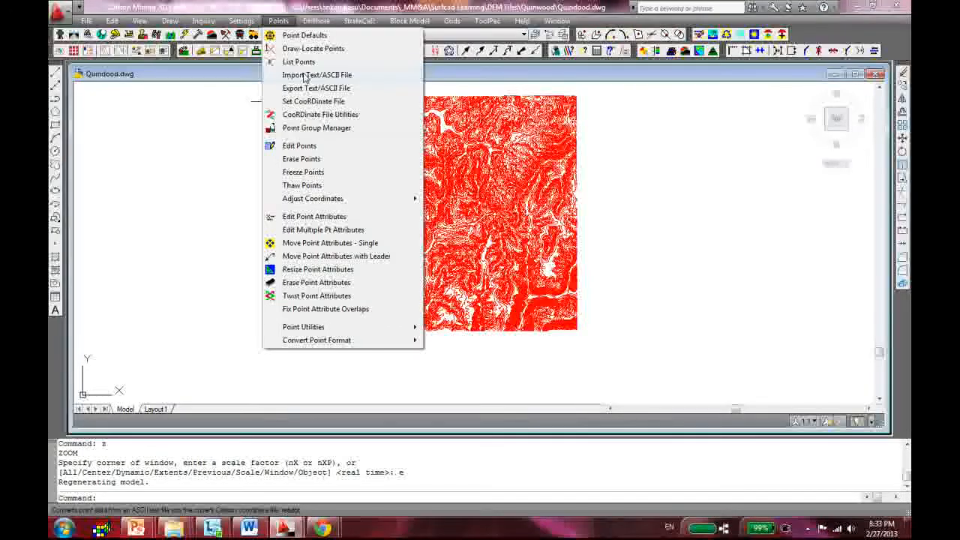
{"action": "left_click", "coordinate": [316, 74]}
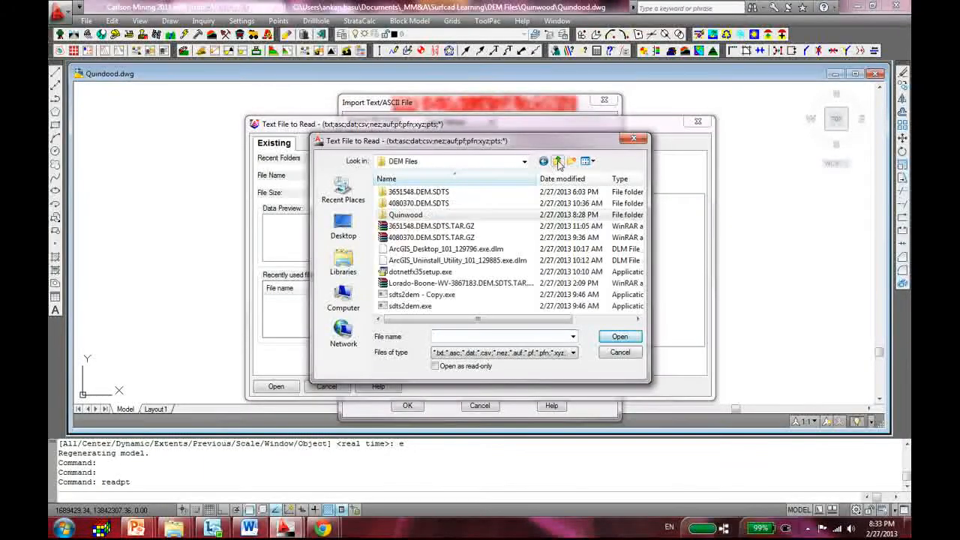
{"action": "left_click", "coordinate": [558, 161]}
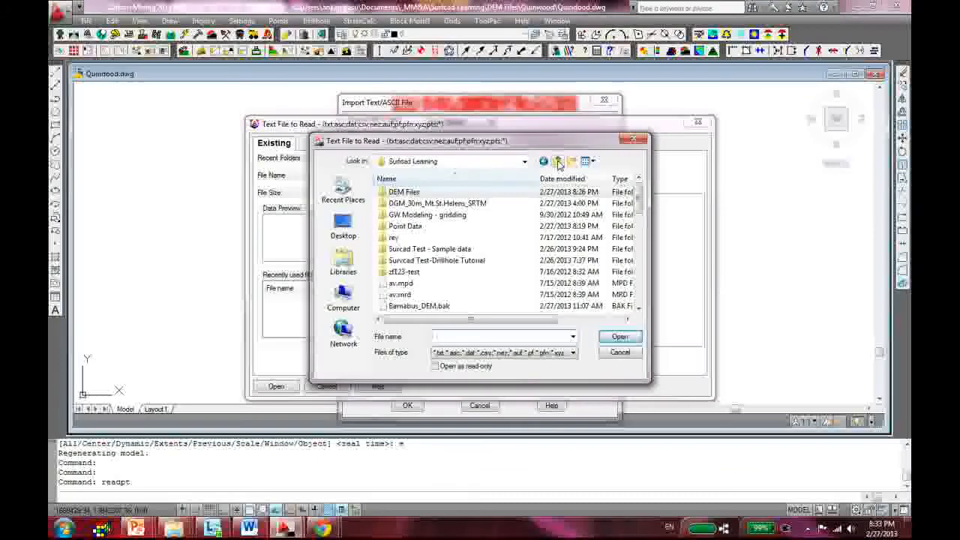
{"action": "double_click", "coordinate": [405, 225]}
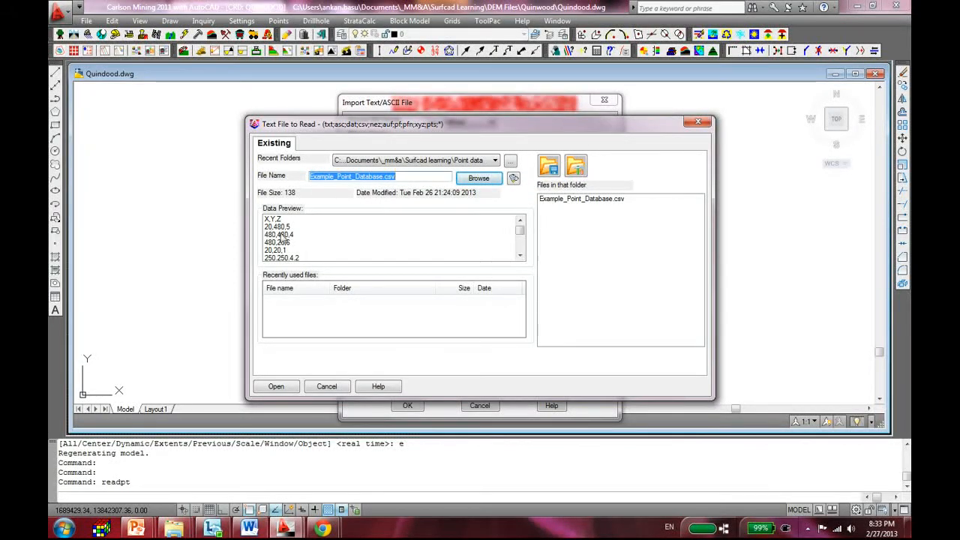
{"action": "mouse_move", "coordinate": [297, 234]}
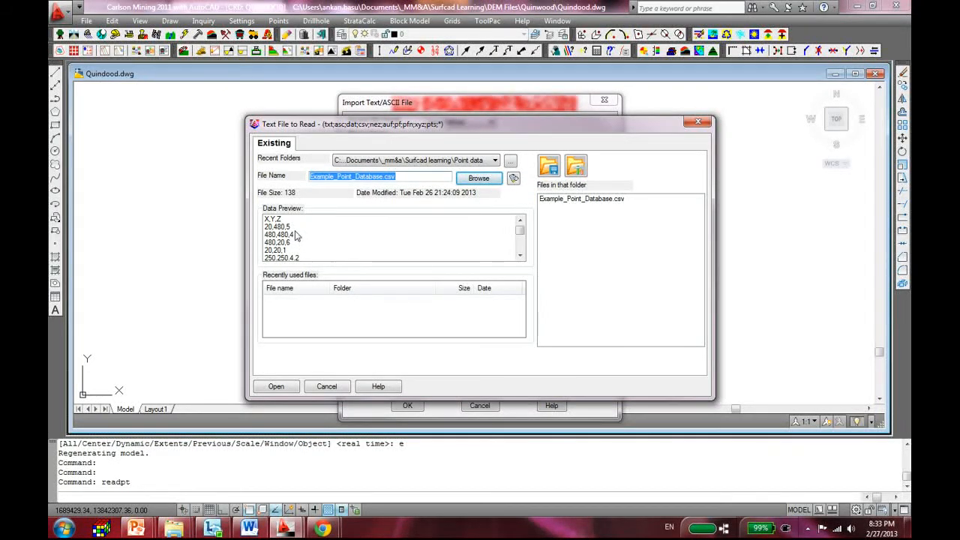
{"action": "mouse_move", "coordinate": [272, 397]}
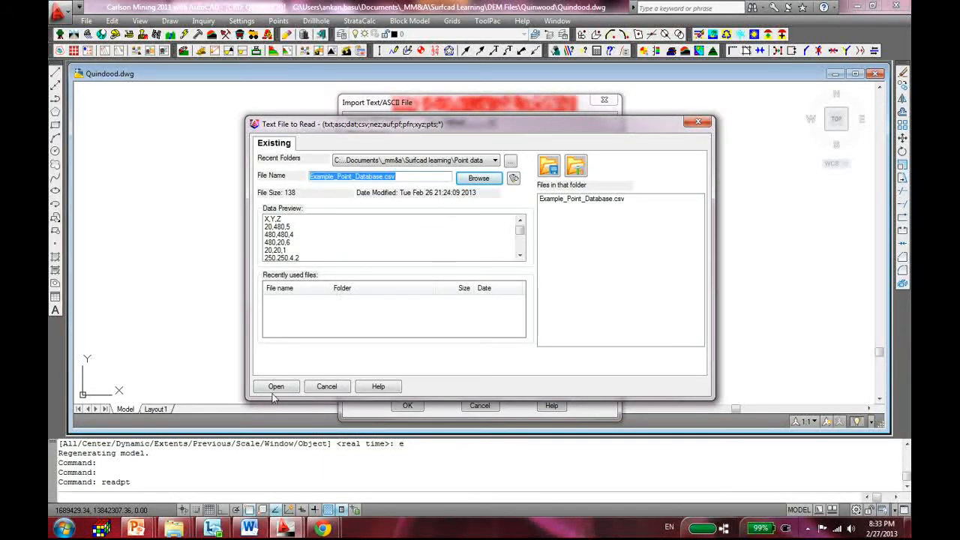
{"action": "left_click", "coordinate": [276, 387]}
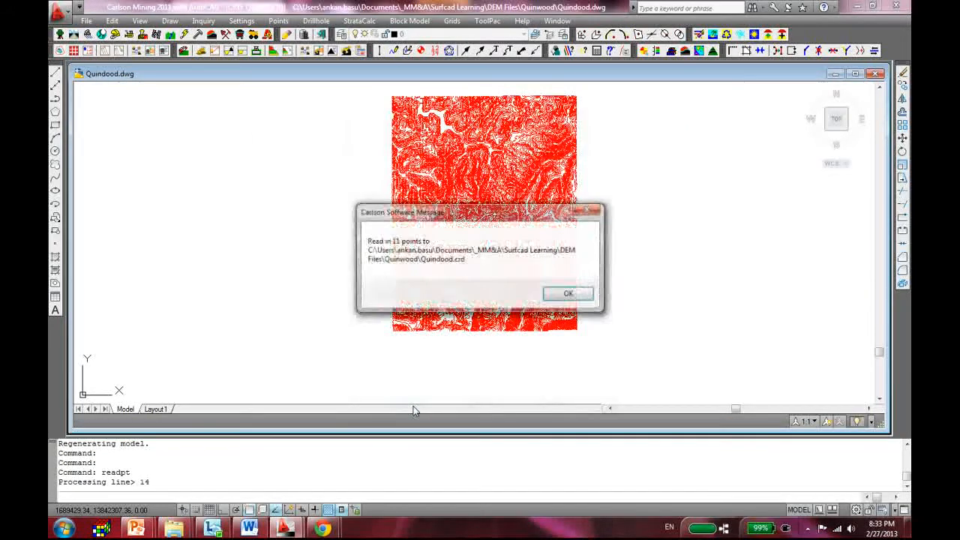
{"action": "left_click", "coordinate": [567, 293]}
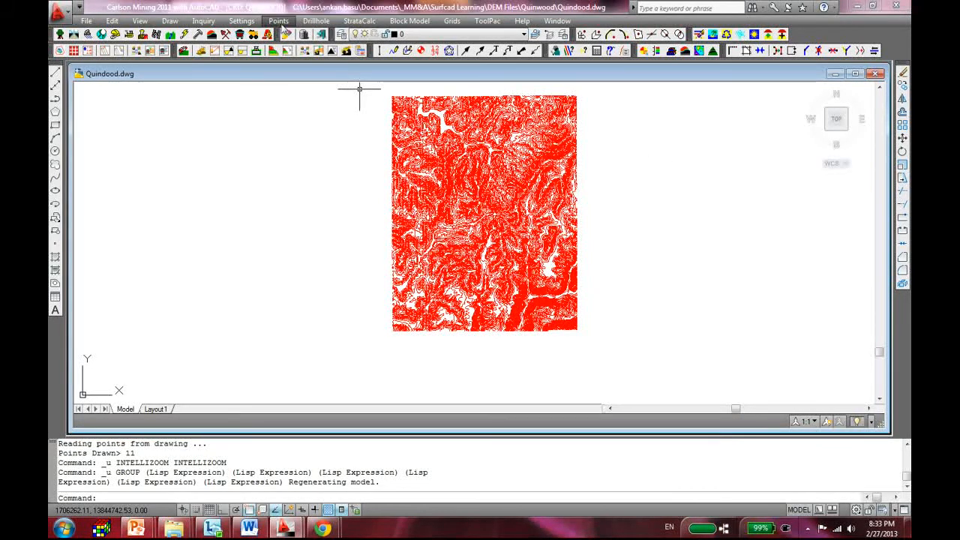
Step: List all points, then exit the Report Formatter without a report
{"action": "left_click", "coordinate": [278, 21]}
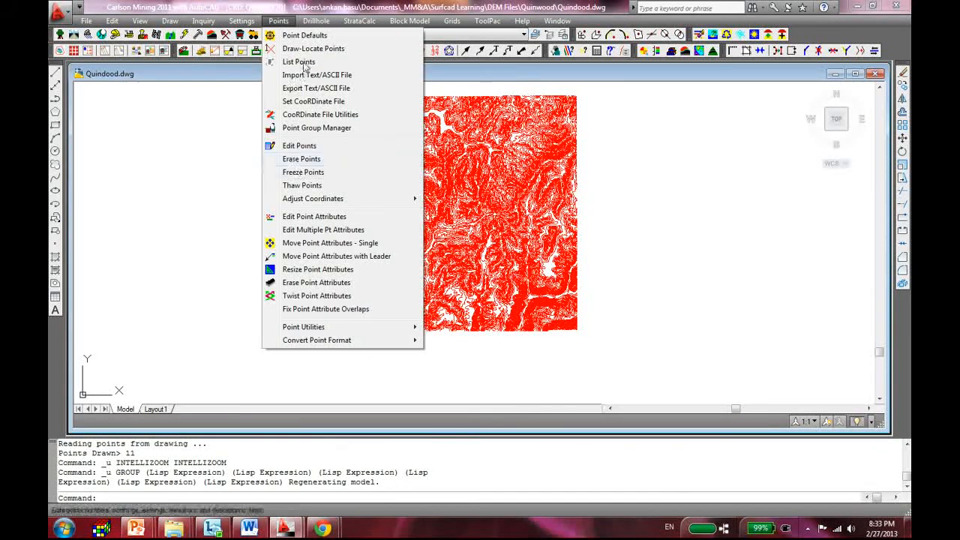
{"action": "left_click", "coordinate": [299, 61]}
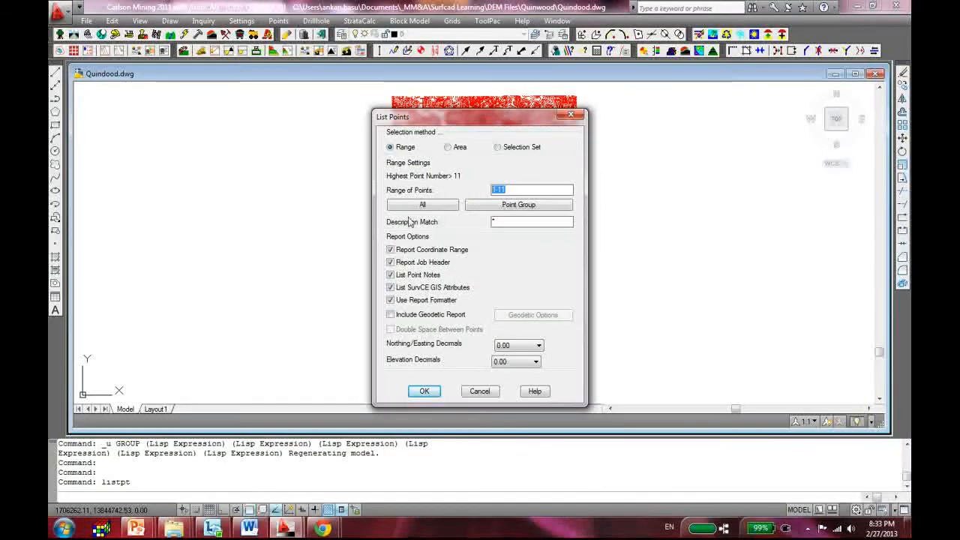
{"action": "left_click", "coordinate": [421, 205]}
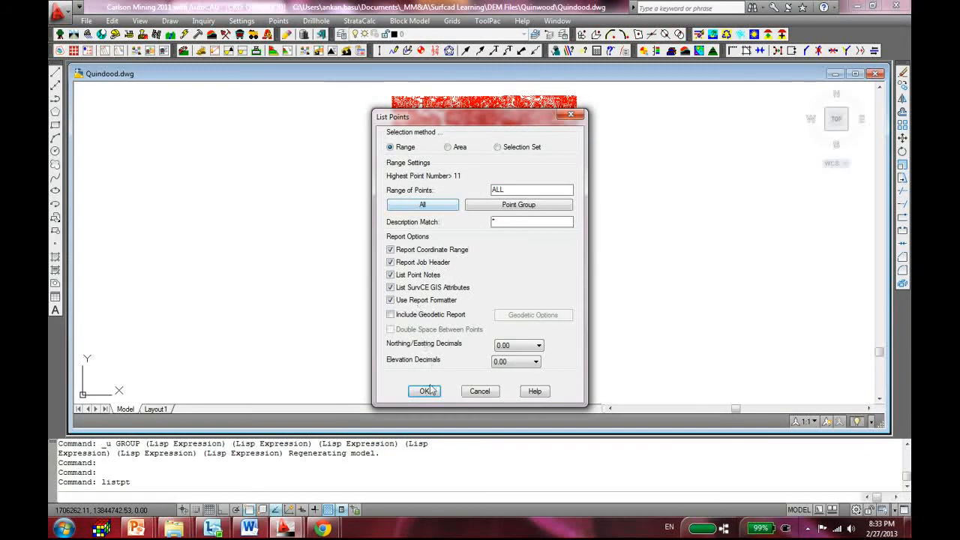
{"action": "left_click", "coordinate": [424, 390]}
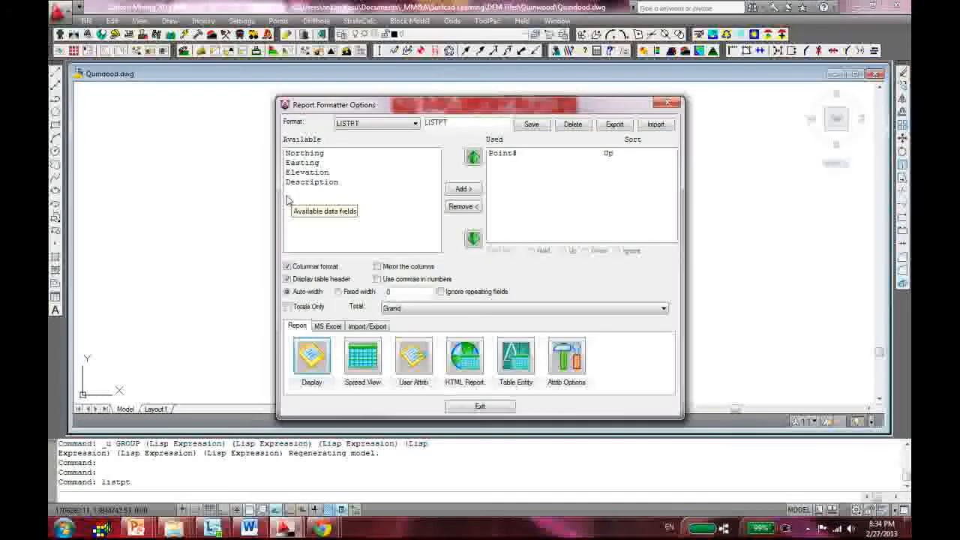
{"action": "left_click", "coordinate": [479, 405]}
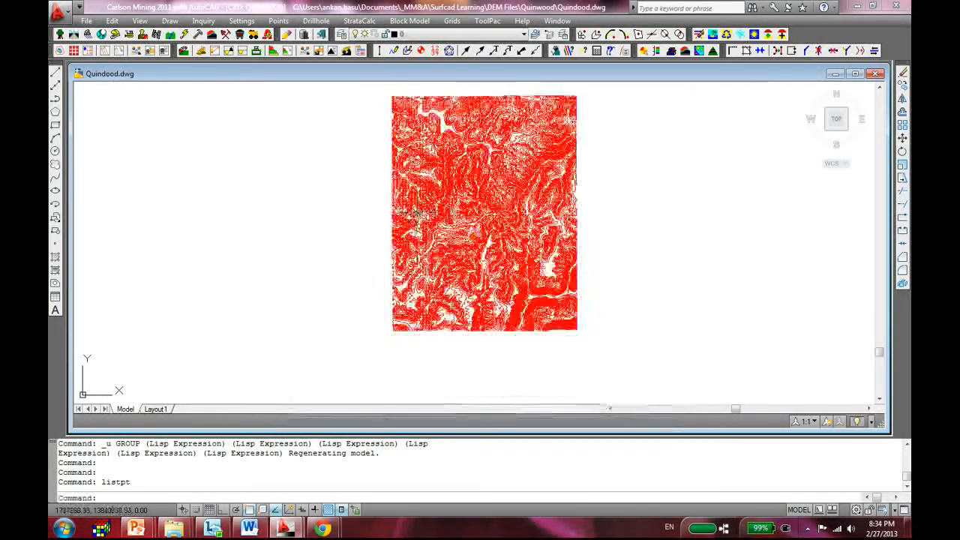
Step: List all points again, display a Point# report, and close it
{"action": "left_click", "coordinate": [278, 20]}
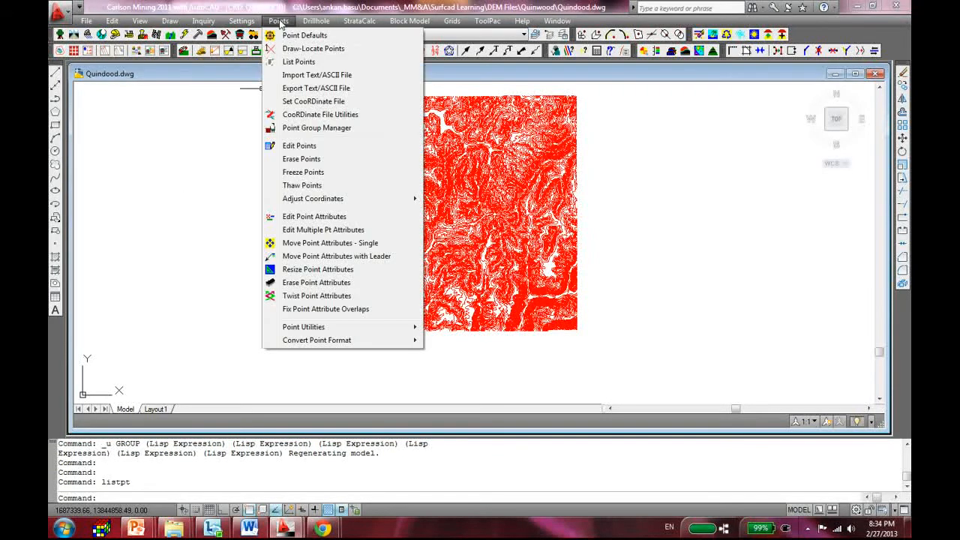
{"action": "left_click", "coordinate": [298, 61]}
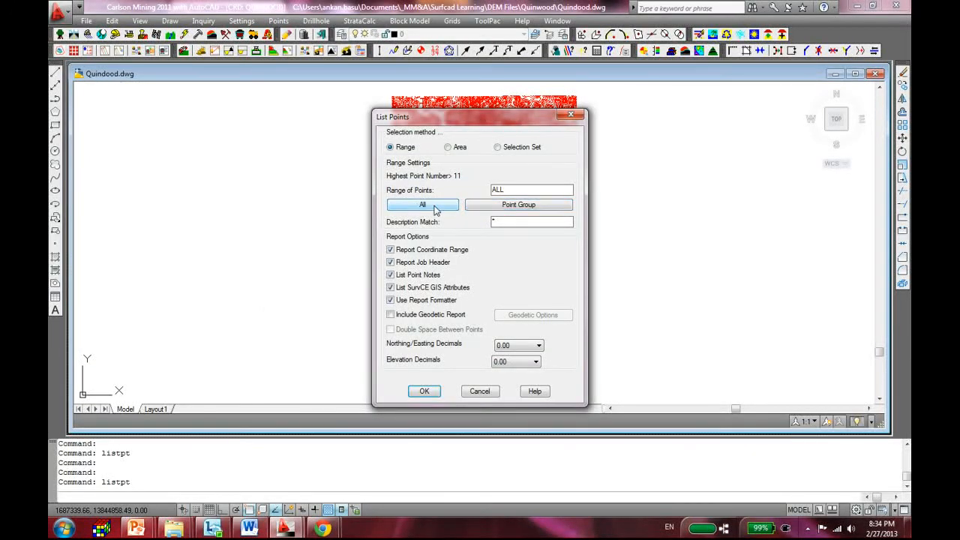
{"action": "left_click", "coordinate": [518, 205]}
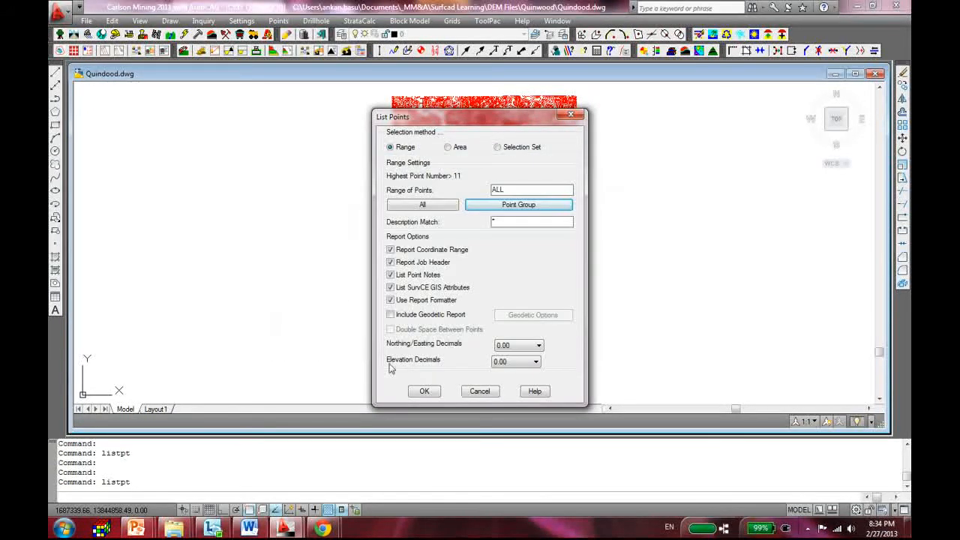
{"action": "left_click", "coordinate": [425, 391]}
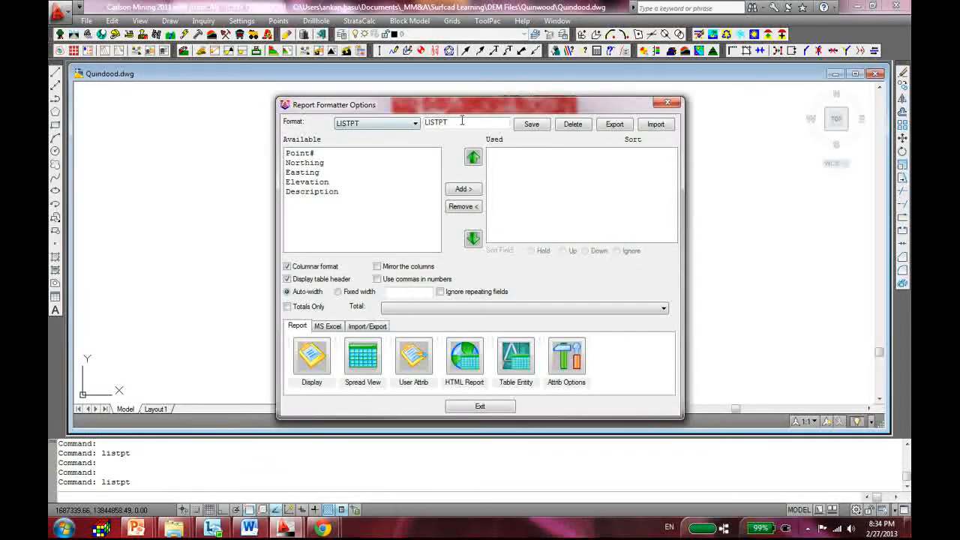
{"action": "left_click", "coordinate": [300, 153]}
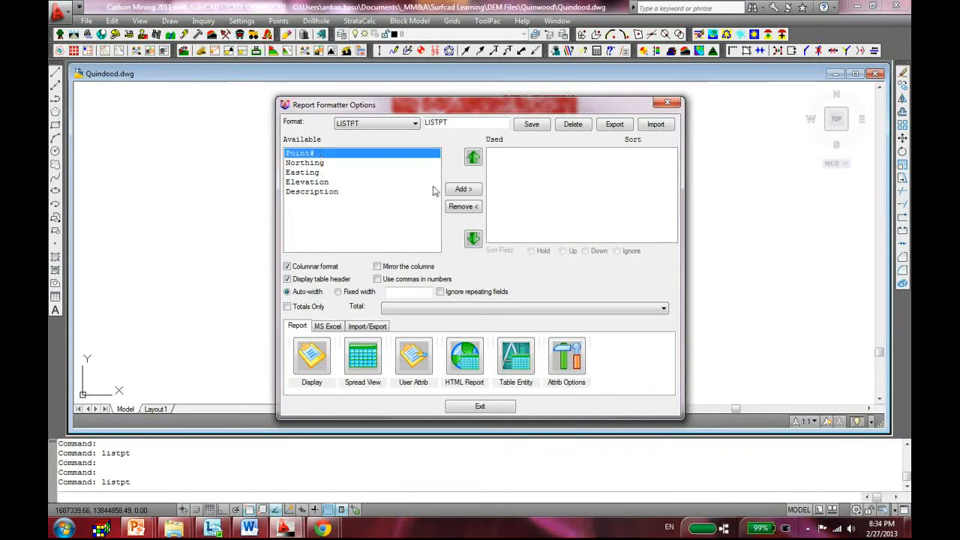
{"action": "left_click", "coordinate": [311, 356]}
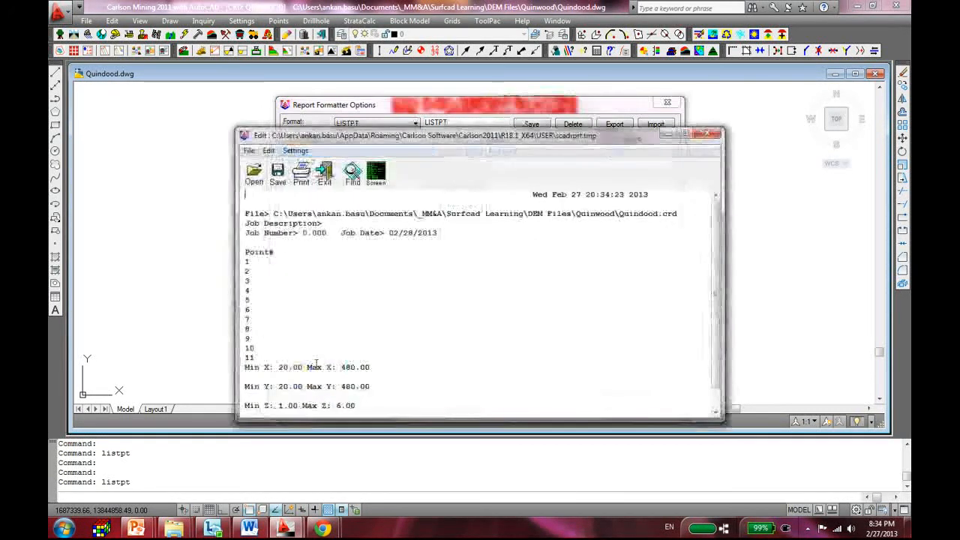
{"action": "left_click", "coordinate": [705, 135]}
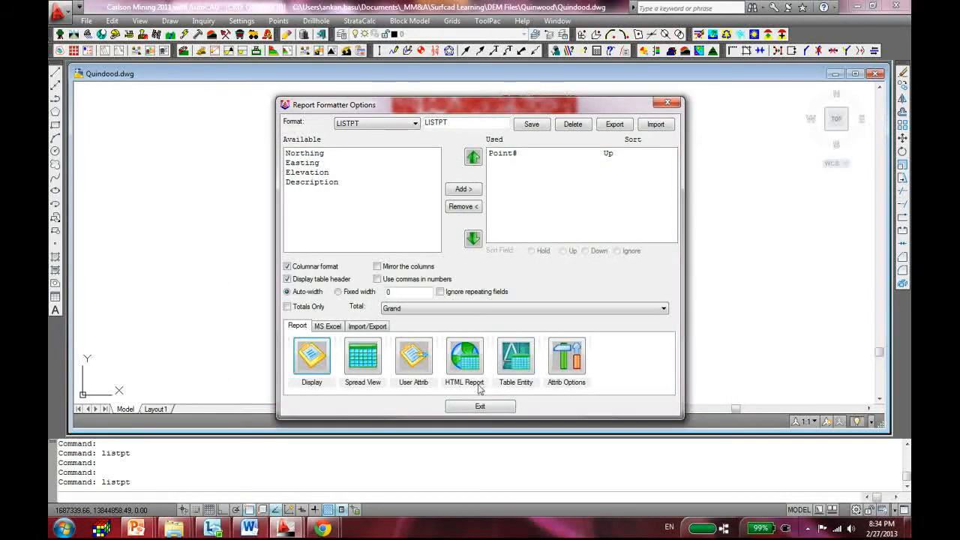
{"action": "left_click", "coordinate": [480, 406]}
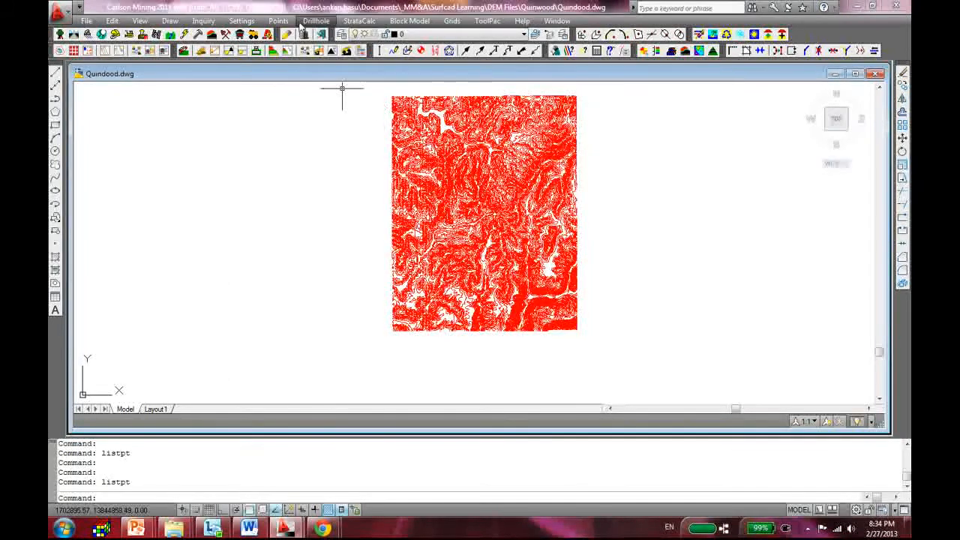
Step: Create and save point group 'New Group' including all points in Point Group Manager
{"action": "left_click", "coordinate": [278, 20]}
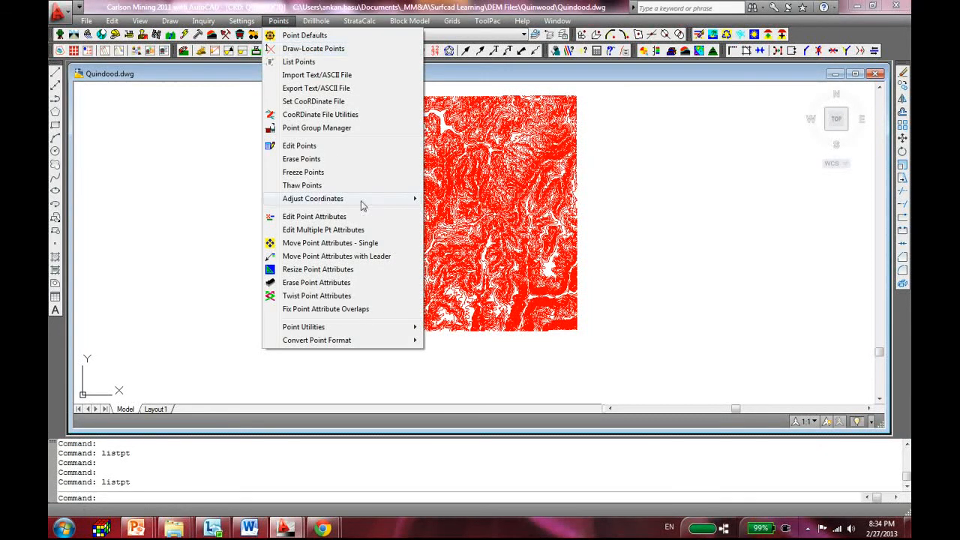
{"action": "left_click", "coordinate": [301, 159]}
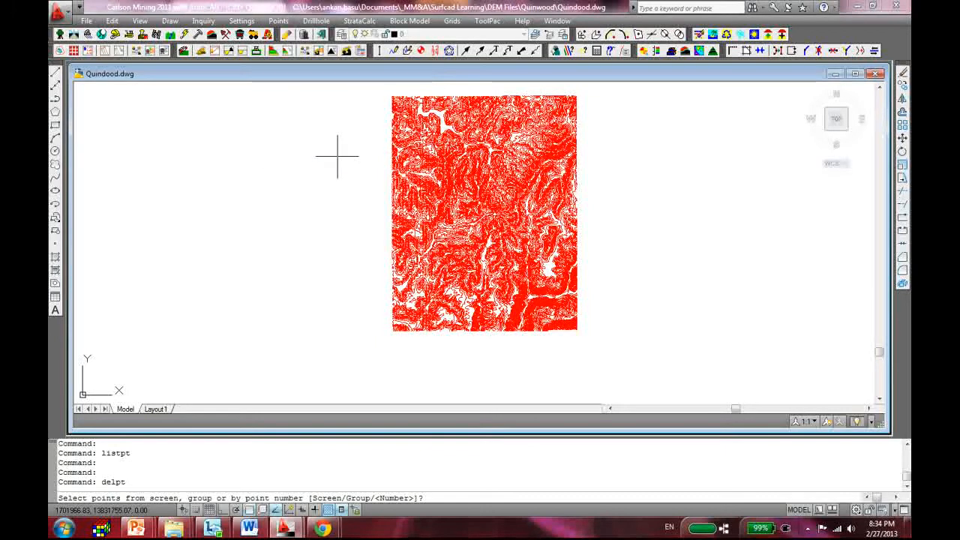
{"action": "mouse_move", "coordinate": [291, 159]}
{"action": "type", "text": " g"}
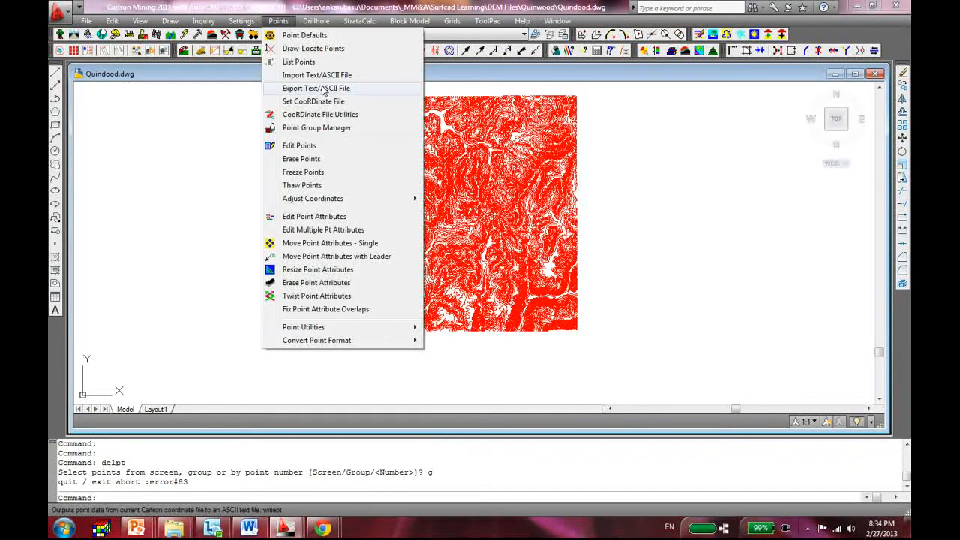
{"action": "left_click", "coordinate": [299, 61]}
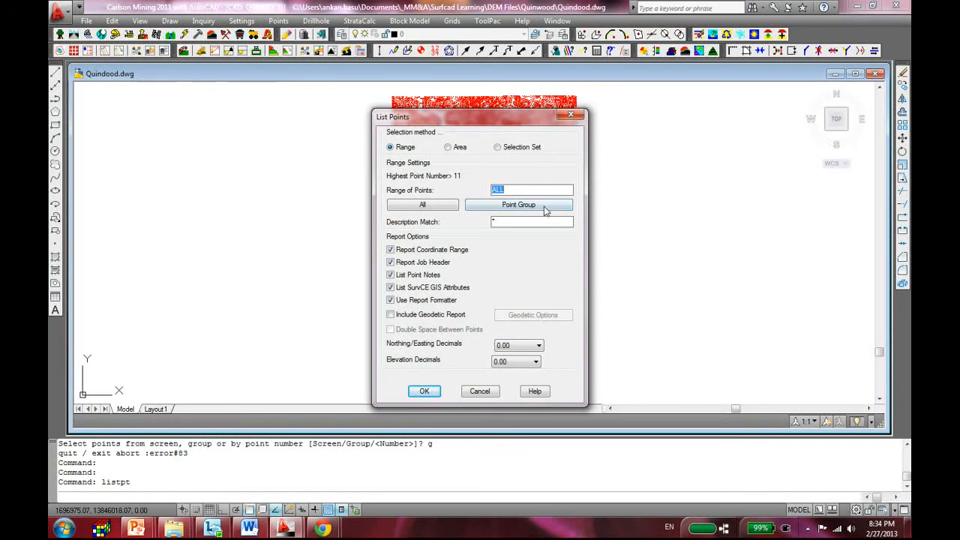
{"action": "left_click", "coordinate": [518, 205]}
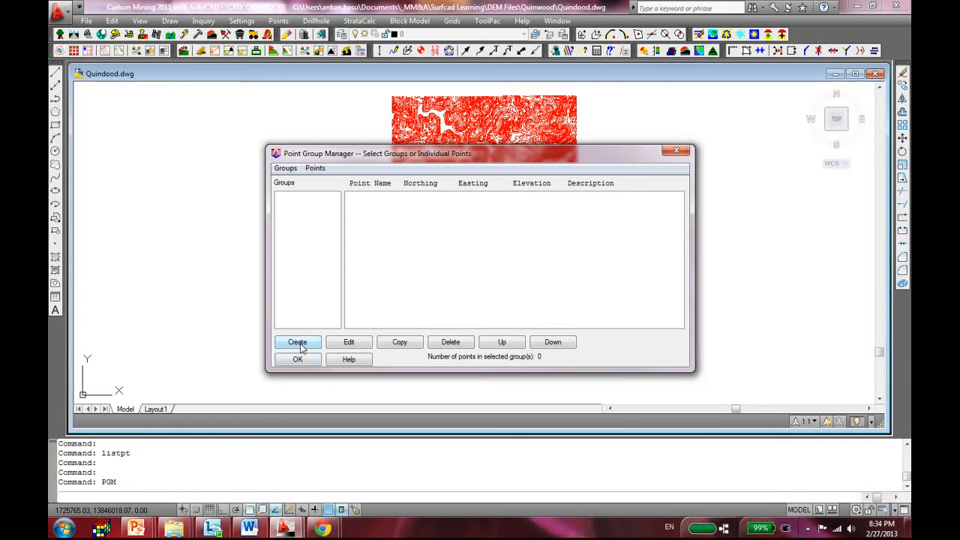
{"action": "left_click", "coordinate": [297, 342]}
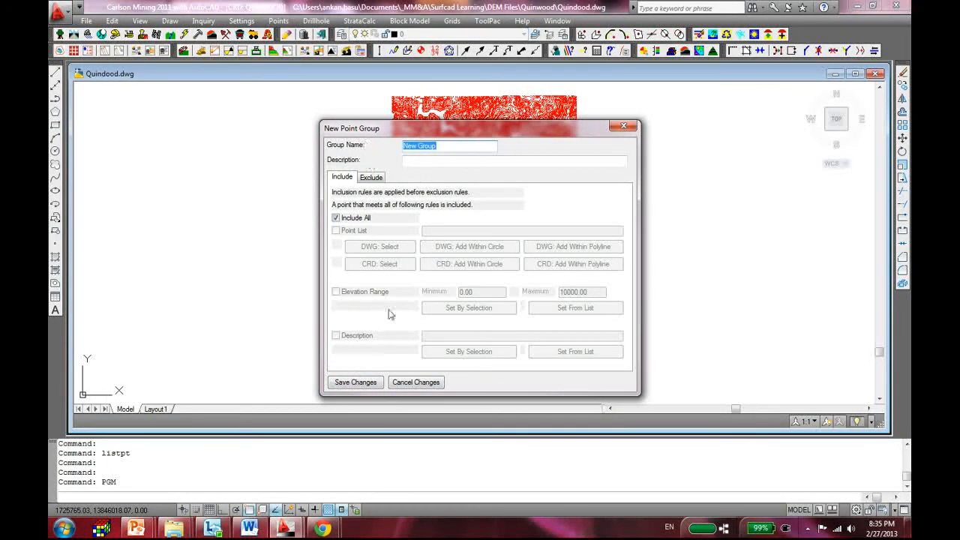
{"action": "left_click", "coordinate": [355, 382]}
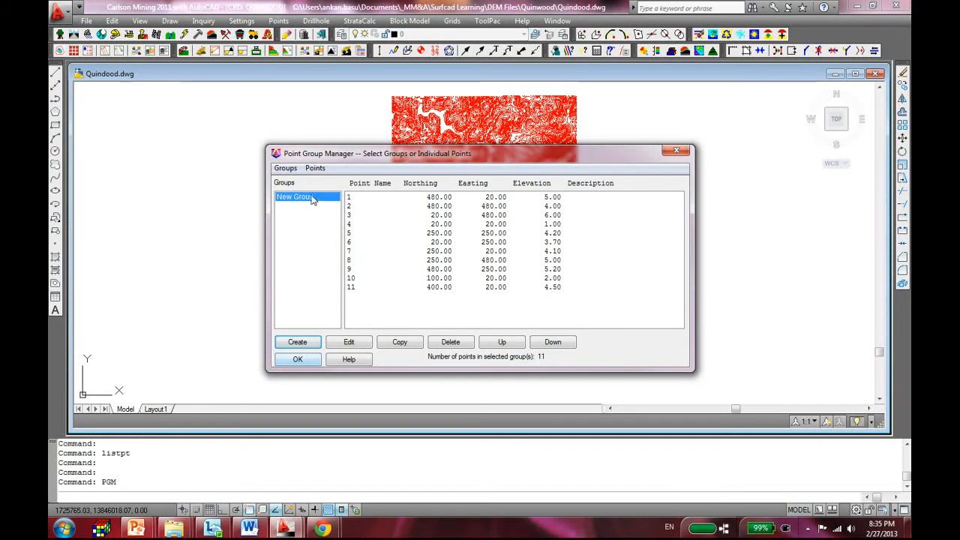
{"action": "left_click", "coordinate": [296, 359]}
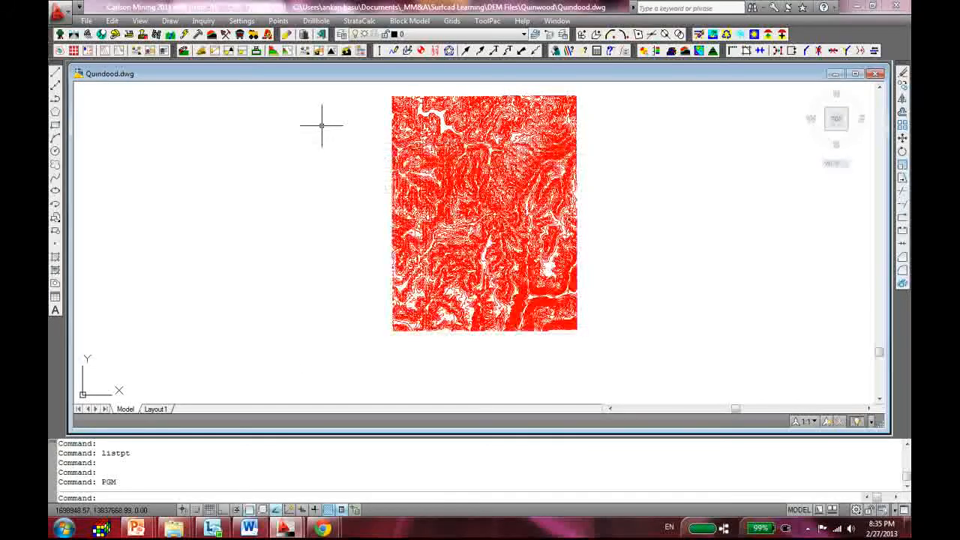
Step: Erase the 11 New Group points from the Quindood coordinate file by group selection
{"action": "left_click", "coordinate": [278, 20]}
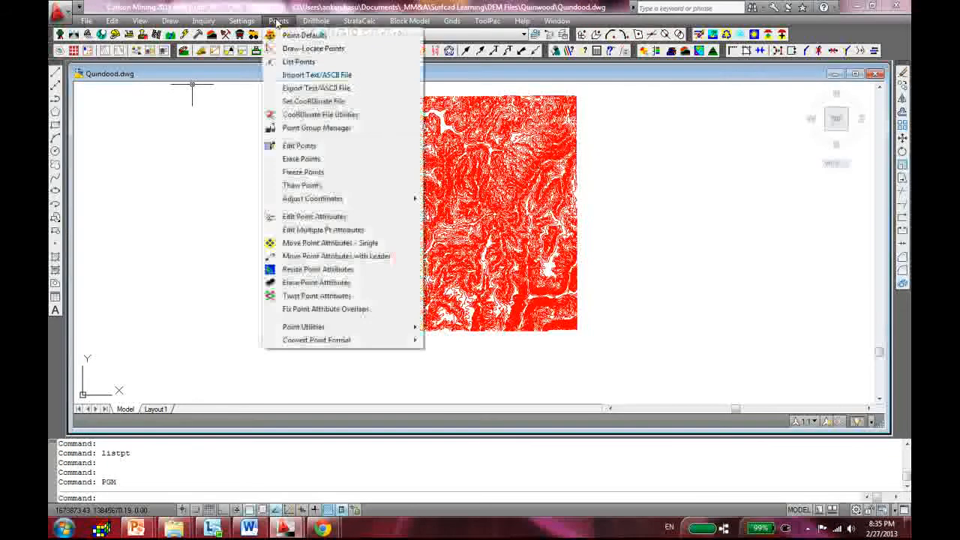
{"action": "mouse_move", "coordinate": [302, 158]}
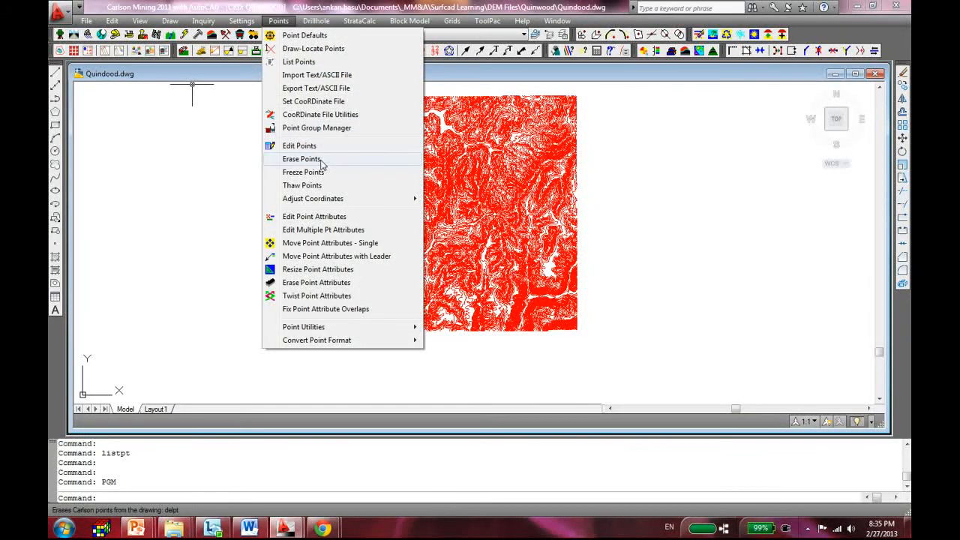
{"action": "left_click", "coordinate": [302, 158]}
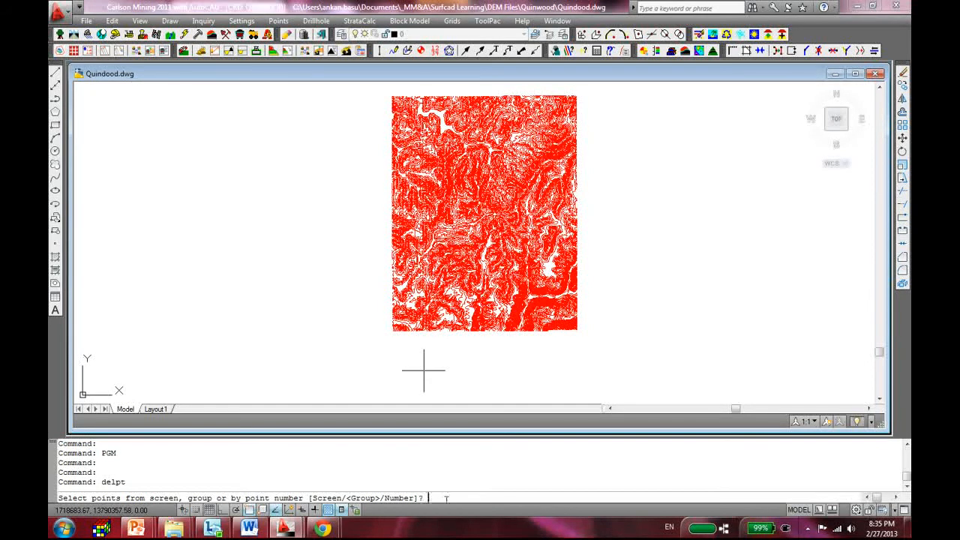
{"action": "type", "text": "g"}
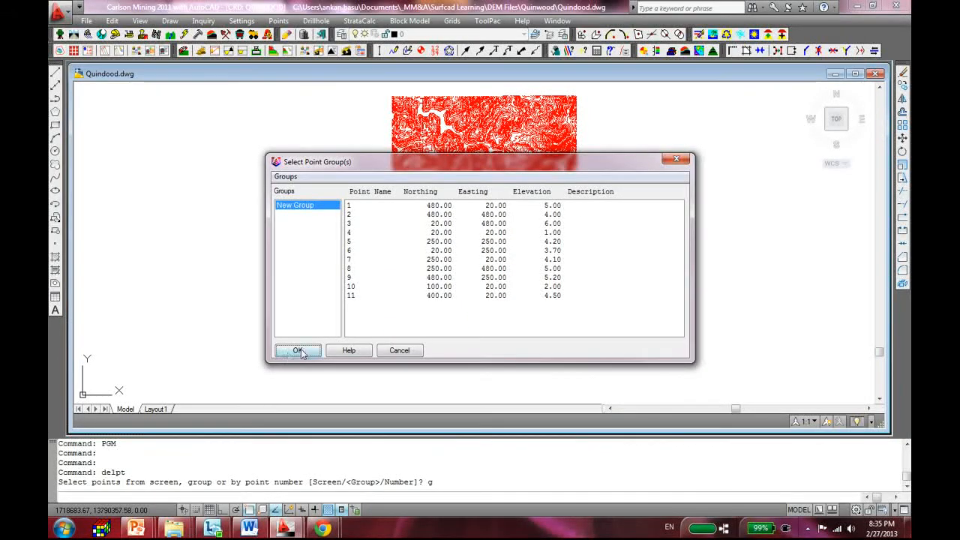
{"action": "left_click", "coordinate": [297, 350]}
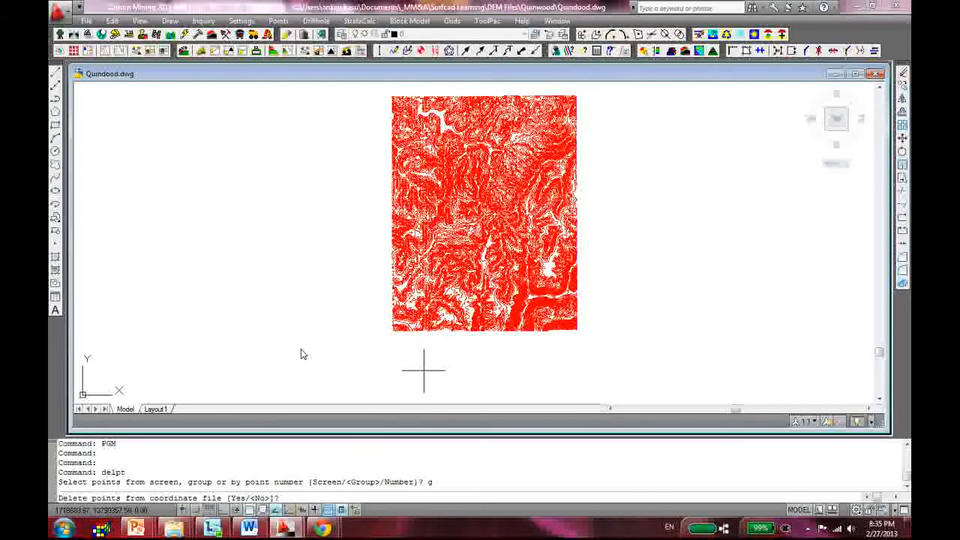
{"action": "type", "text": "y"}
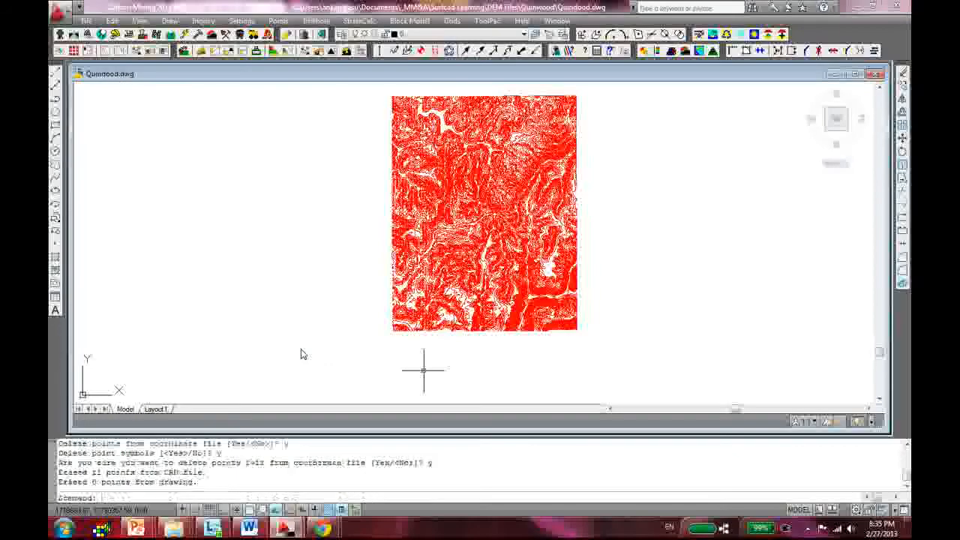
{"action": "left_click", "coordinate": [277, 21]}
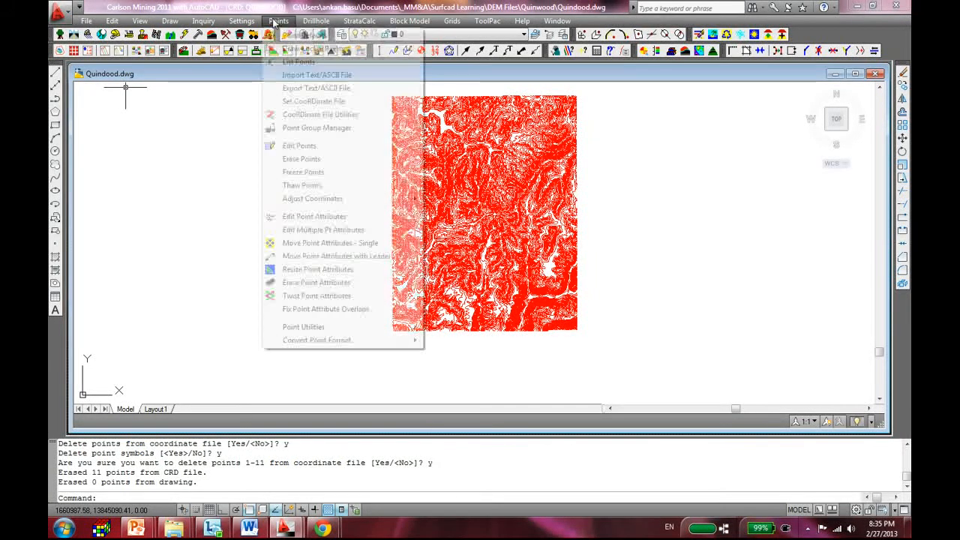
{"action": "left_click", "coordinate": [299, 62]}
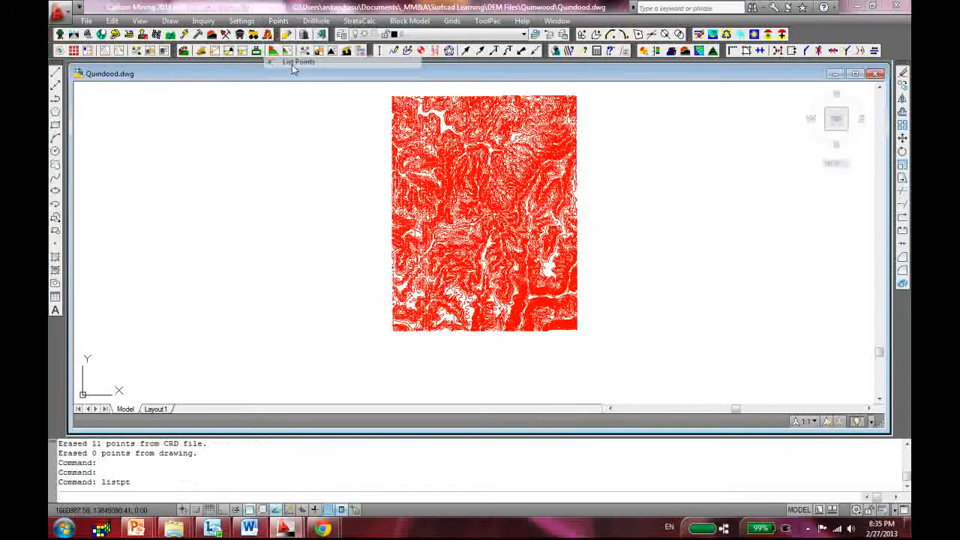
{"action": "left_click", "coordinate": [299, 62]}
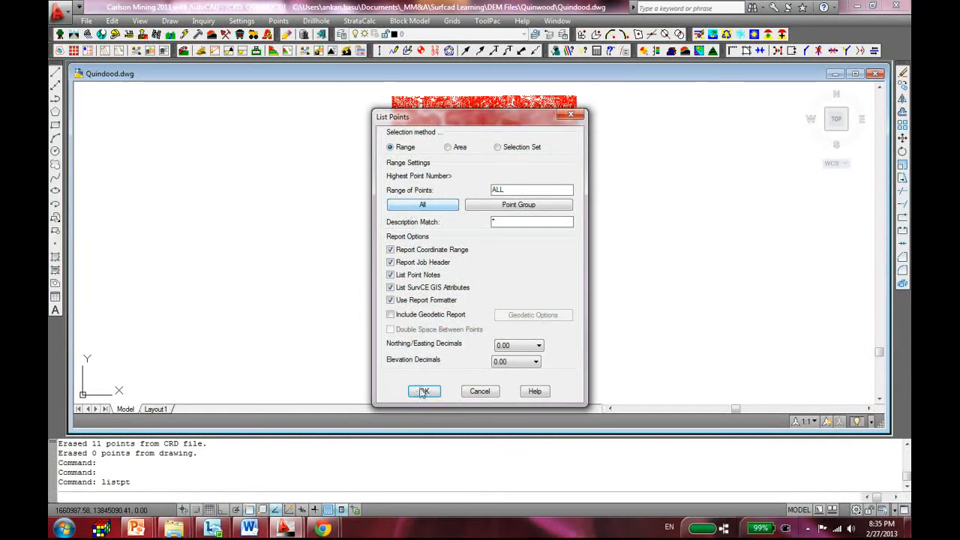
{"action": "left_click", "coordinate": [423, 390]}
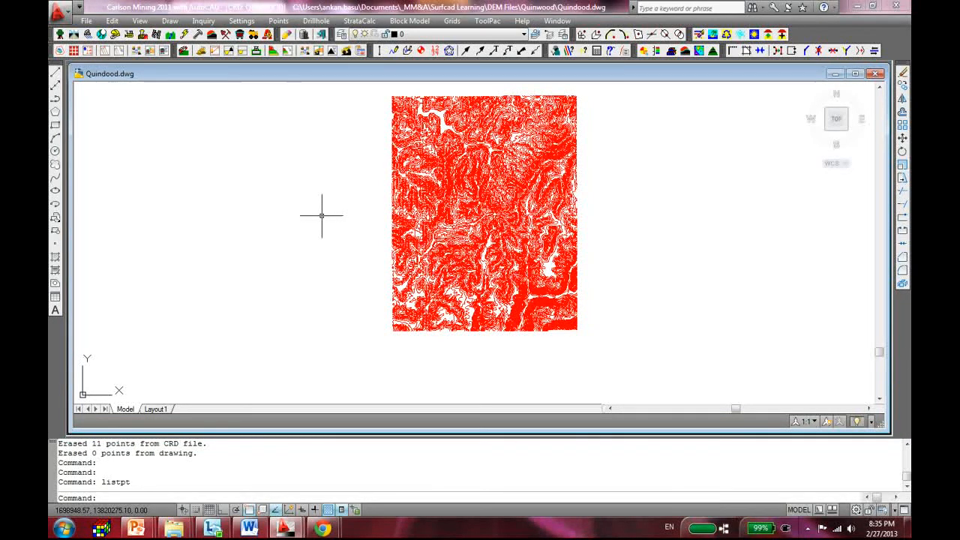
{"action": "mouse_move", "coordinate": [309, 265]}
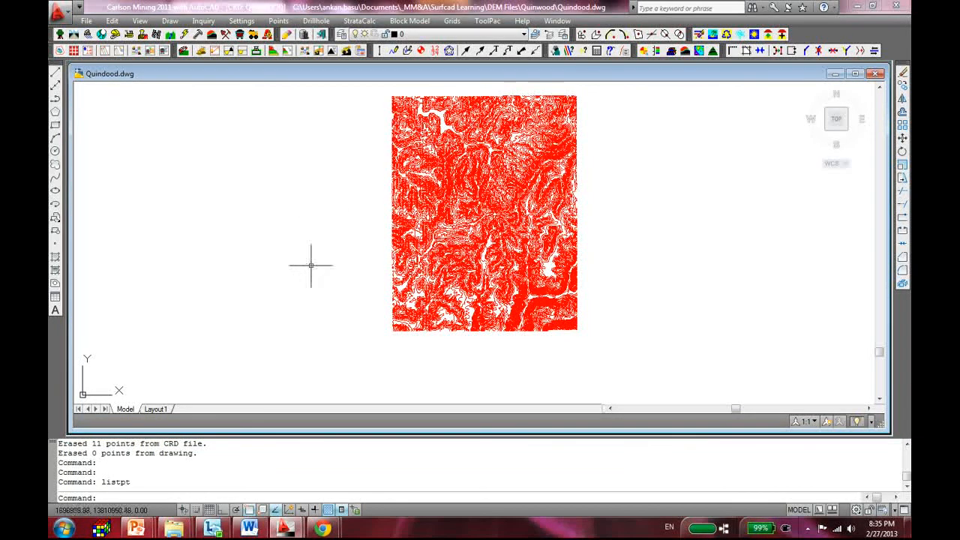